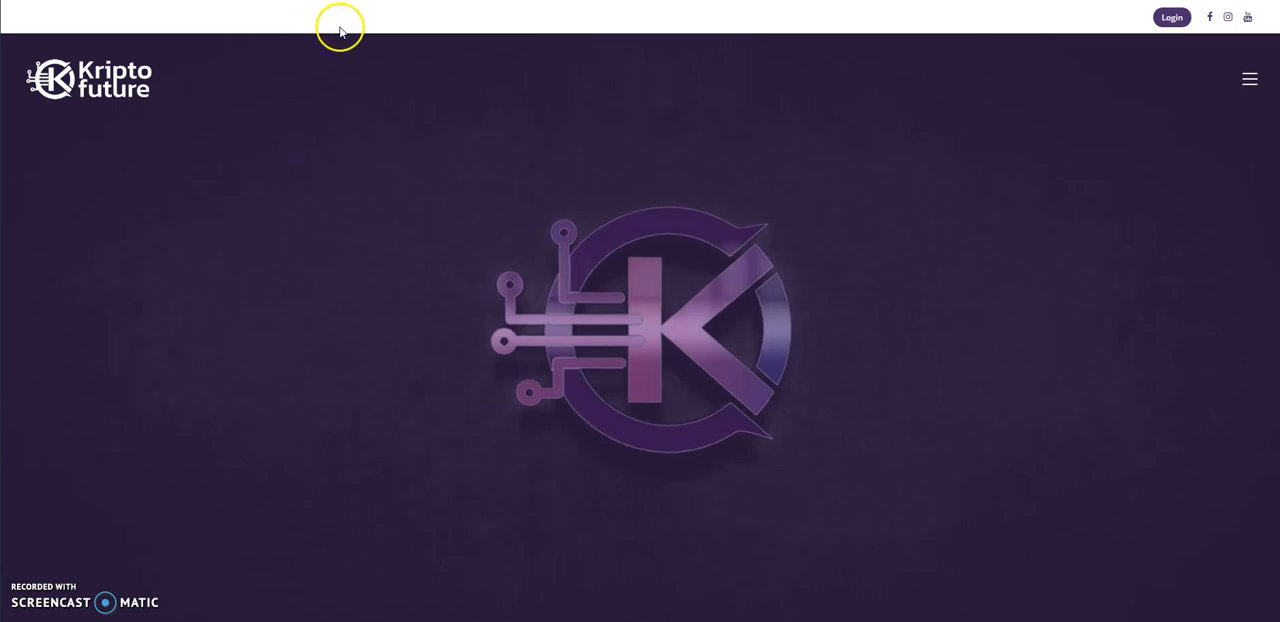
pyautogui.moveTo(328, 45)
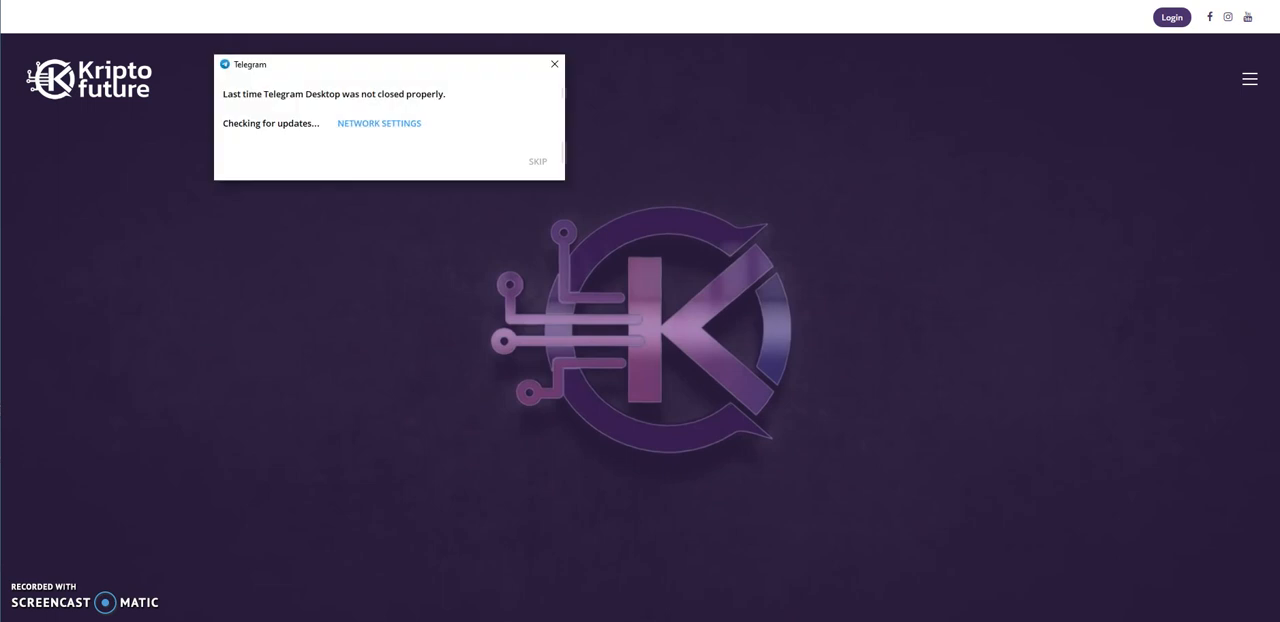
# Step: Skip the update notice and scroll the chat list down to the GOKUMARKET & KRIPTOFUTURE channel
pyautogui.click(554, 64)
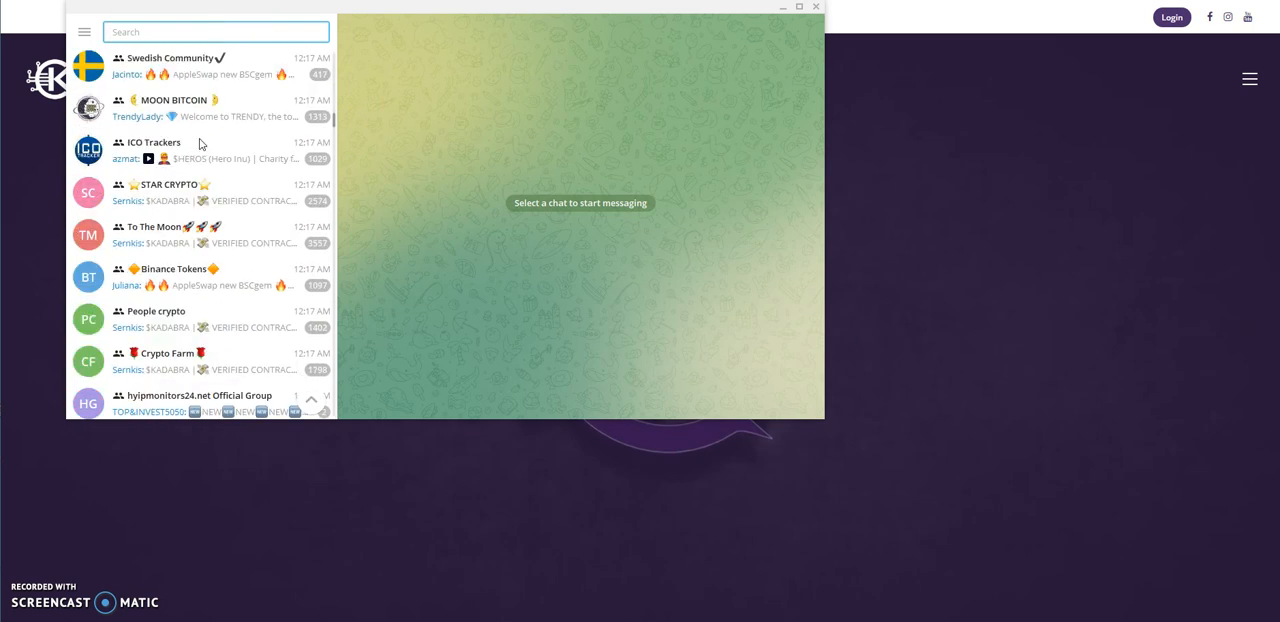
pyautogui.scroll(-3)
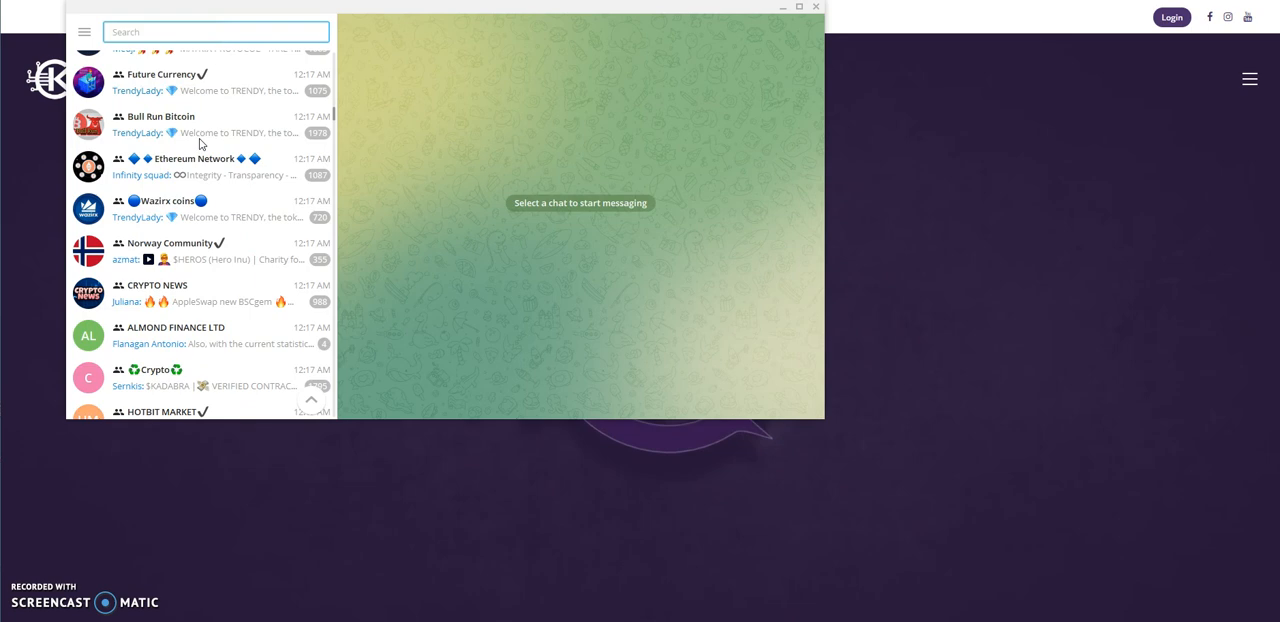
pyautogui.scroll(-3)
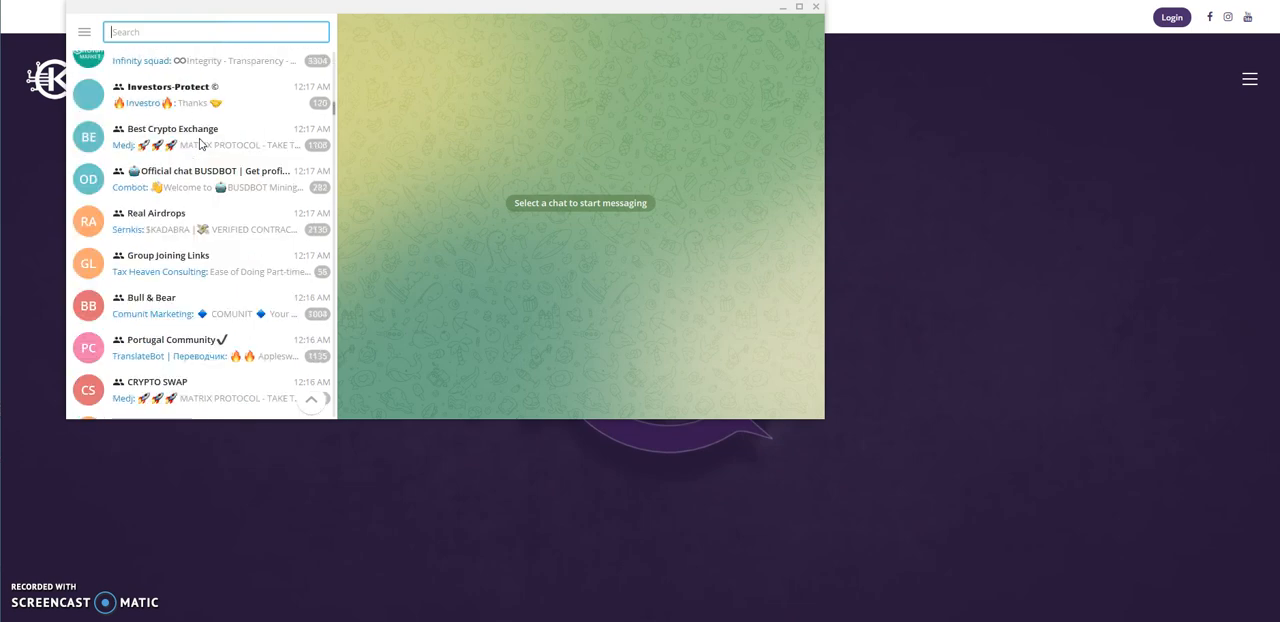
pyautogui.scroll(-3)
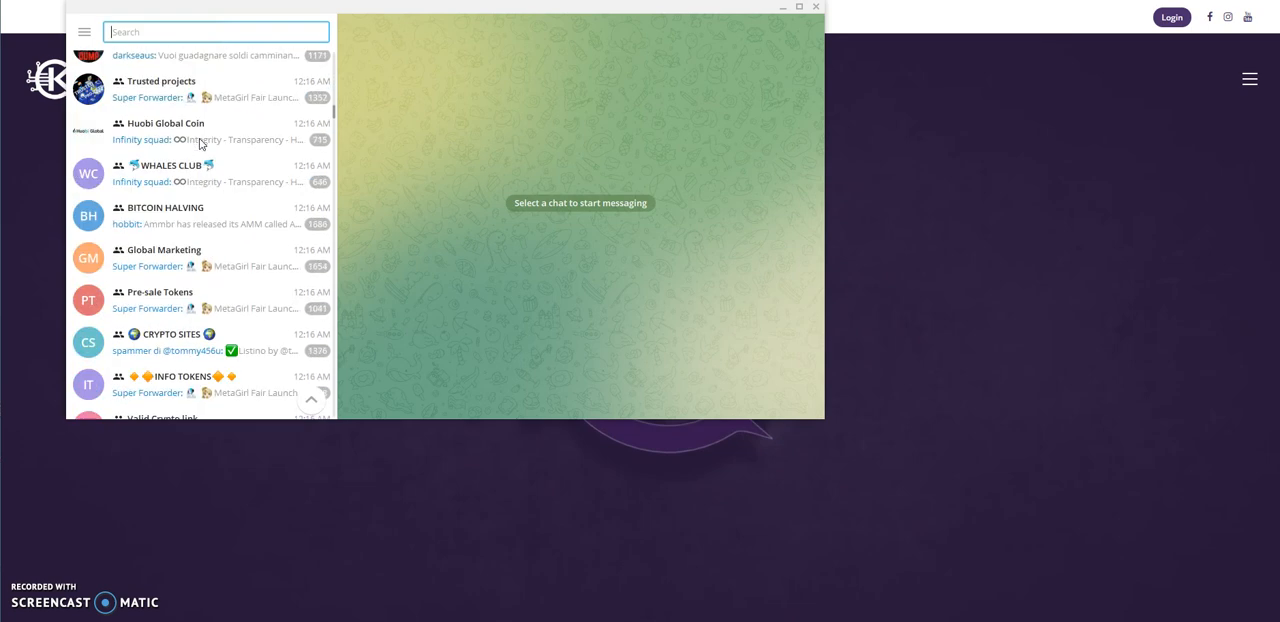
pyautogui.scroll(-3)
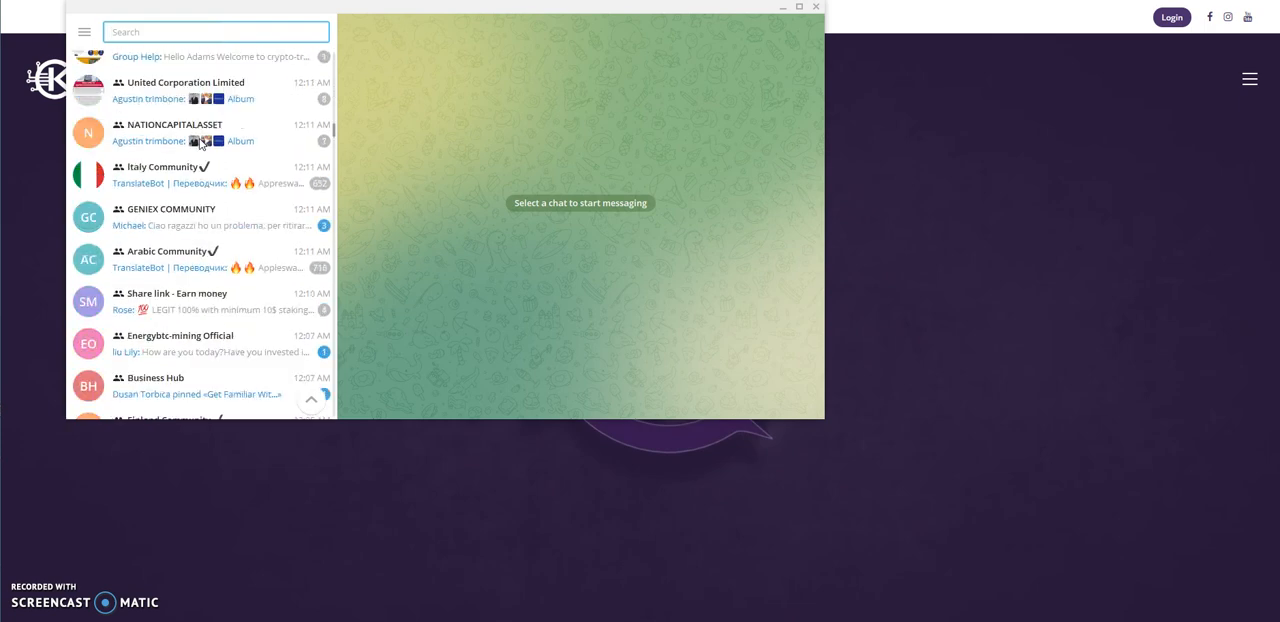
pyautogui.scroll(-3)
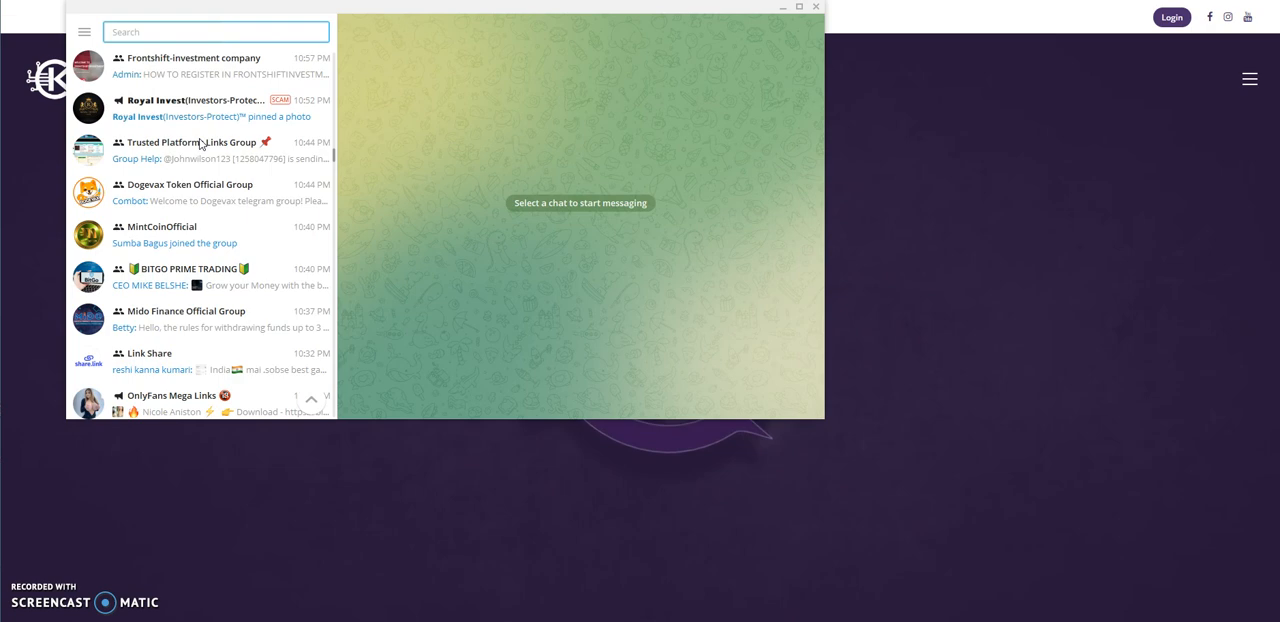
pyautogui.scroll(-3)
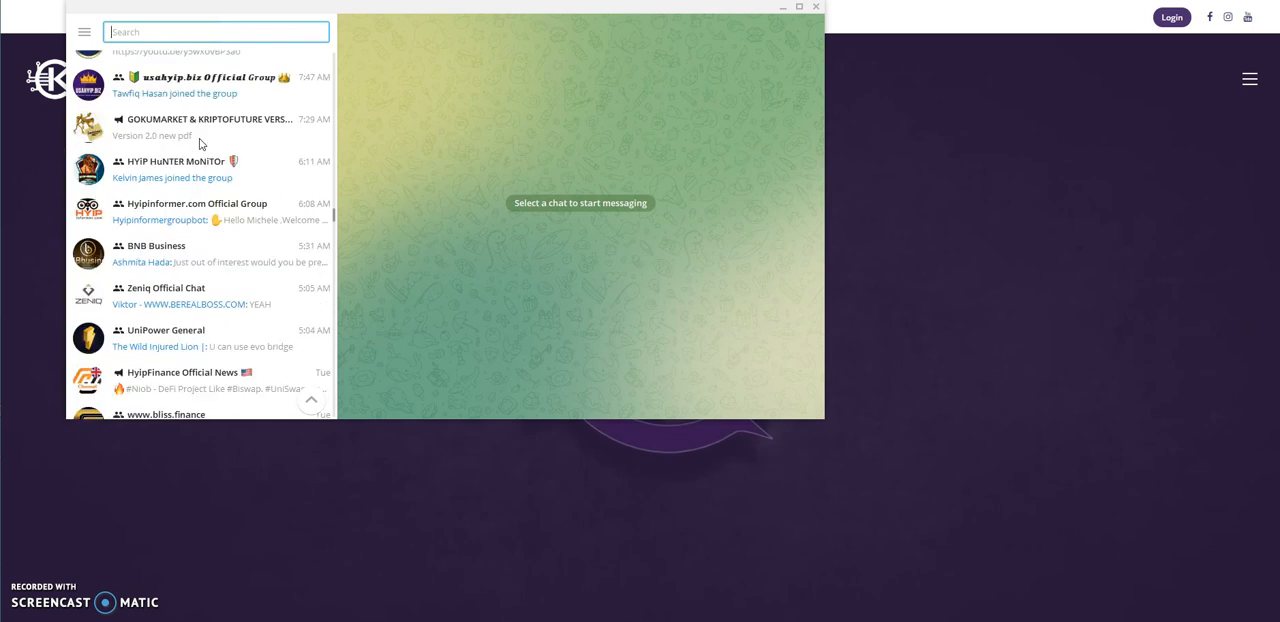
pyautogui.scroll(-3)
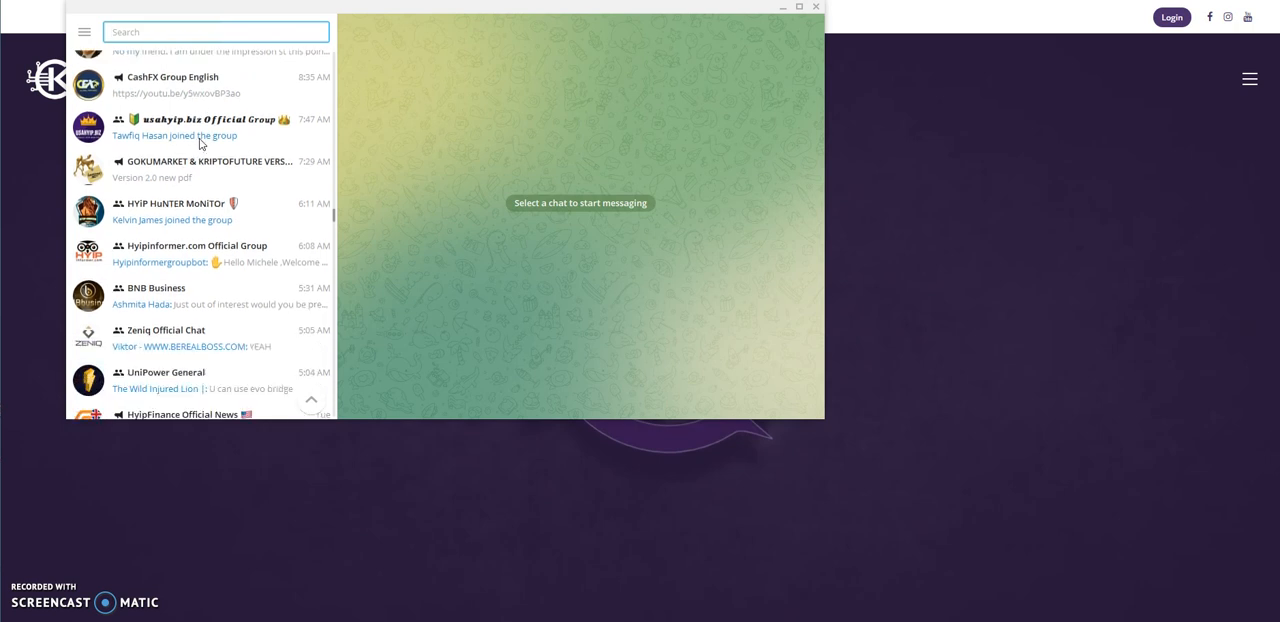
# Step: Open the GOKUMARKET channel's KRIPTOFUTURE-PRESENTATION-2.pdf after downloading it
pyautogui.click(205, 169)
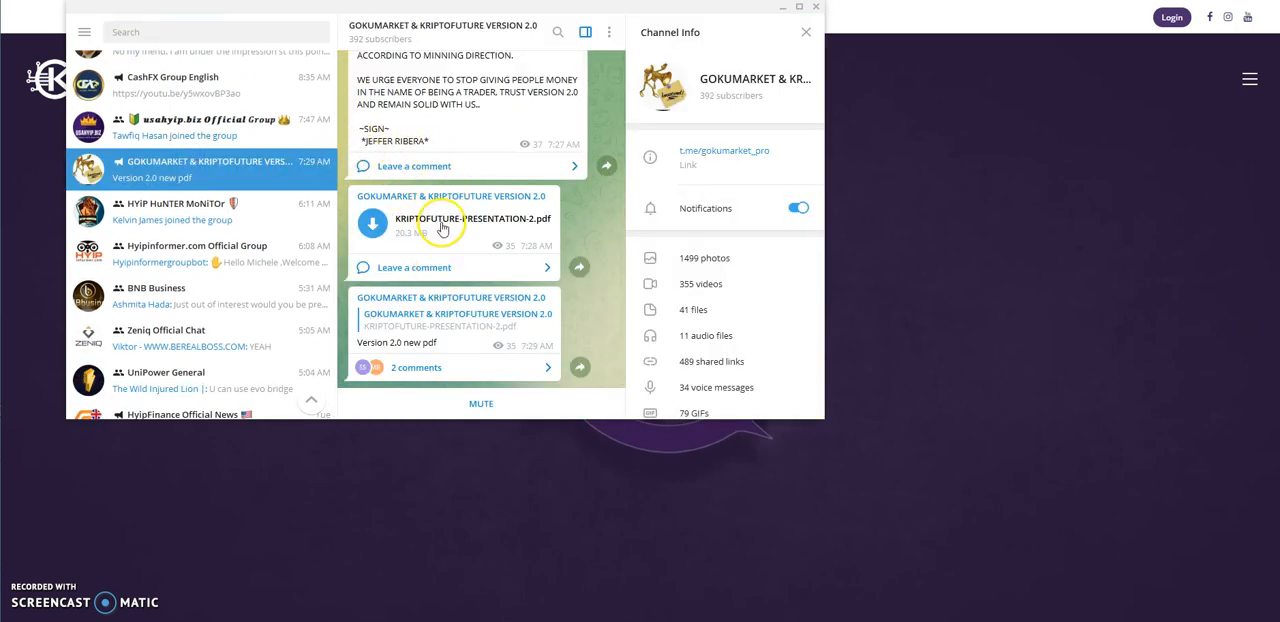
pyautogui.click(372, 222)
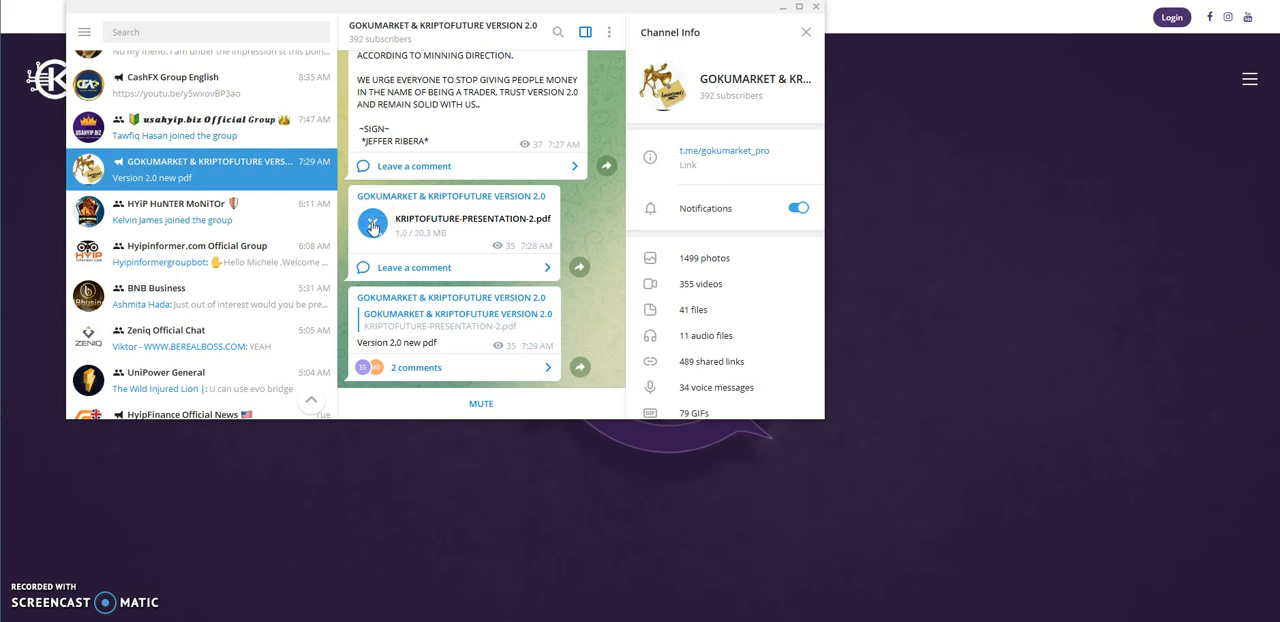
pyautogui.click(372, 223)
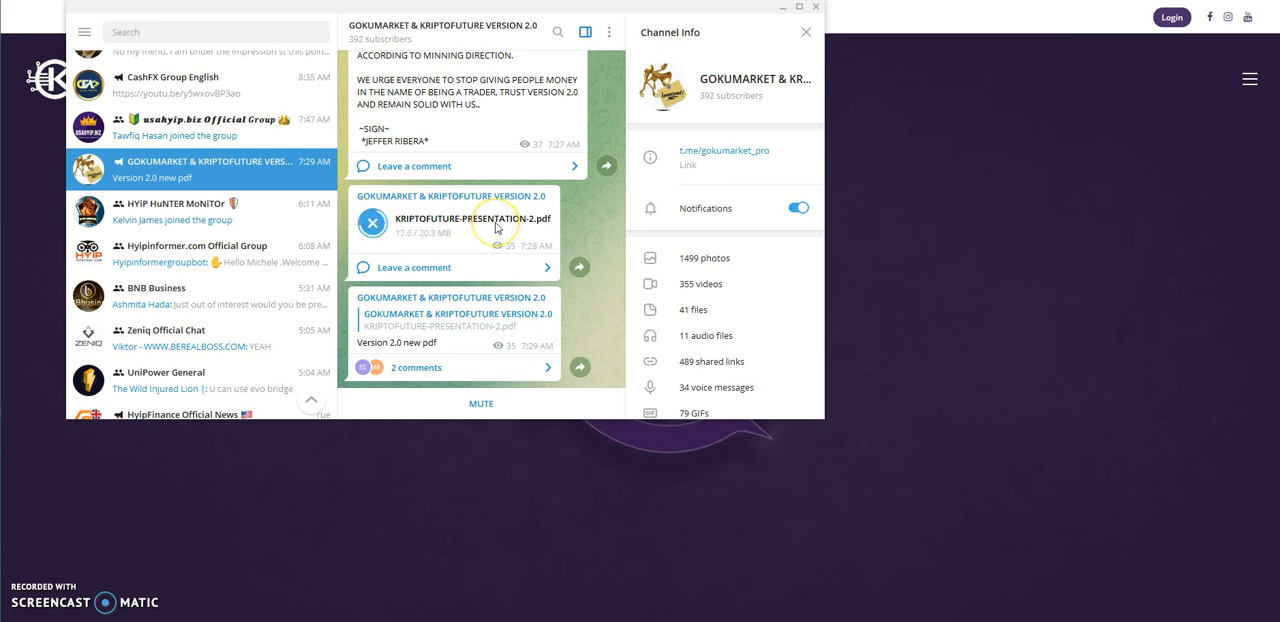
pyautogui.click(372, 222)
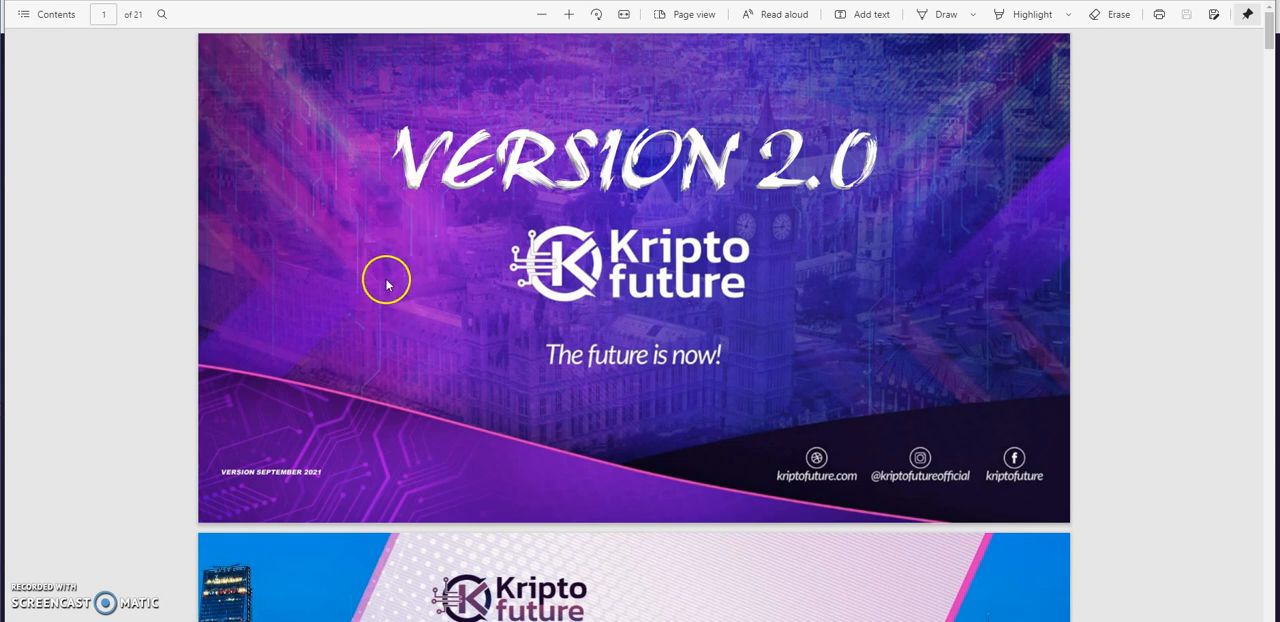
pyautogui.moveTo(634, 531)
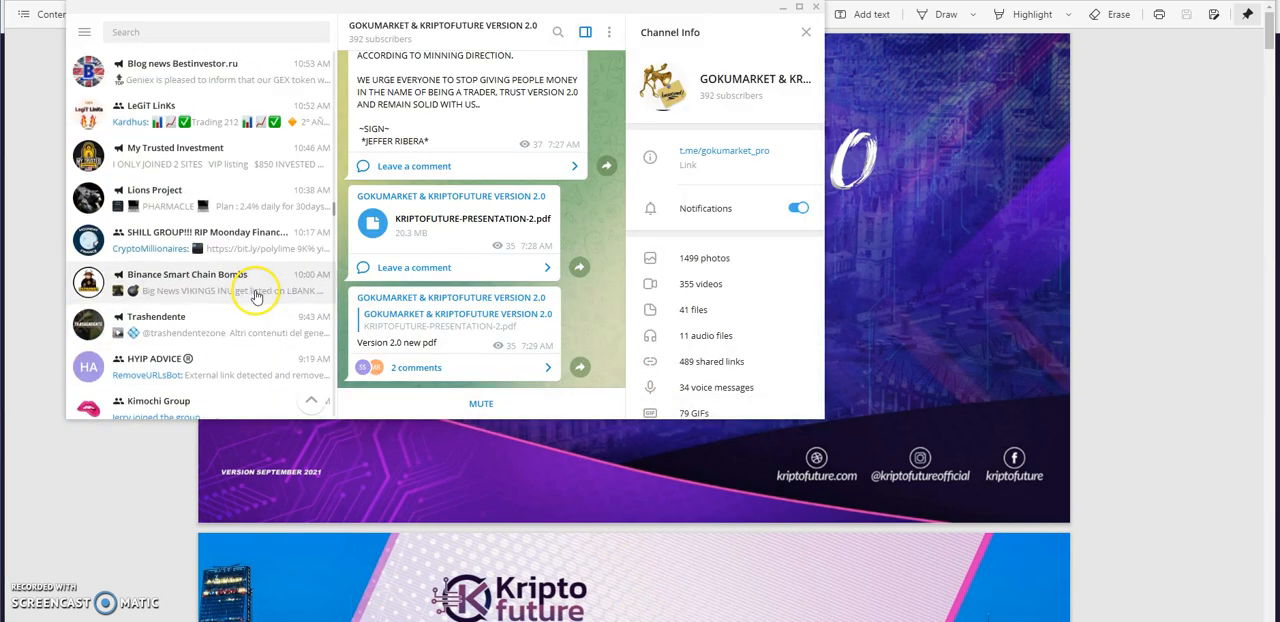
# Step: Scroll the chat list and open the CryptoMuscle Power Chat group
pyautogui.scroll(-3)
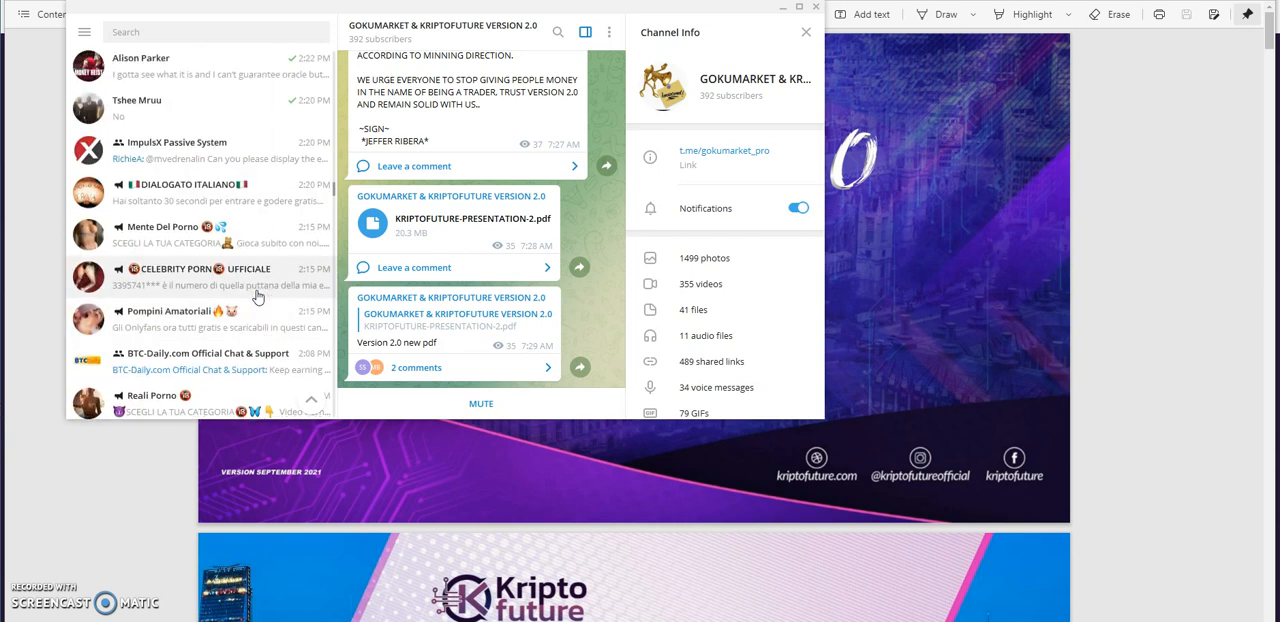
pyautogui.scroll(-3)
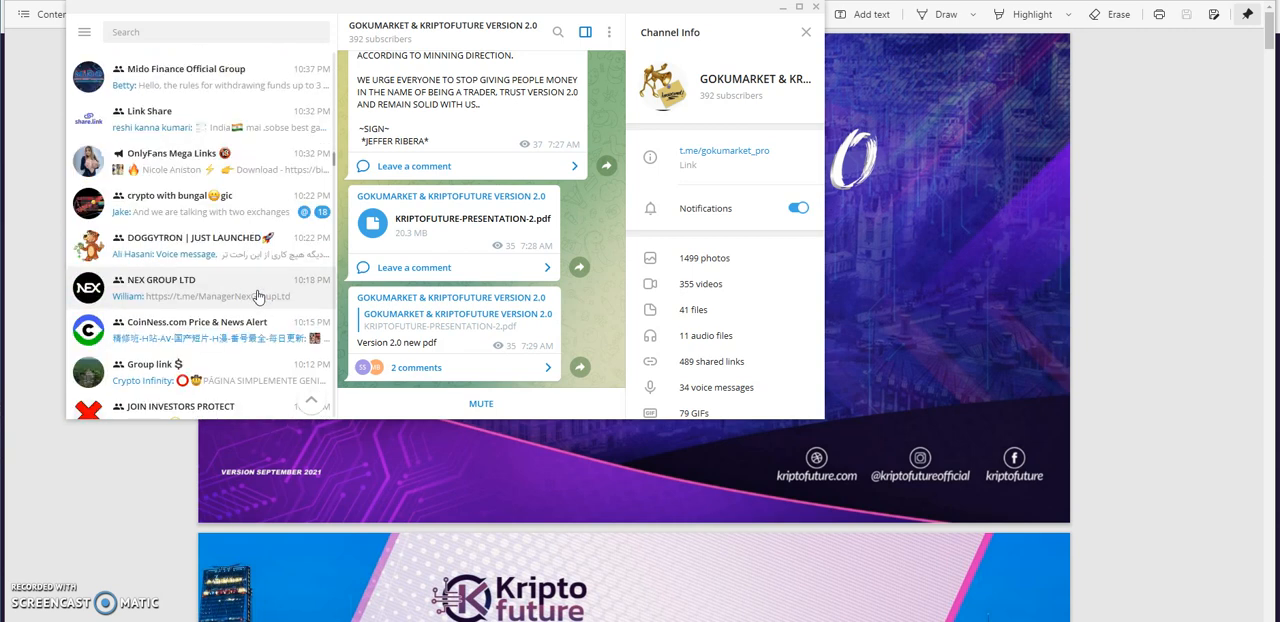
pyautogui.scroll(-3)
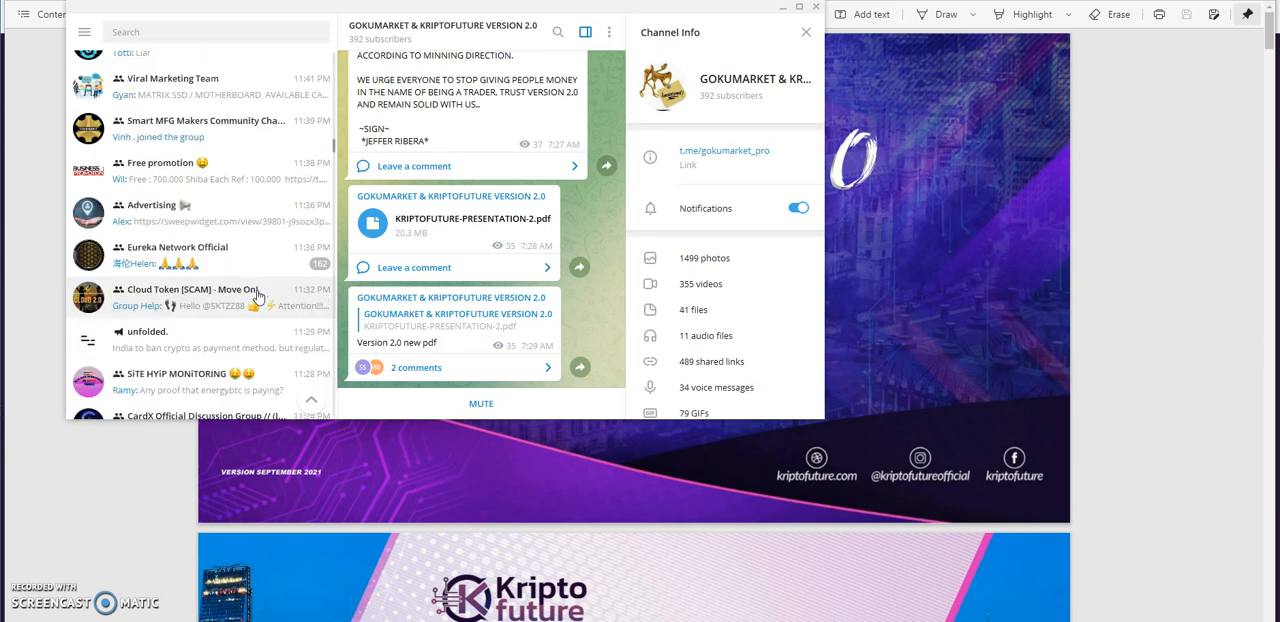
pyautogui.scroll(-3)
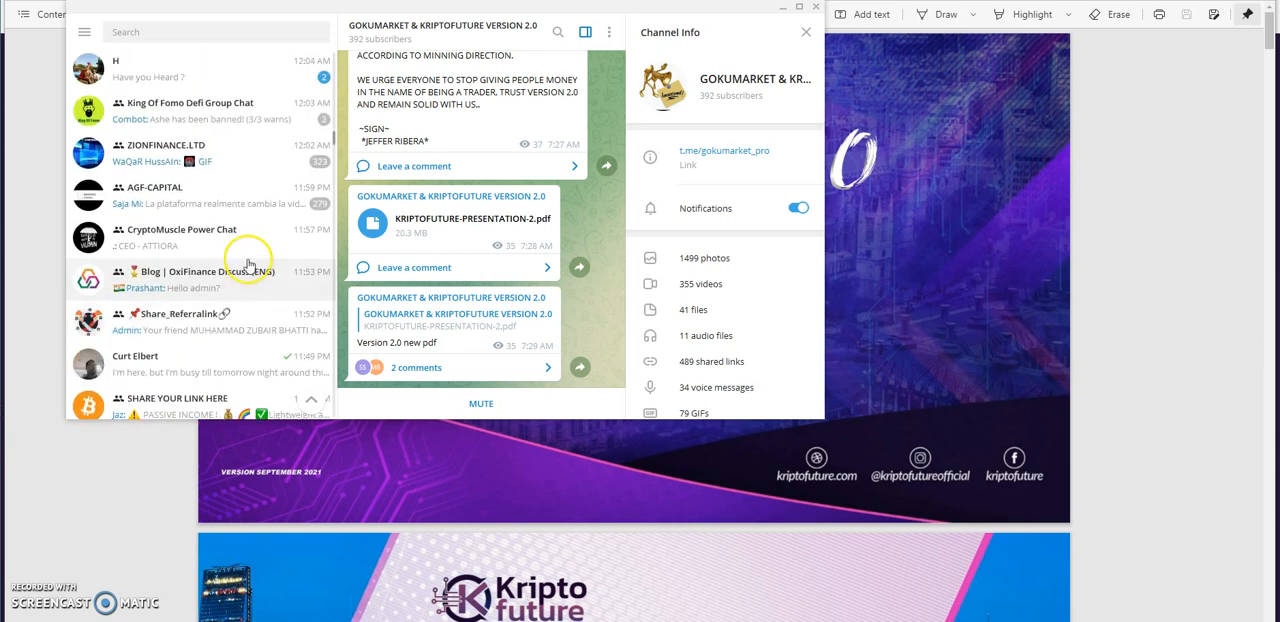
pyautogui.click(200, 237)
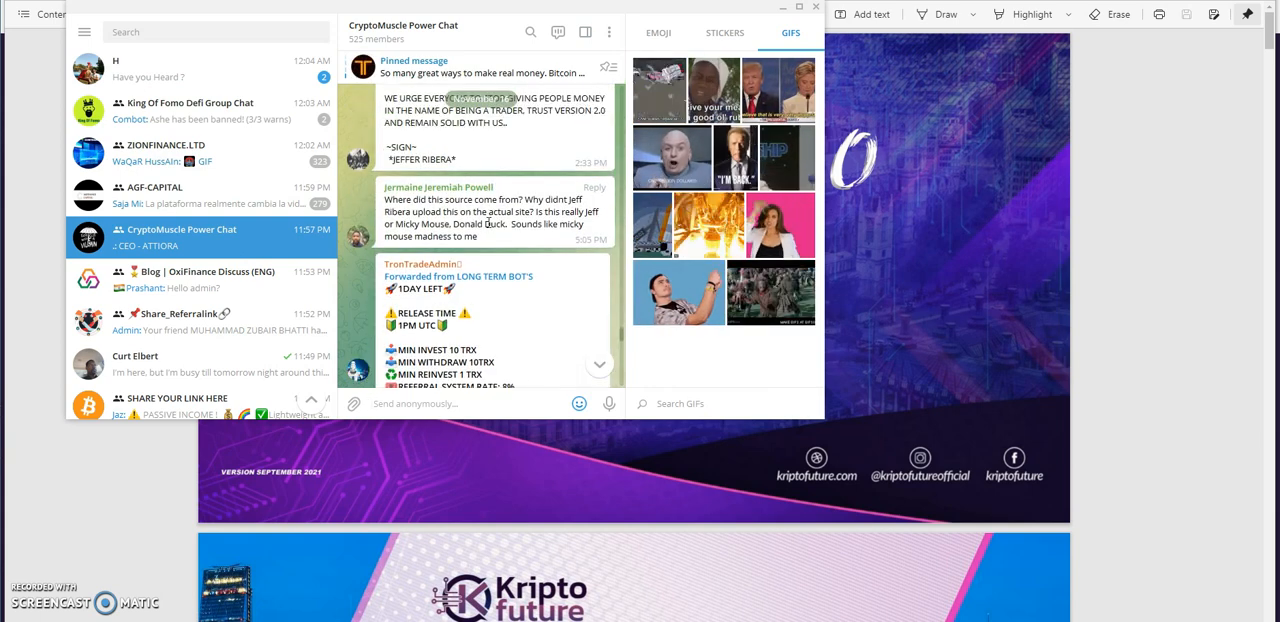
# Step: Scroll through the group's messages asking about the new Kriptofuture 2.0 PDF
pyautogui.scroll(-3)
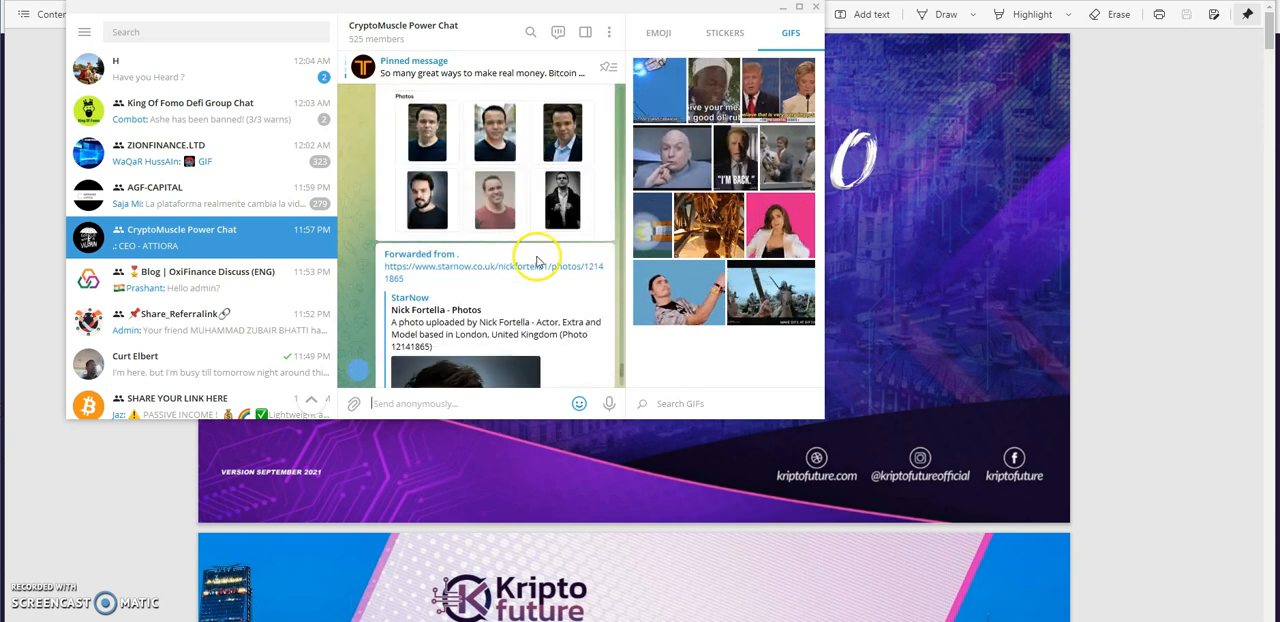
pyautogui.scroll(-3)
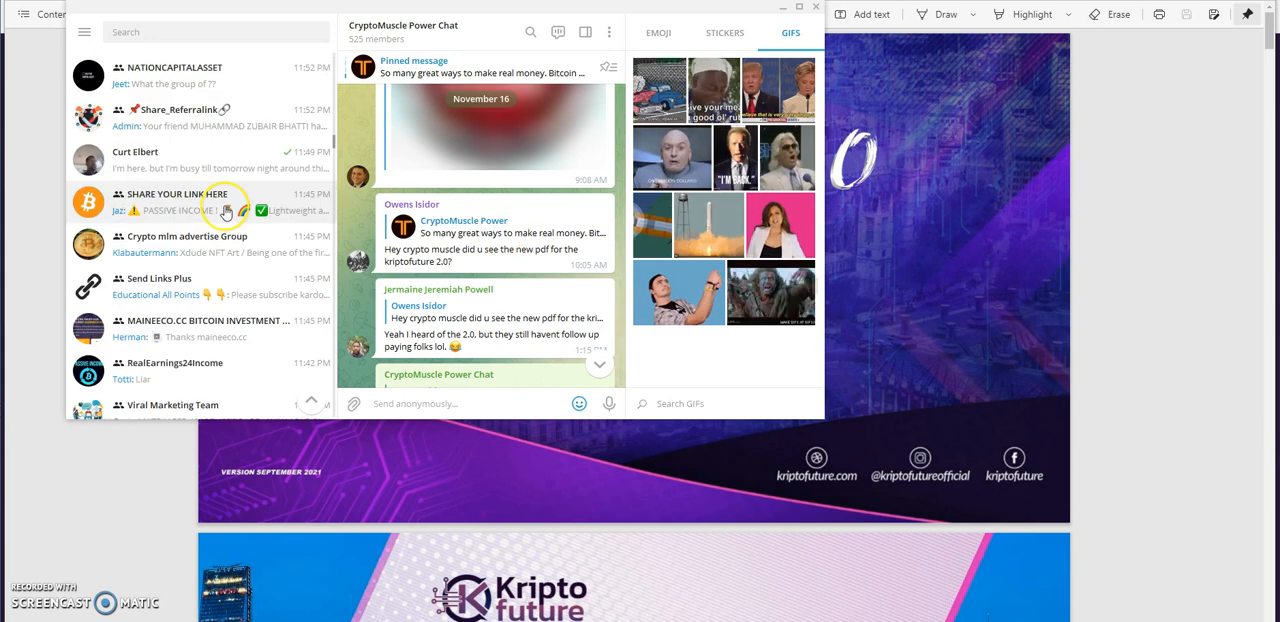
pyautogui.scroll(-3)
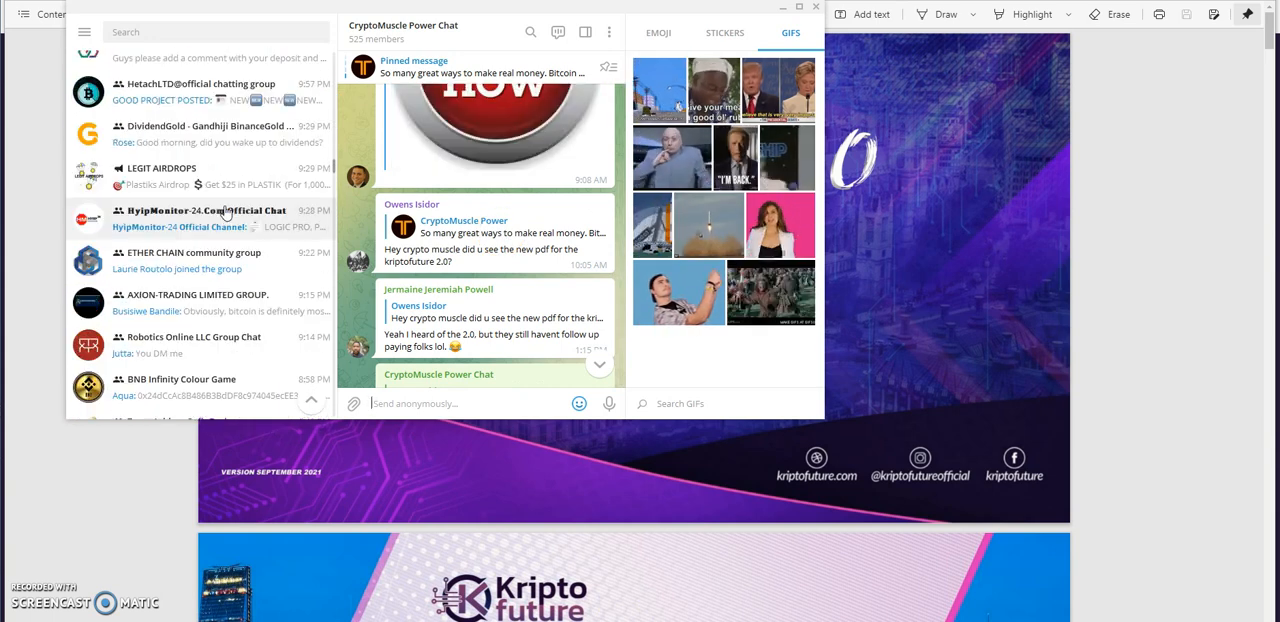
pyautogui.scroll(-3)
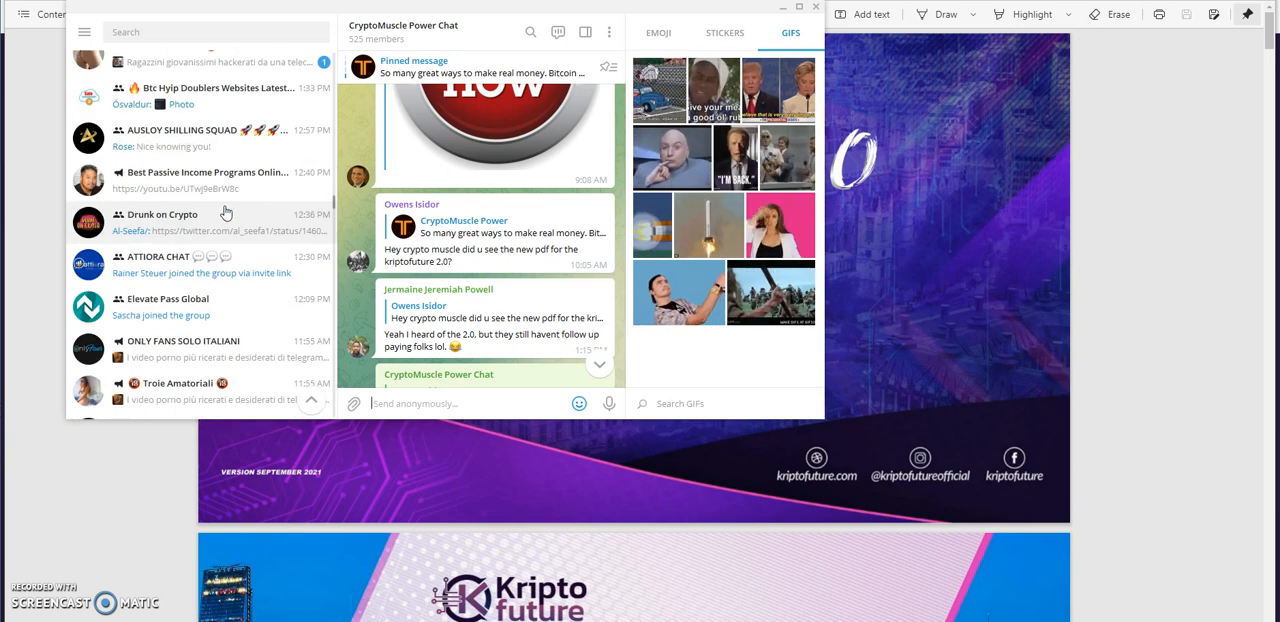
pyautogui.scroll(-3)
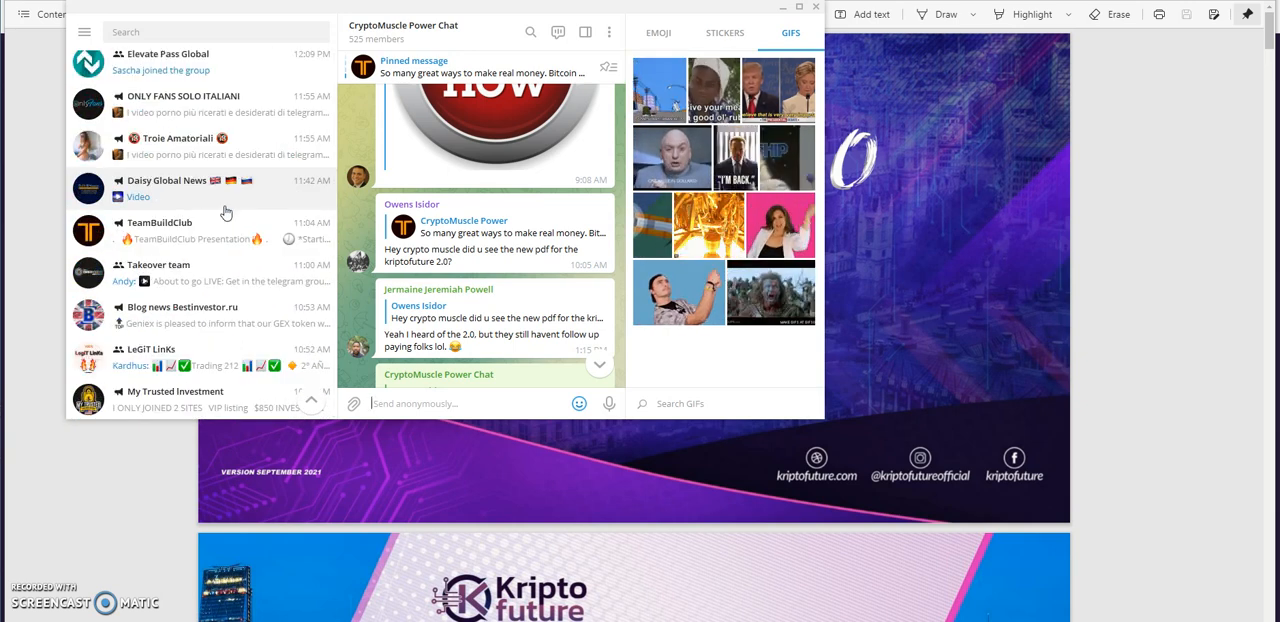
pyautogui.scroll(-3)
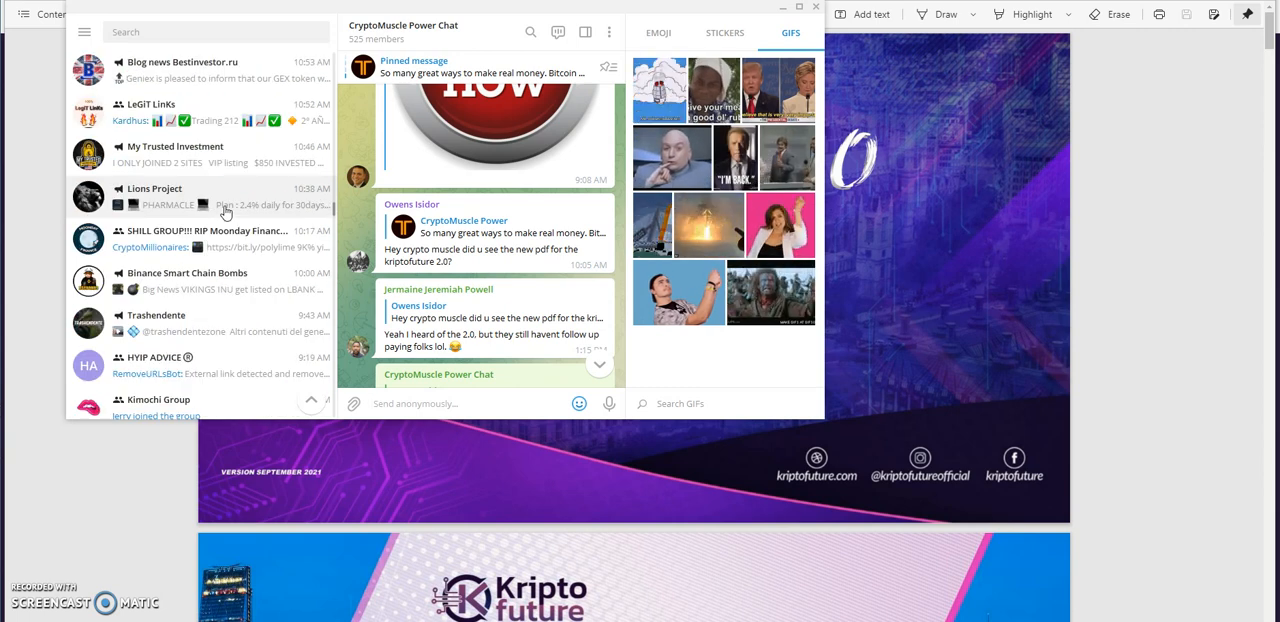
pyautogui.scroll(-3)
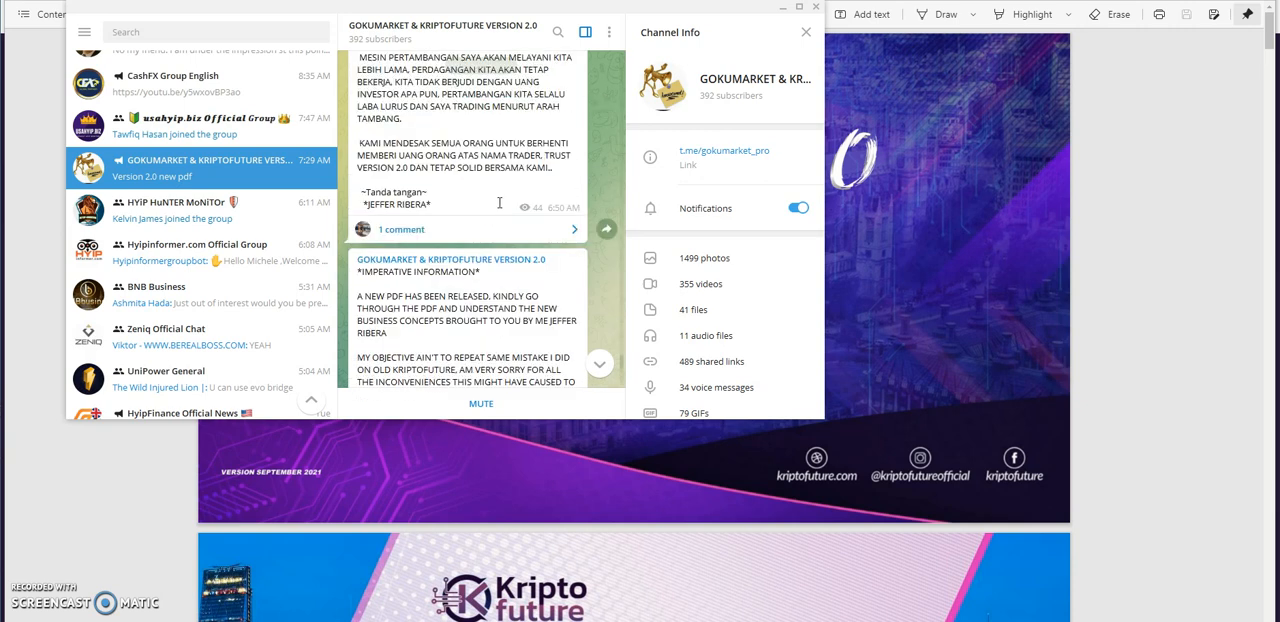
pyautogui.scroll(-3)
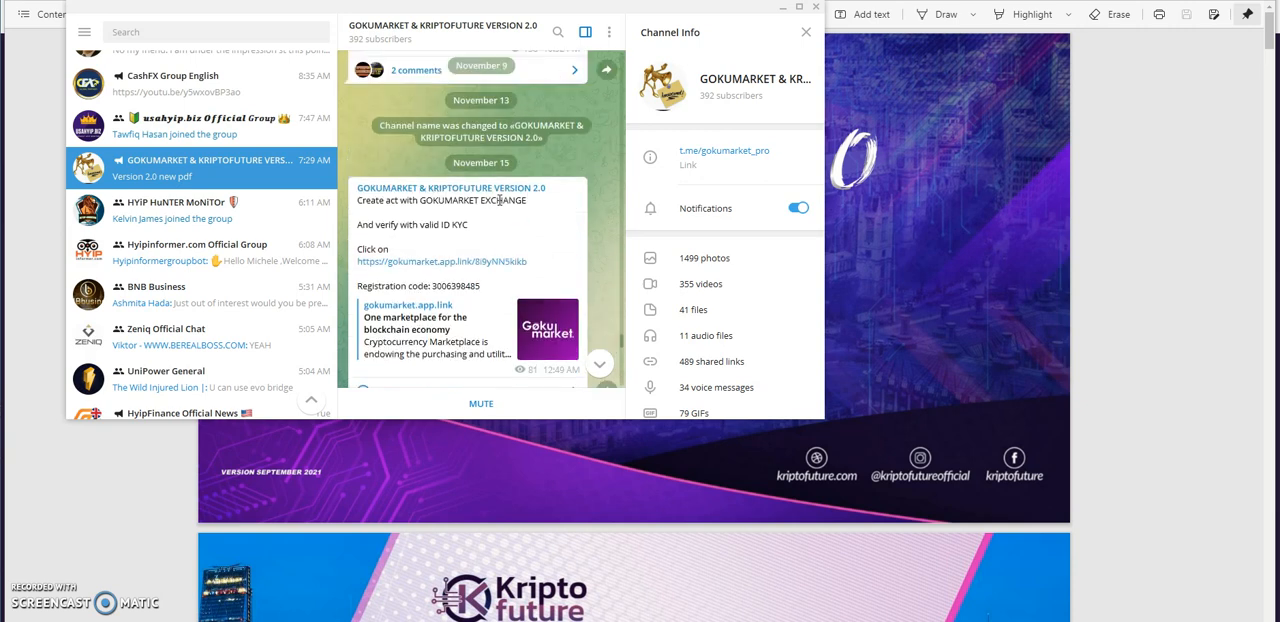
pyautogui.scroll(-3)
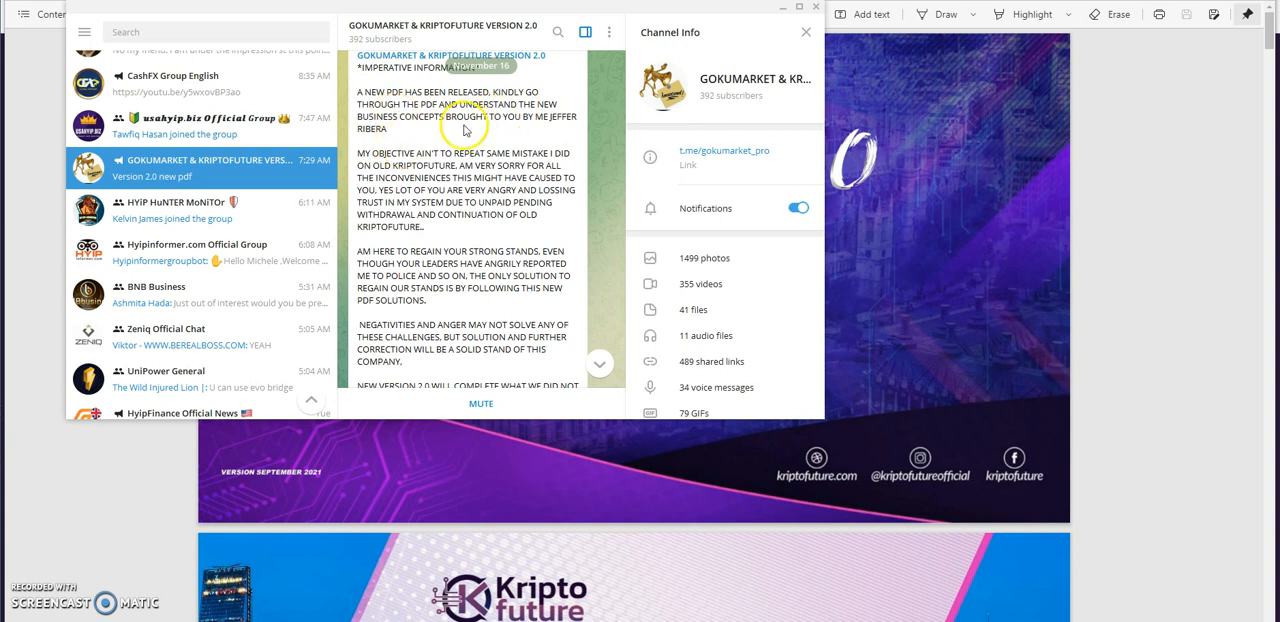
pyautogui.moveTo(405, 141)
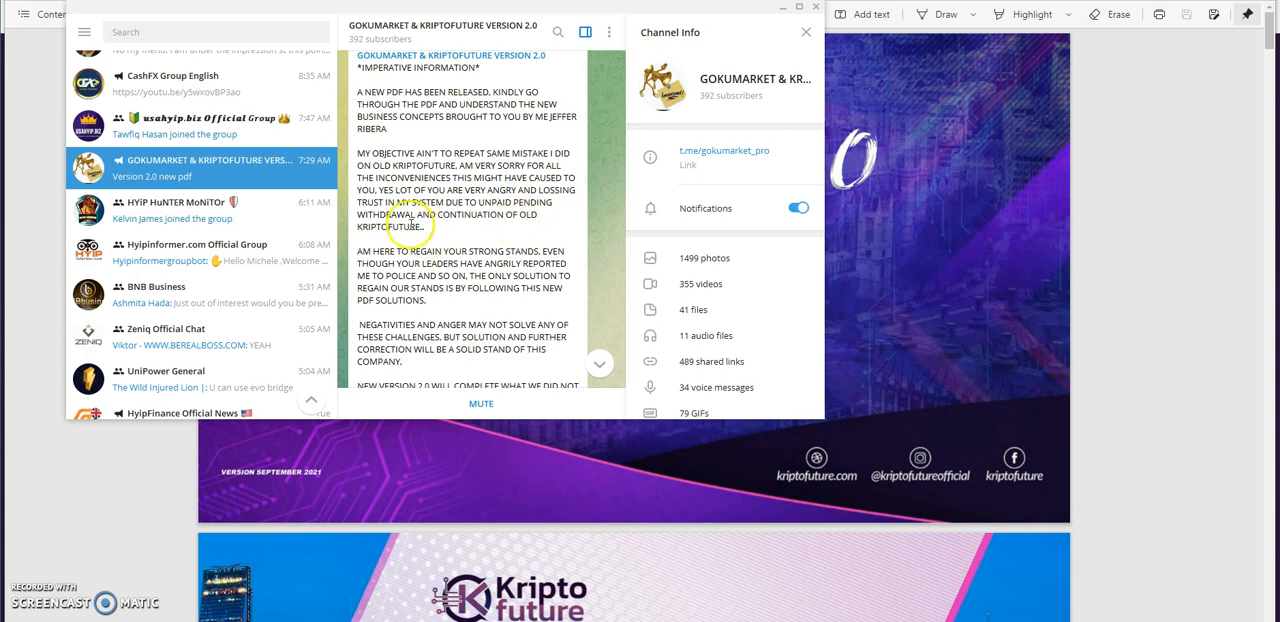
pyautogui.scroll(-3)
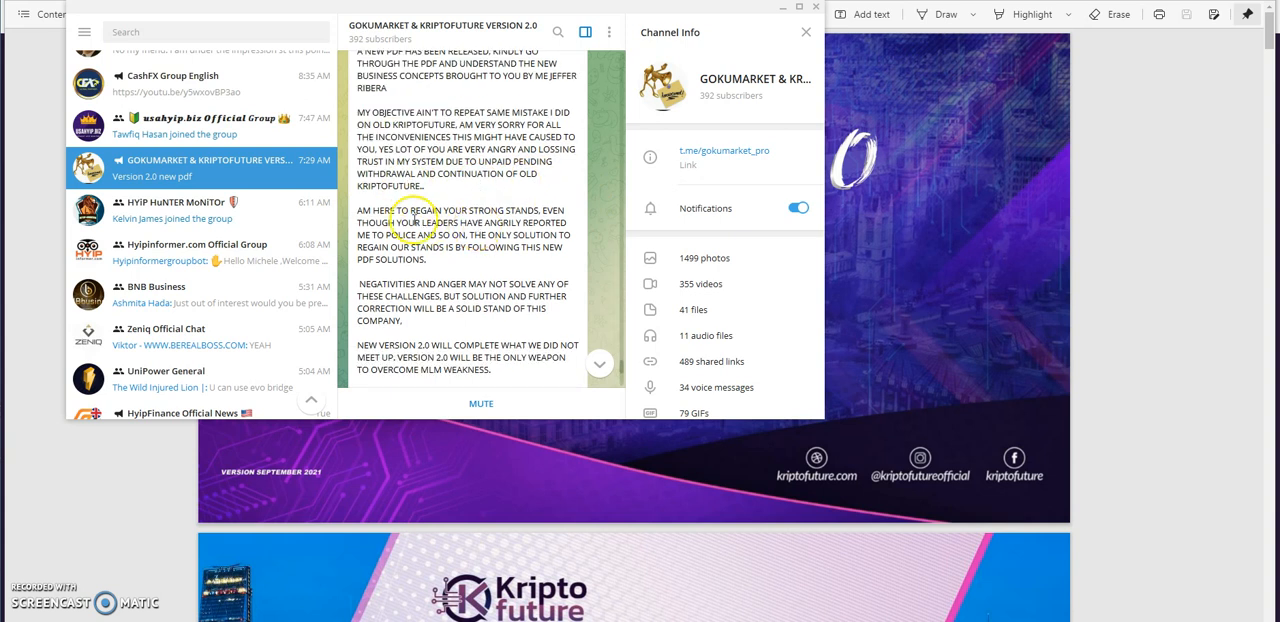
pyautogui.moveTo(490, 222)
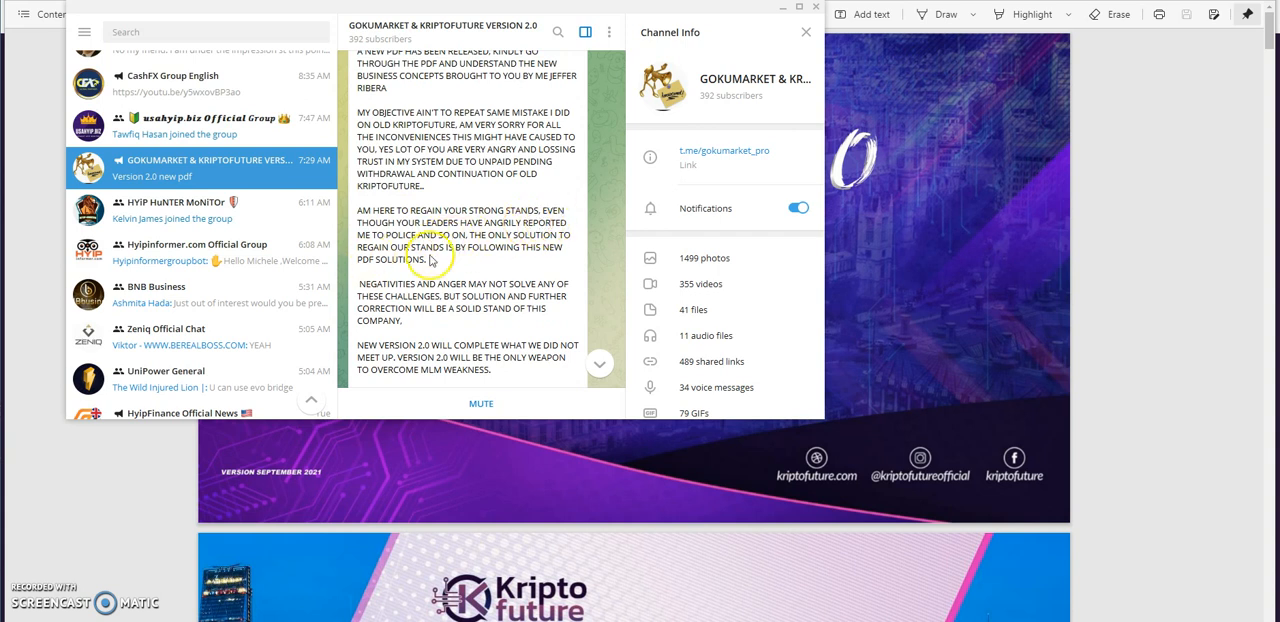
pyautogui.scroll(-3)
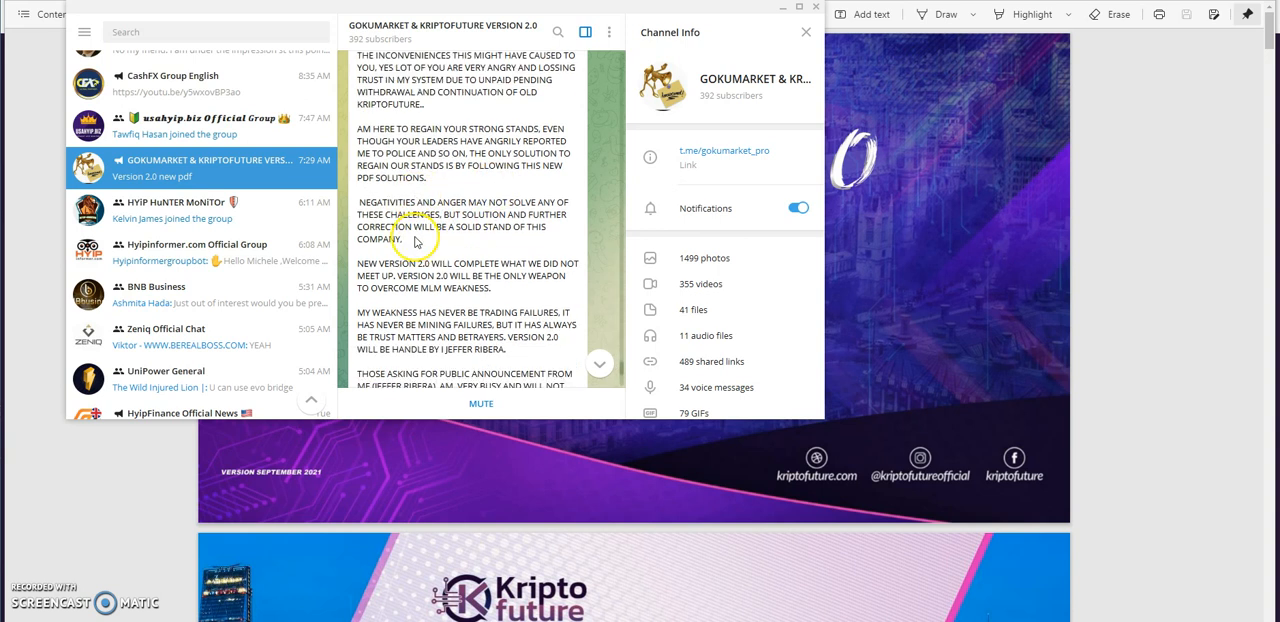
pyautogui.moveTo(482, 226)
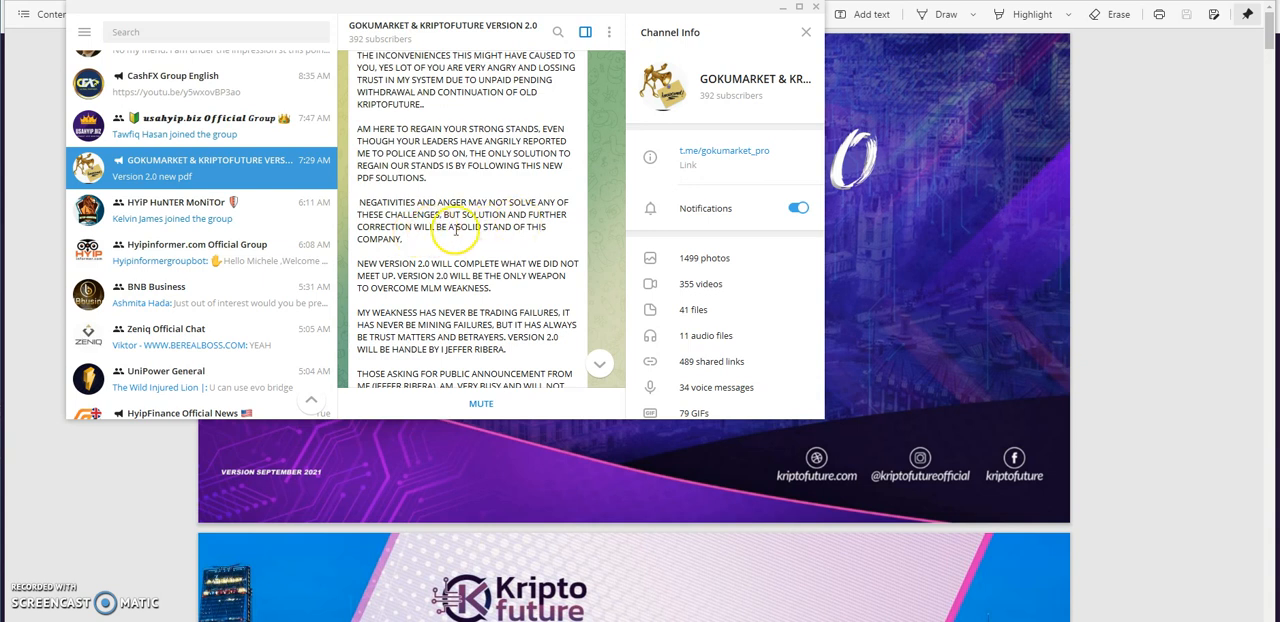
pyautogui.moveTo(461, 247)
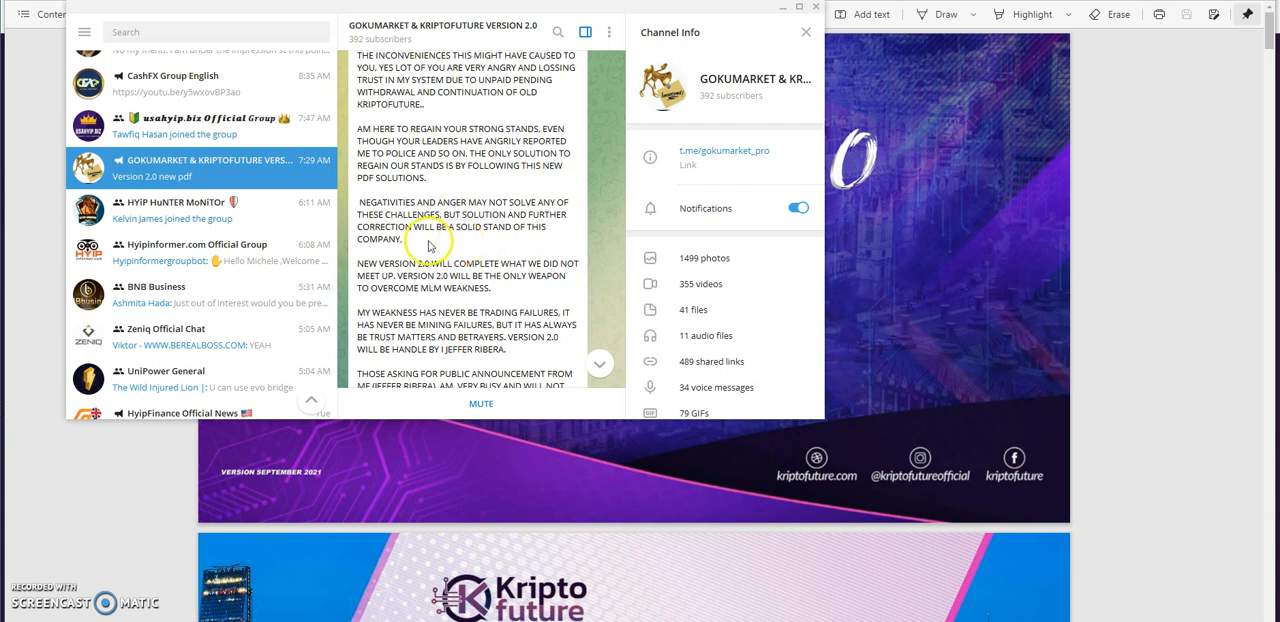
pyautogui.moveTo(488, 244)
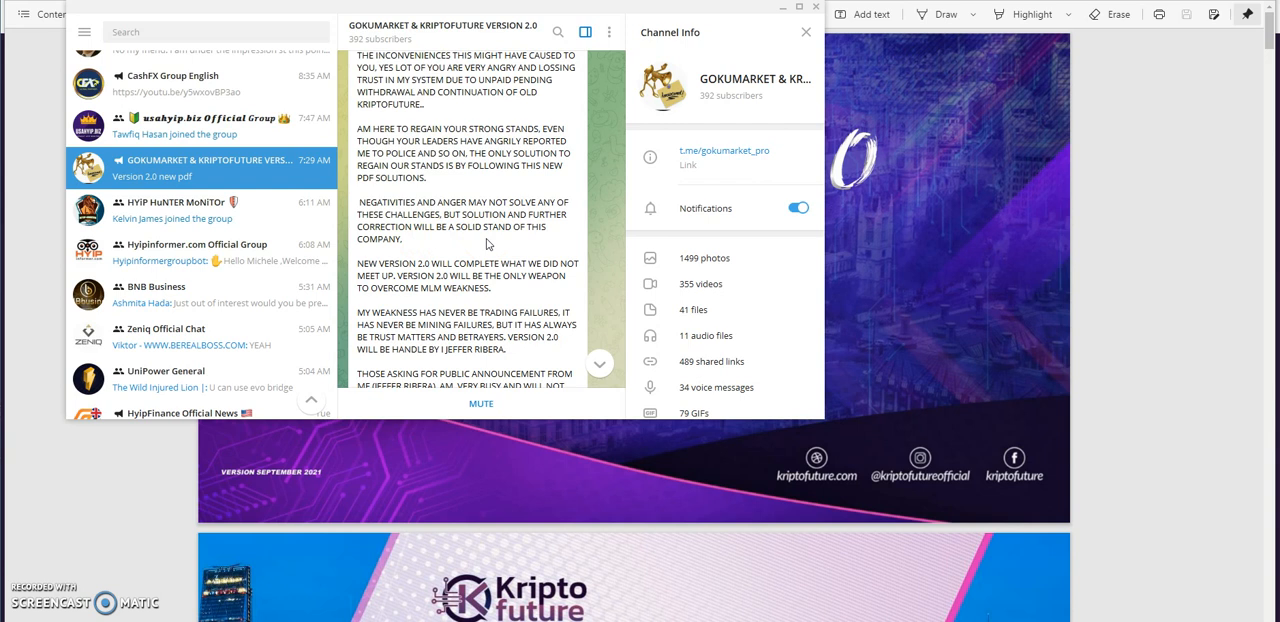
# Step: Scroll the Version 2.0 announcement to its signed end and the presentation pdf post
pyautogui.scroll(-3)
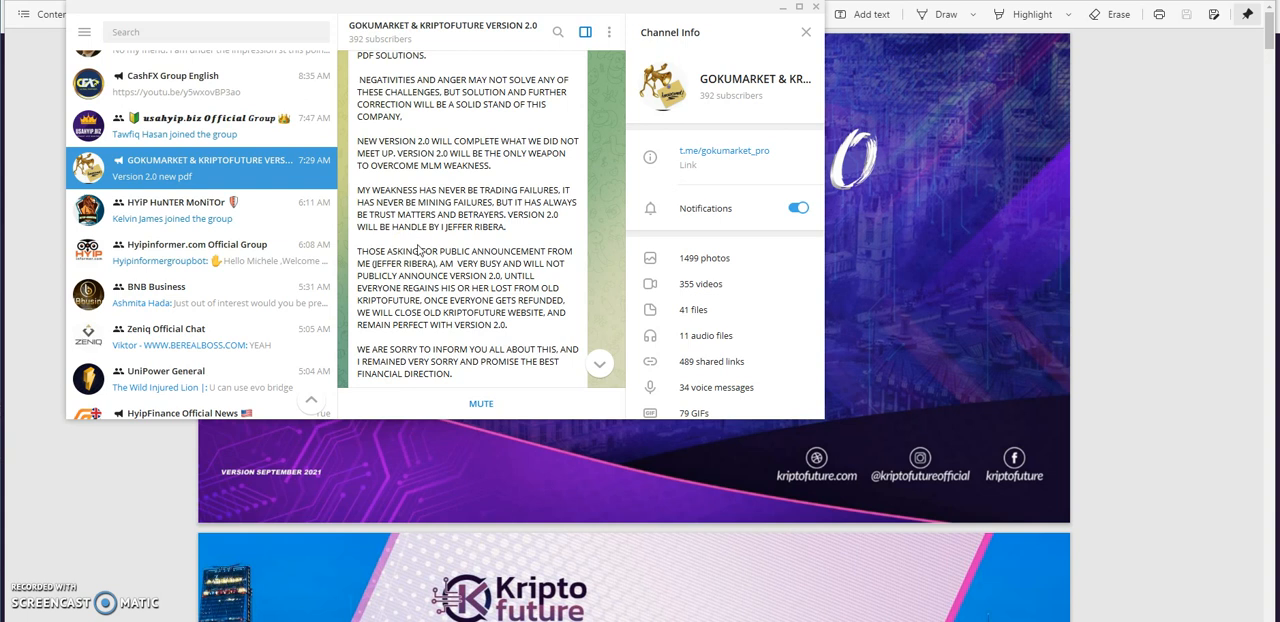
pyautogui.moveTo(420, 248)
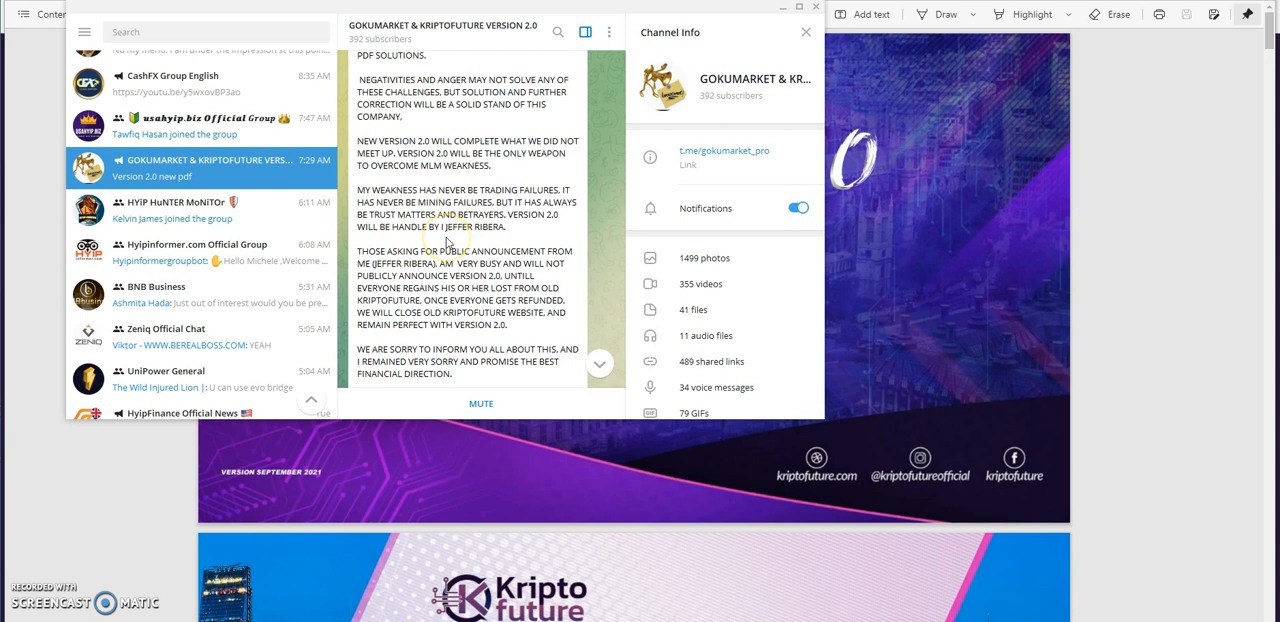
pyautogui.moveTo(448, 240)
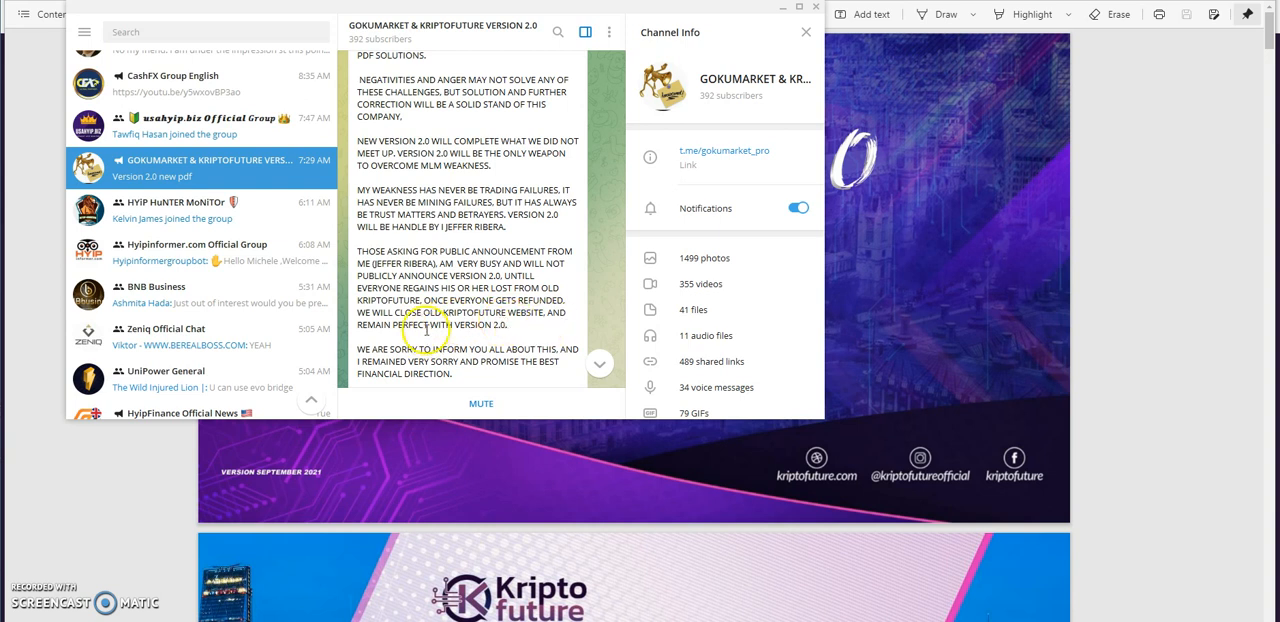
pyautogui.moveTo(519, 337)
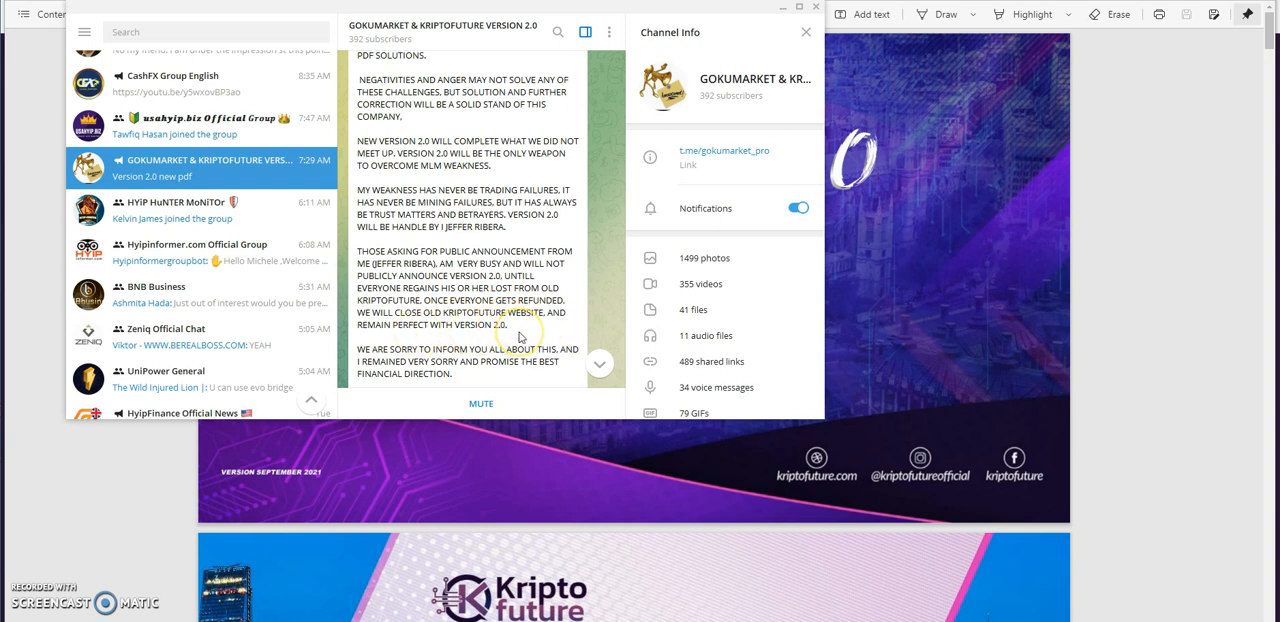
pyautogui.scroll(-3)
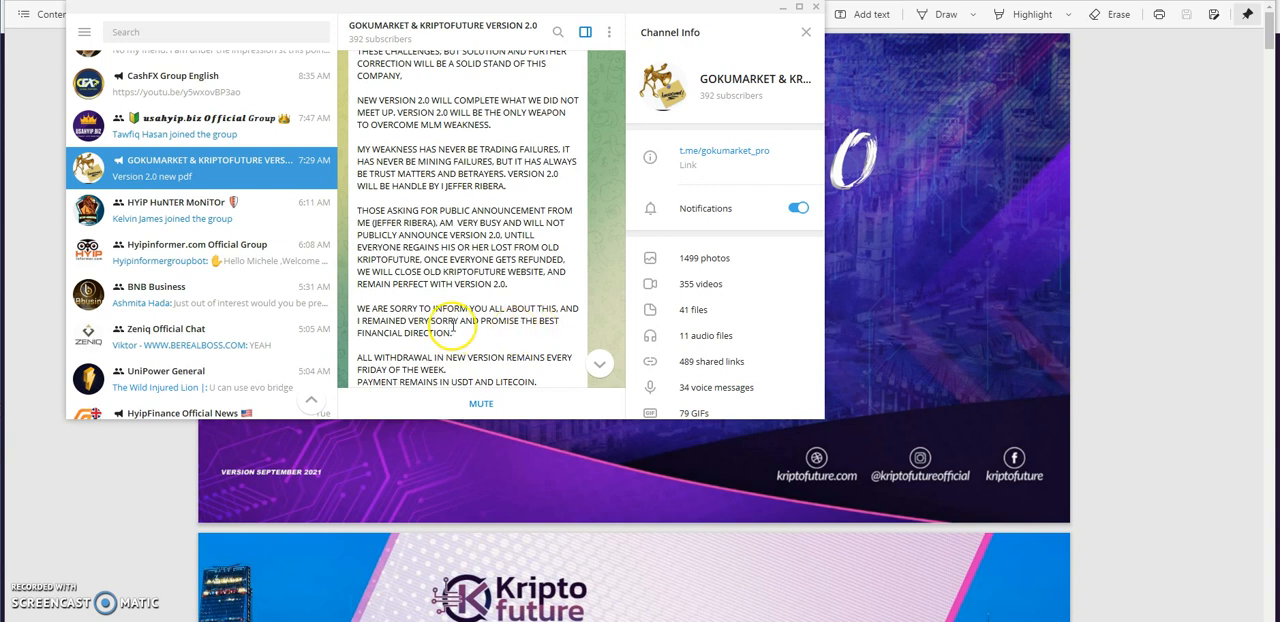
pyautogui.scroll(-3)
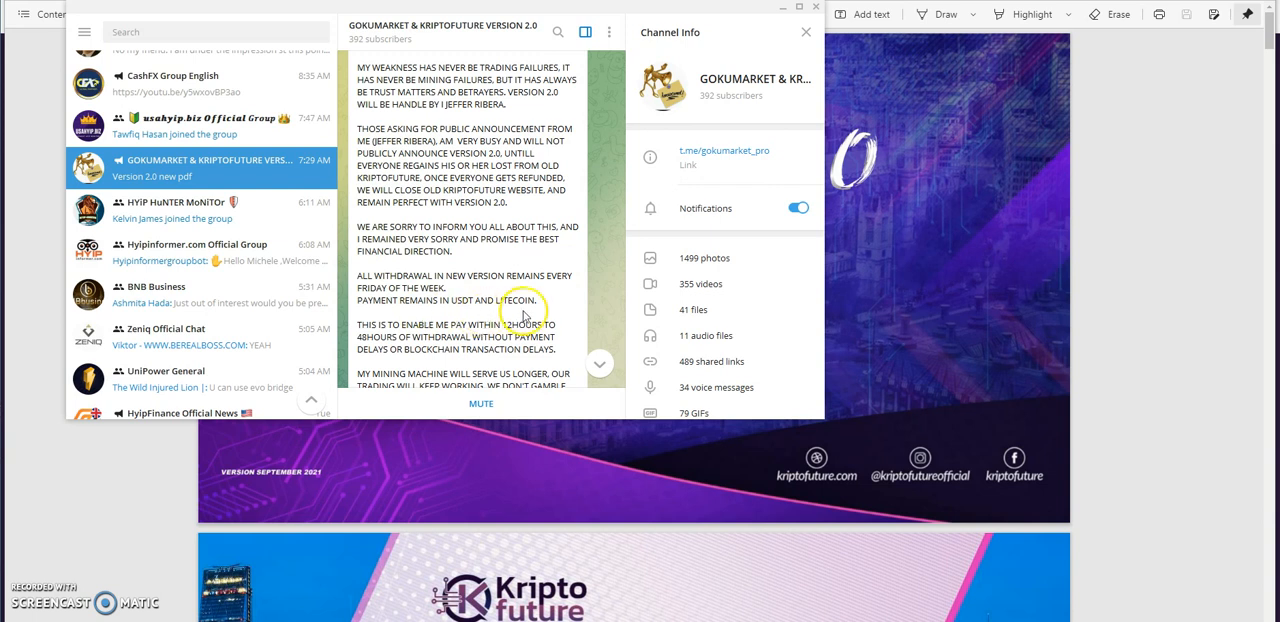
pyautogui.moveTo(430, 320)
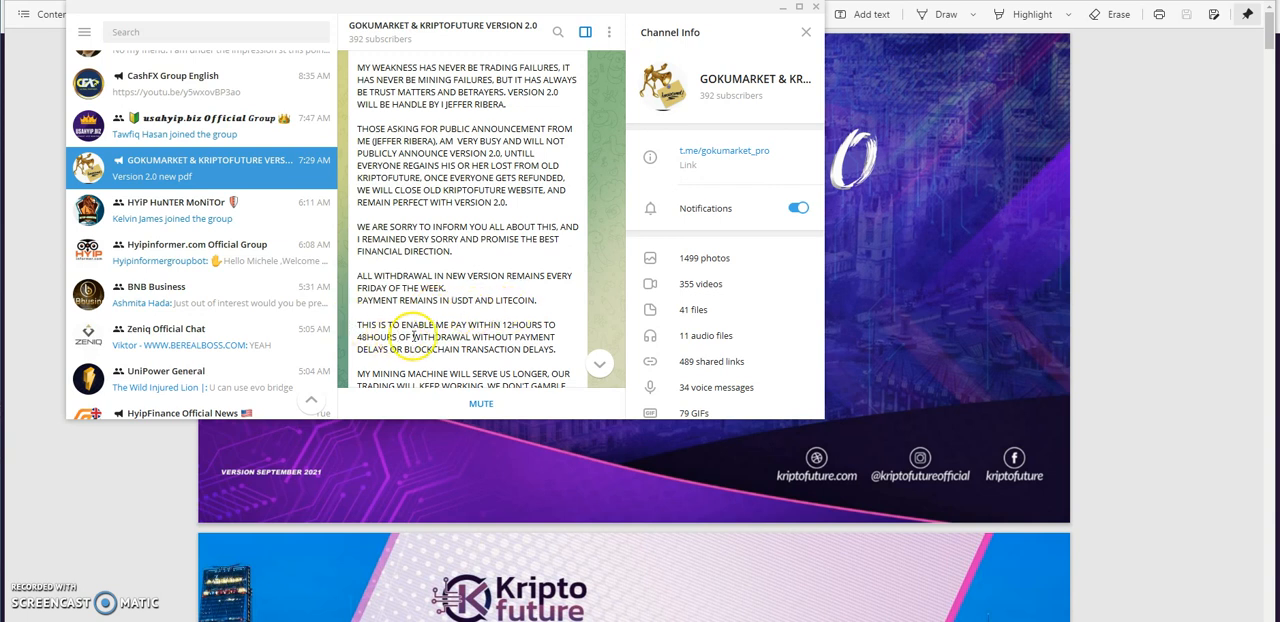
pyautogui.moveTo(505, 336)
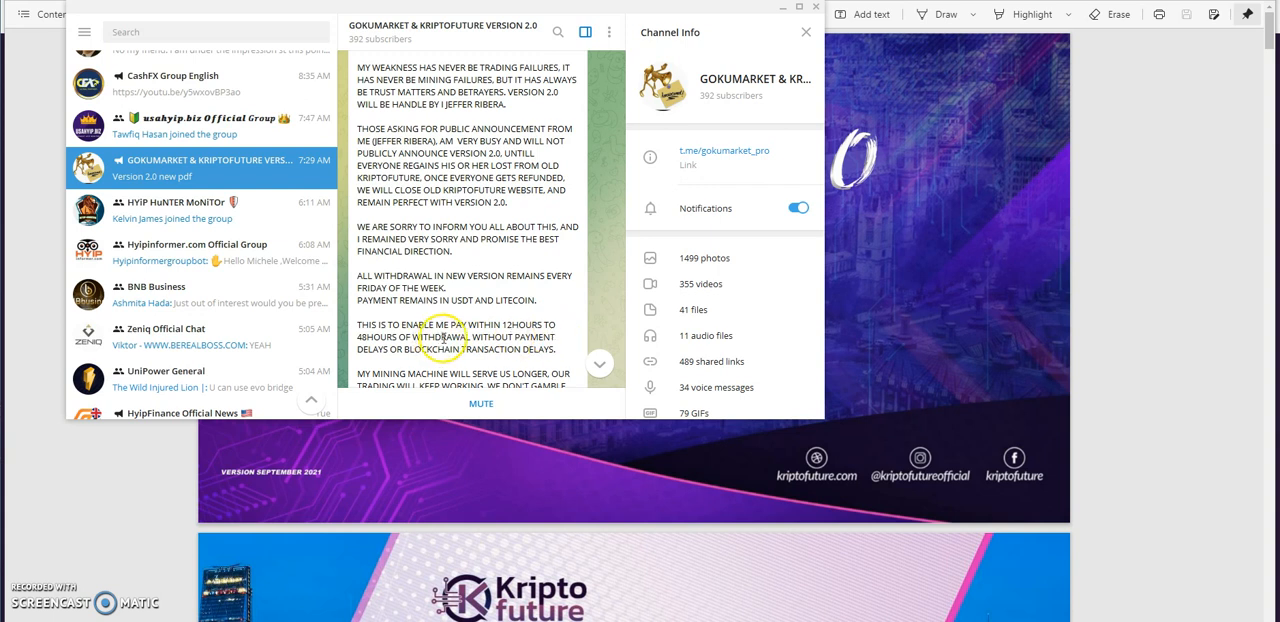
pyautogui.scroll(-3)
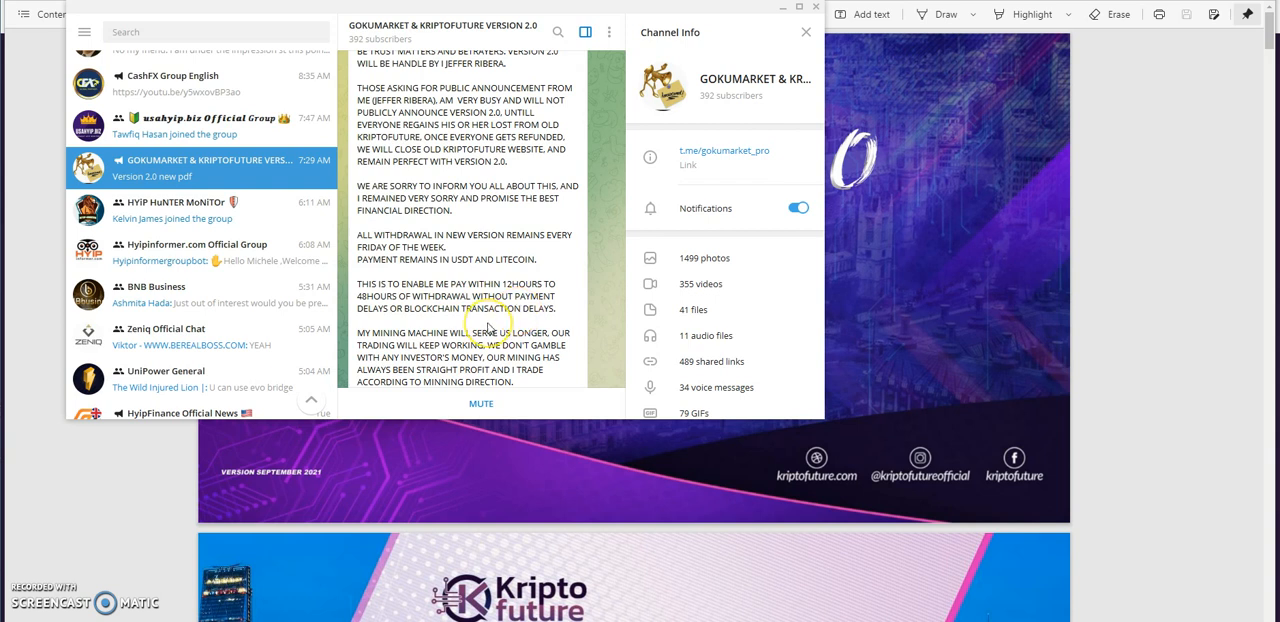
pyautogui.moveTo(470, 280)
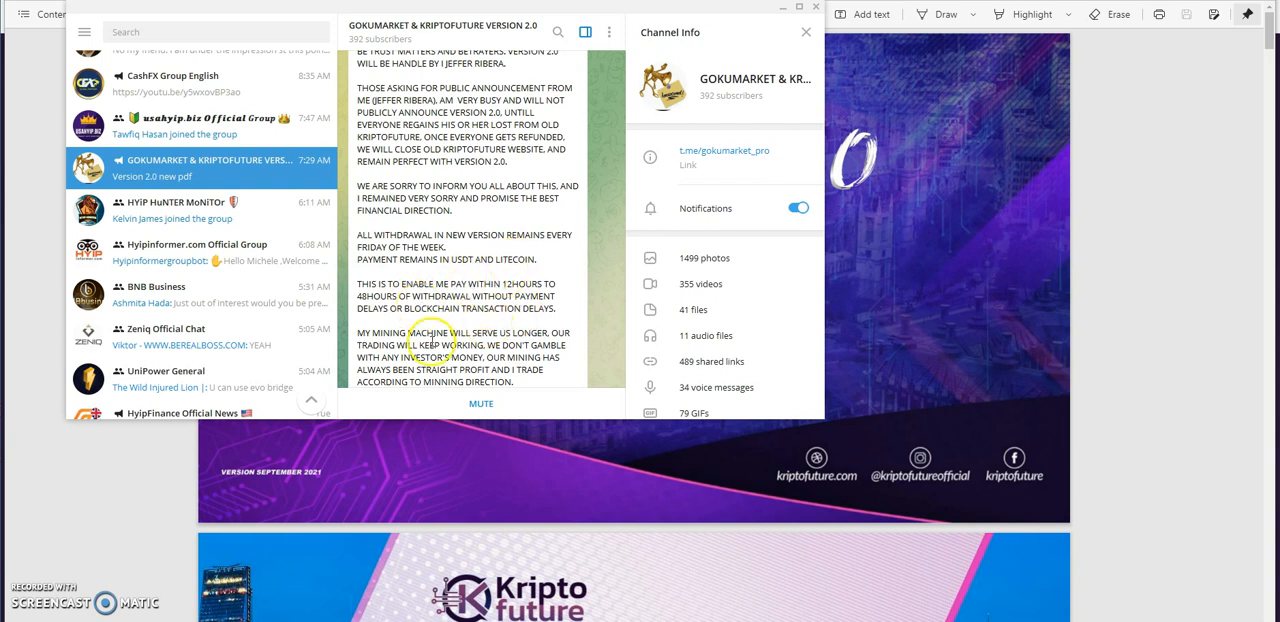
pyautogui.scroll(-3)
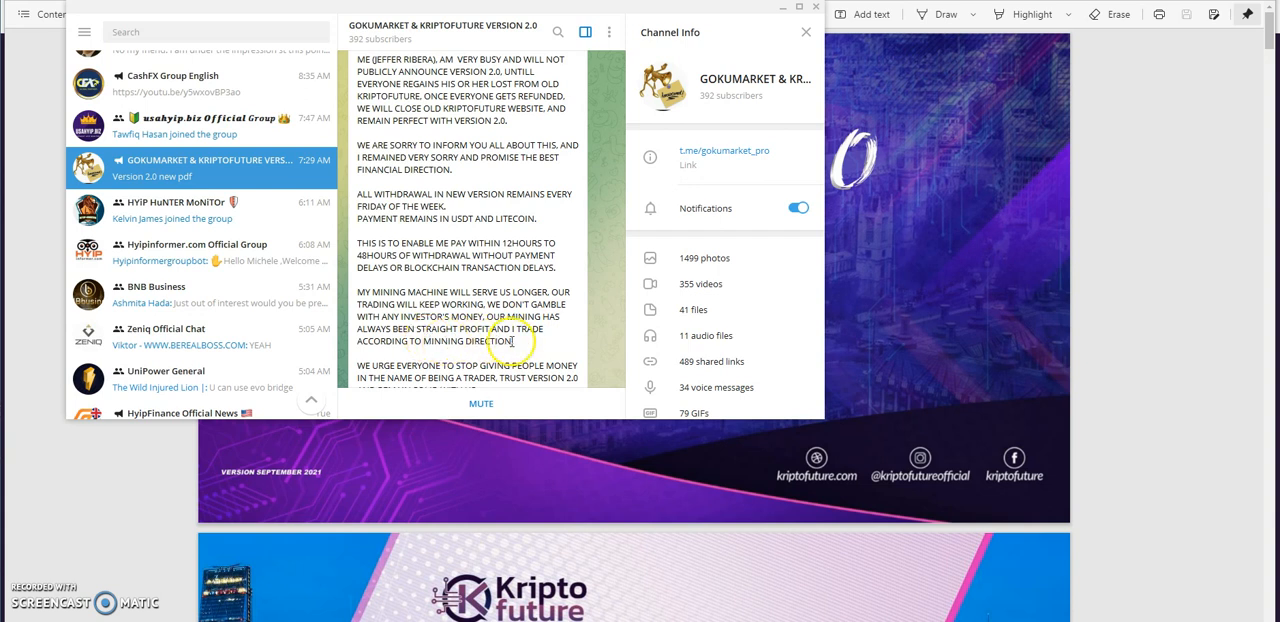
pyautogui.scroll(-3)
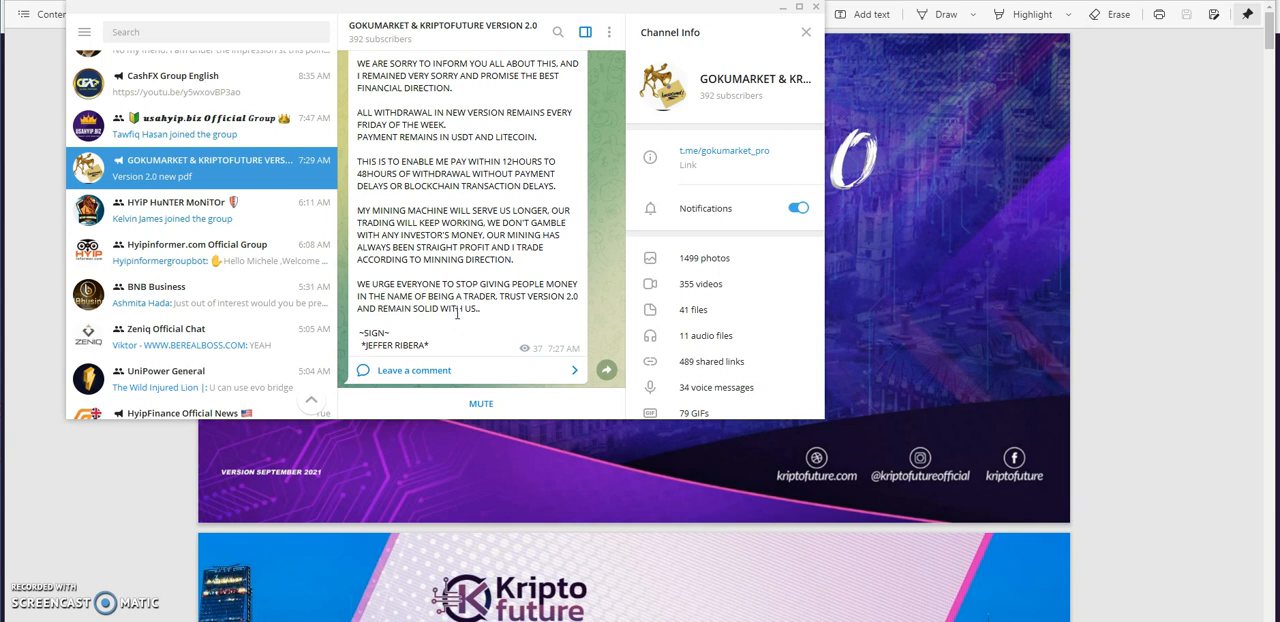
pyautogui.scroll(-3)
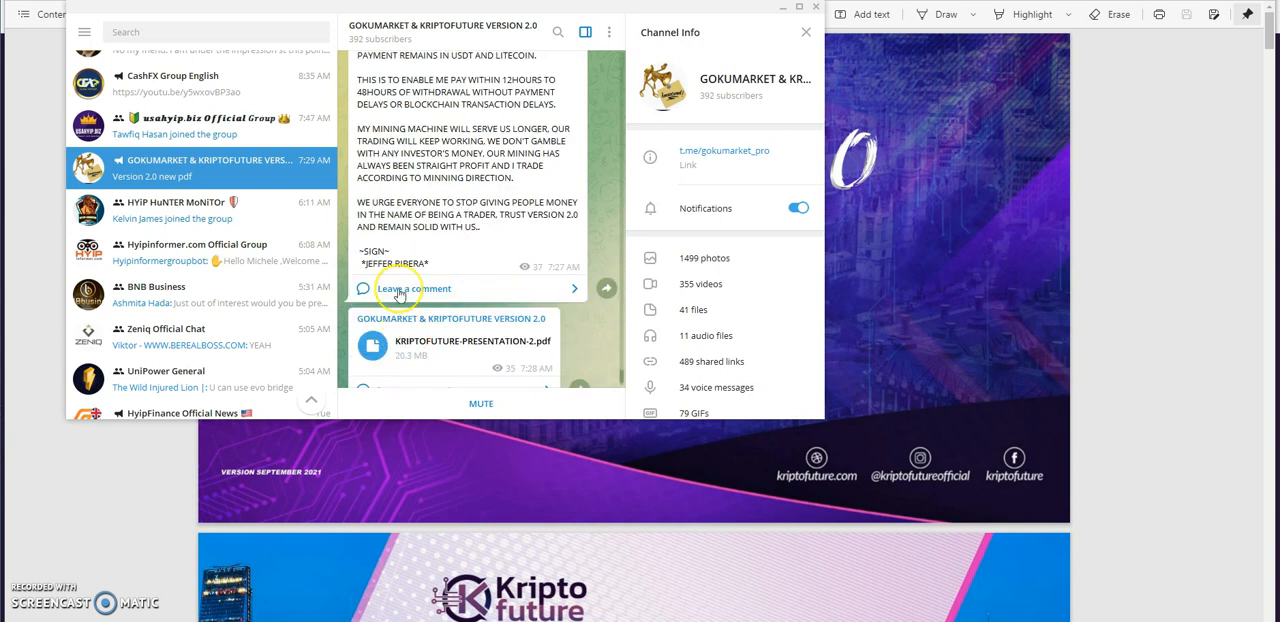
pyautogui.scroll(-3)
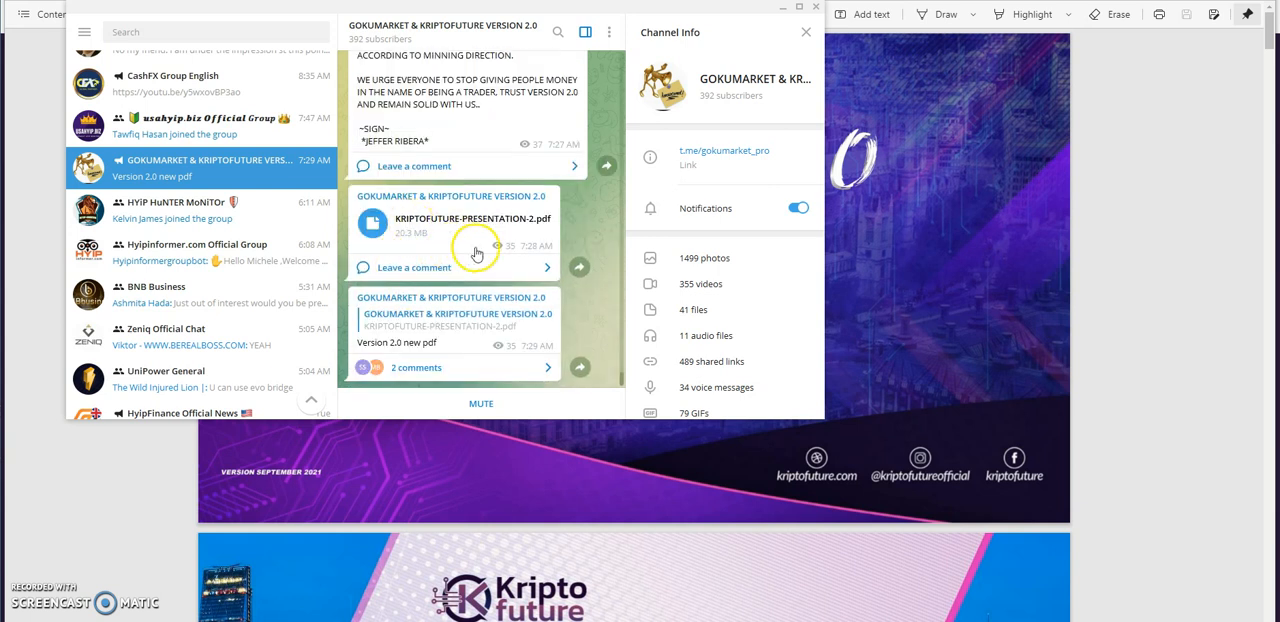
pyautogui.moveTo(432, 248)
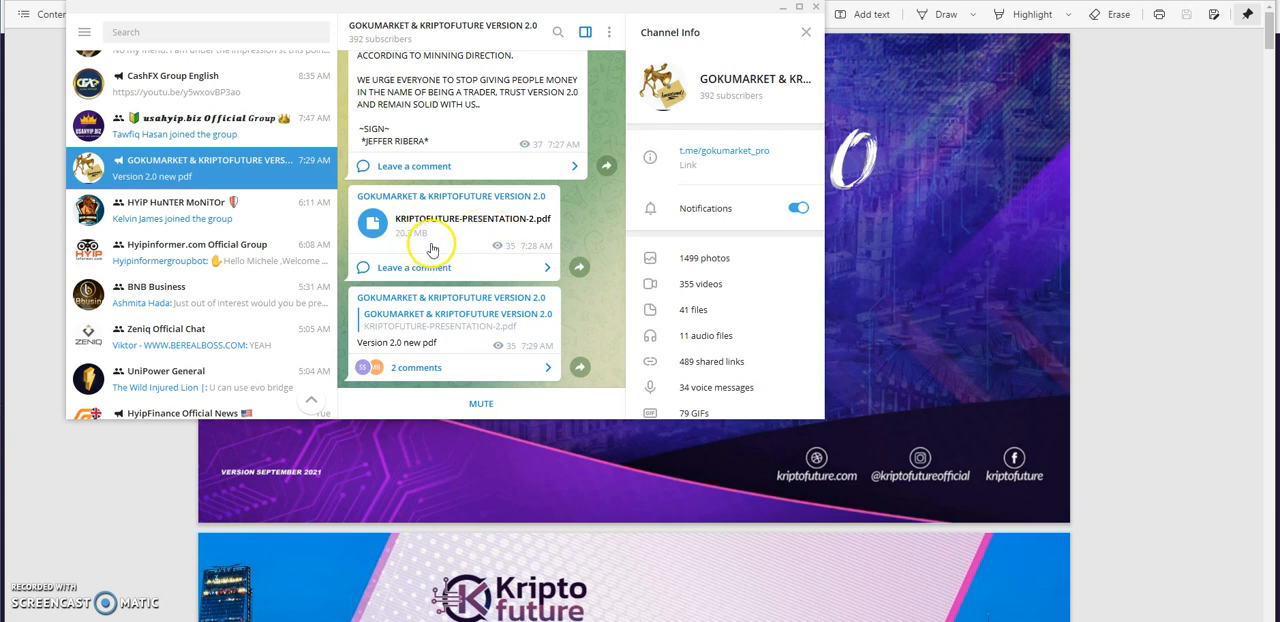
pyautogui.moveTo(950, 205)
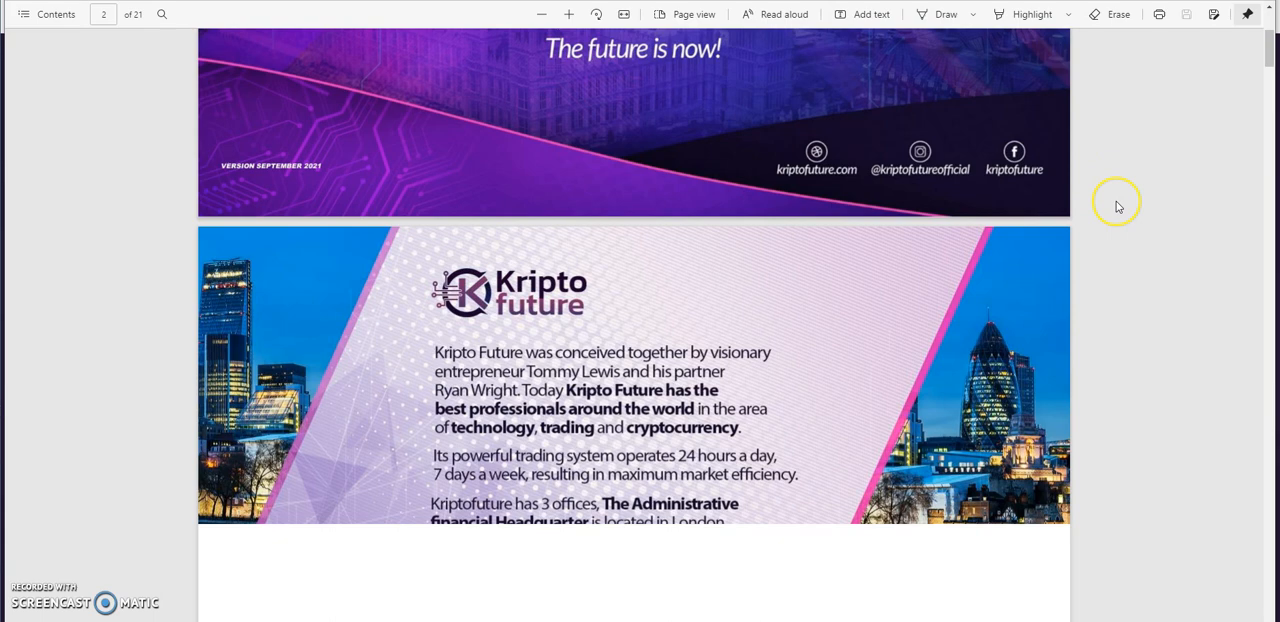
# Step: Scroll the 21-page PDF from the cover through About Us and team to page 6
pyautogui.scroll(-3)
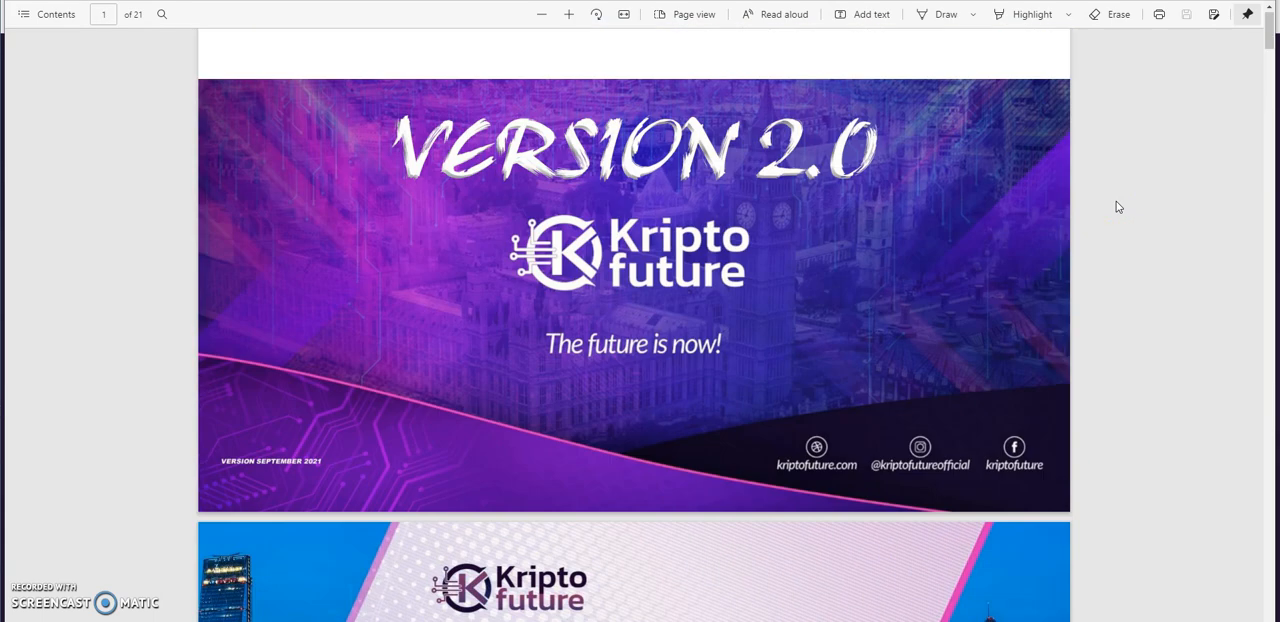
pyautogui.scroll(-3)
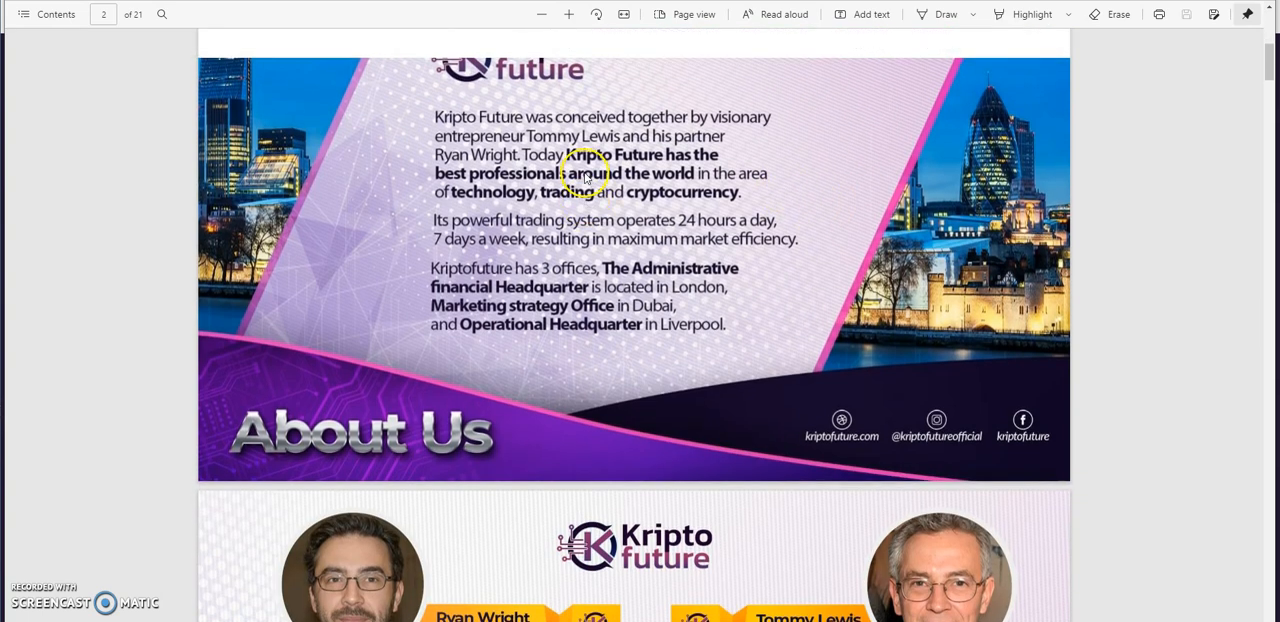
pyautogui.scroll(-3)
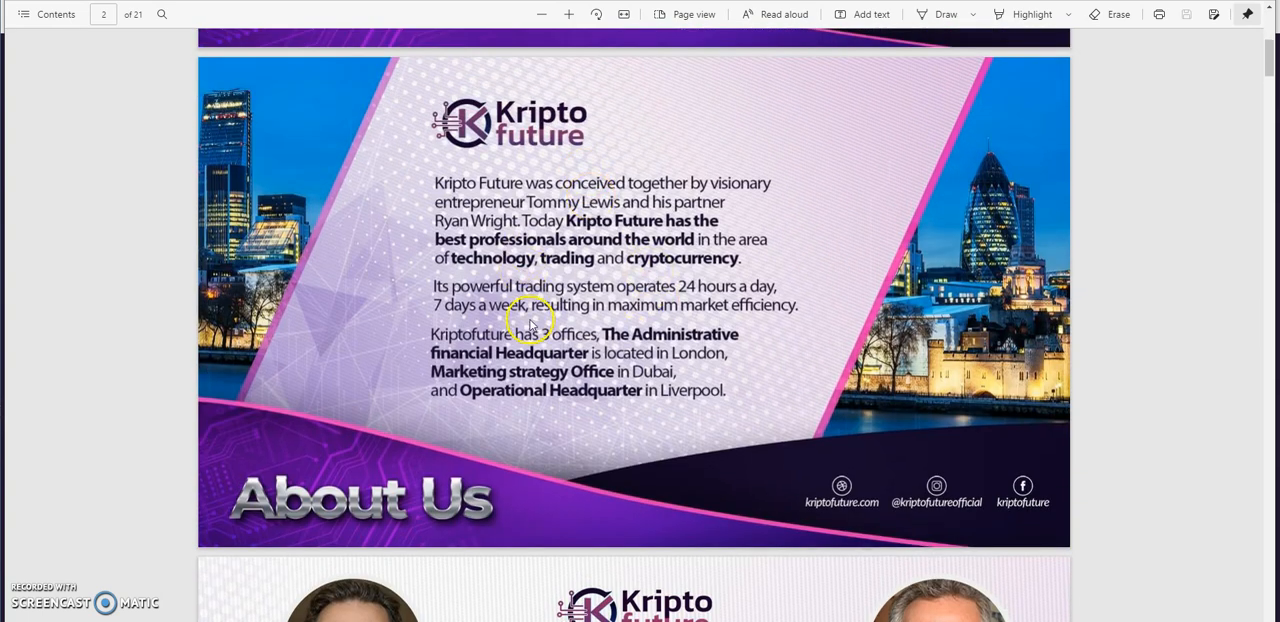
pyautogui.moveTo(660, 387)
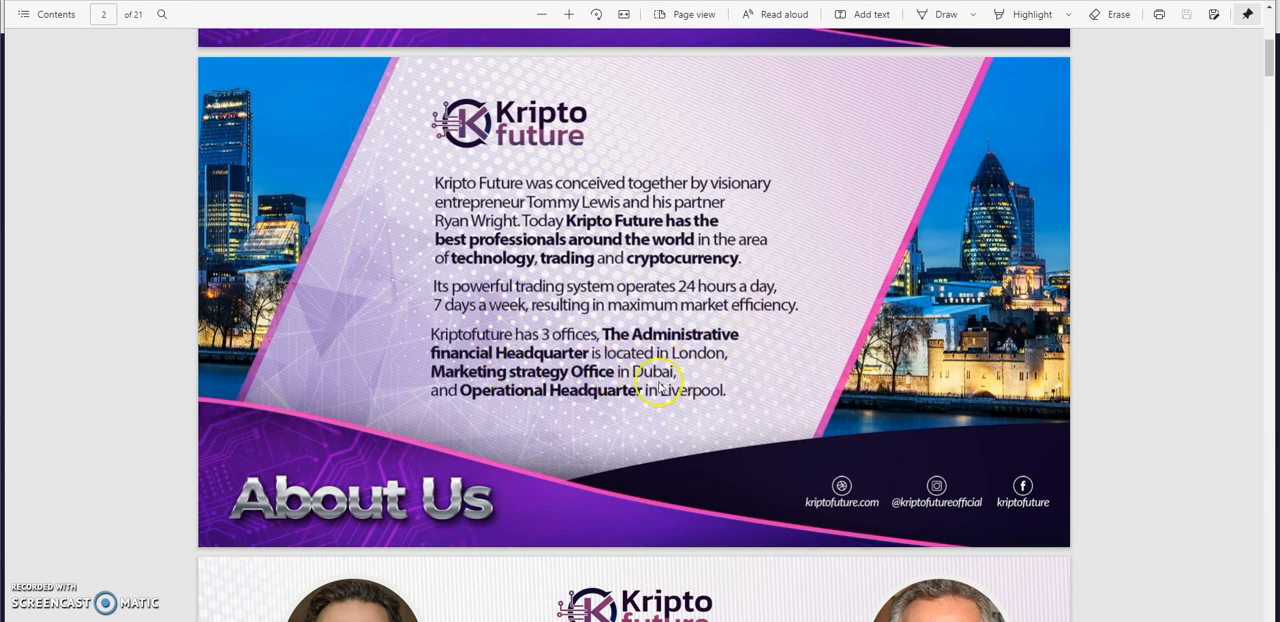
pyautogui.scroll(-3)
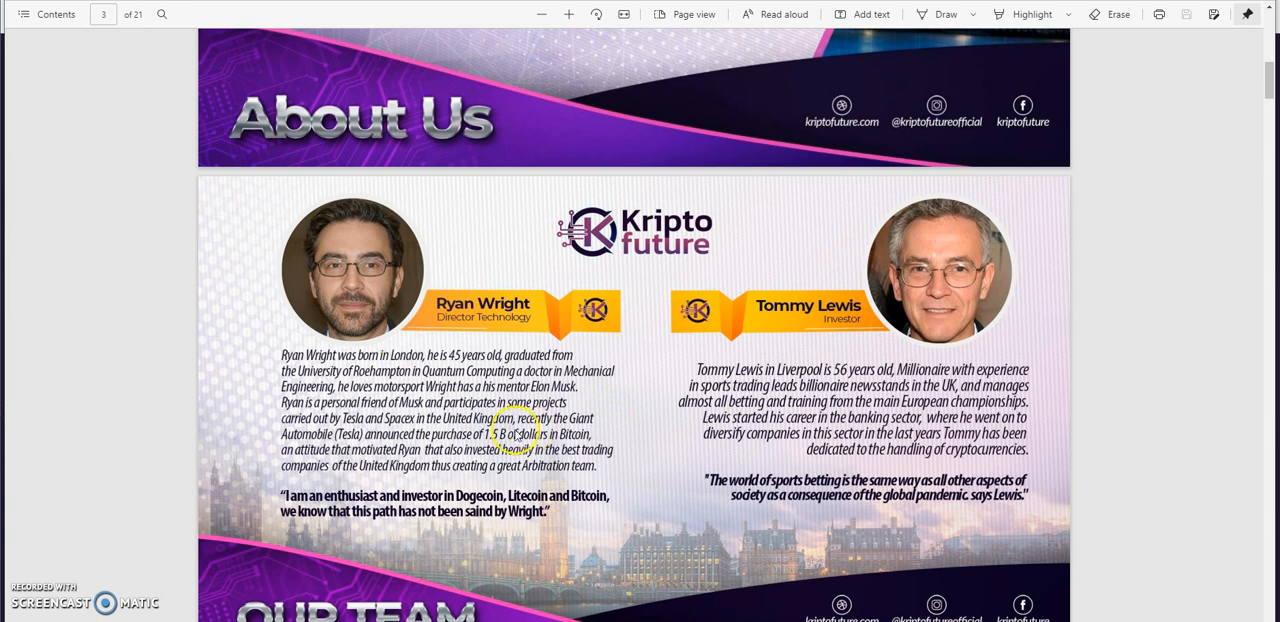
pyautogui.scroll(-3)
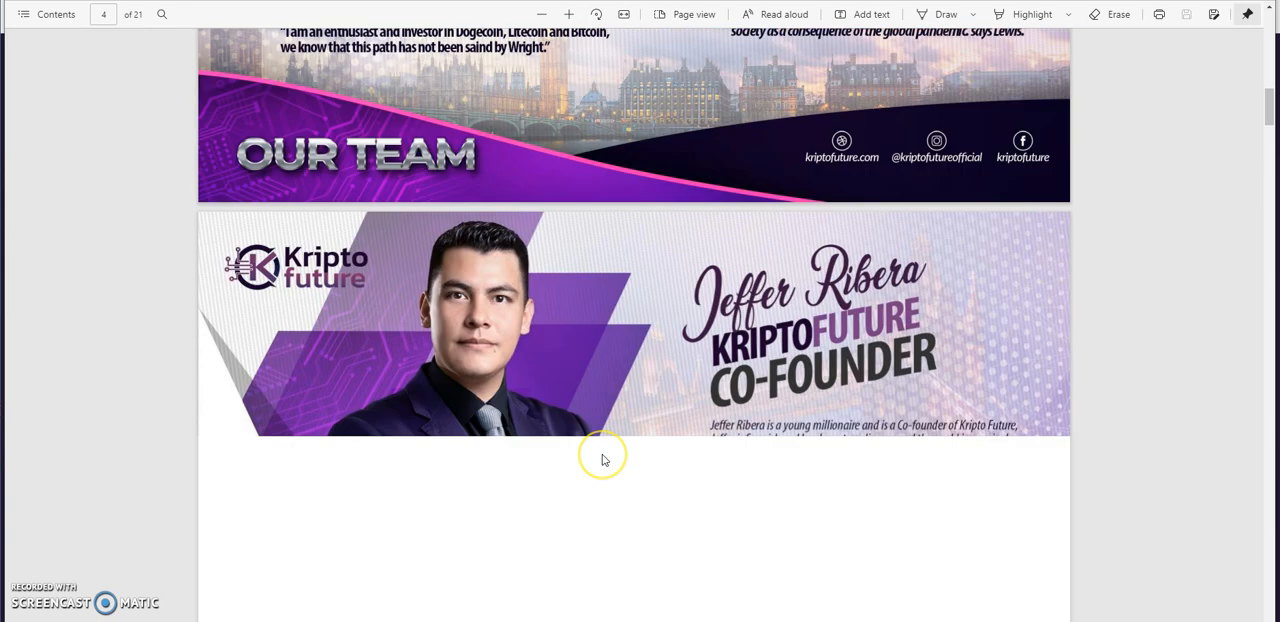
pyautogui.scroll(-3)
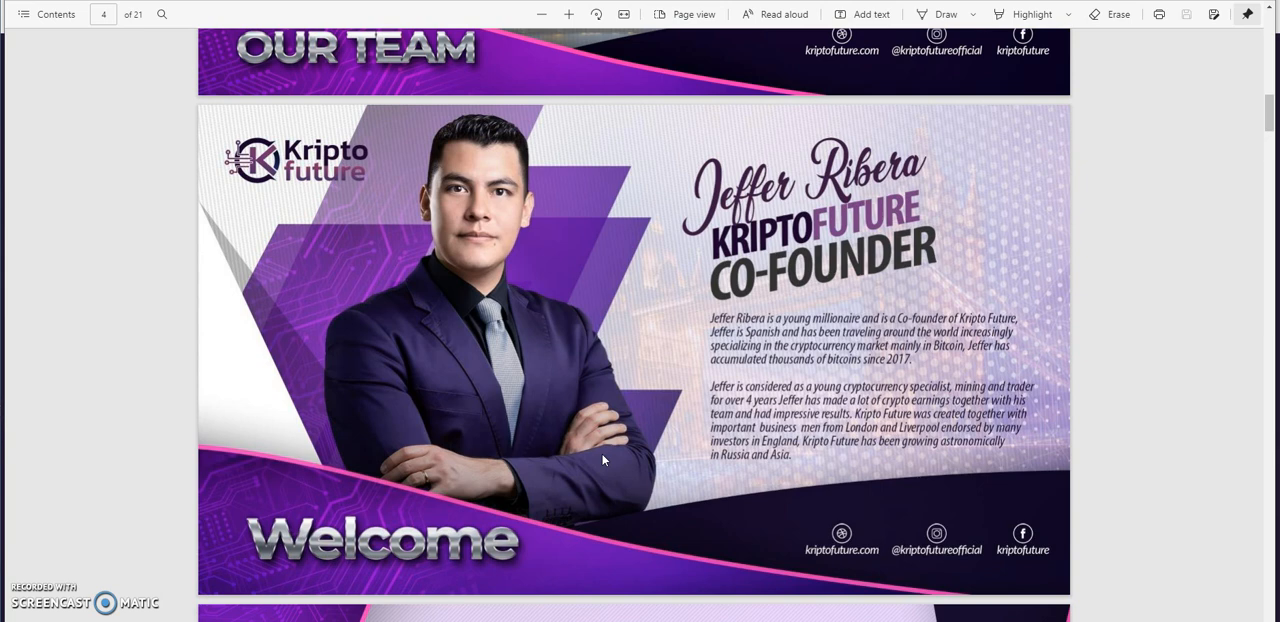
pyautogui.scroll(-3)
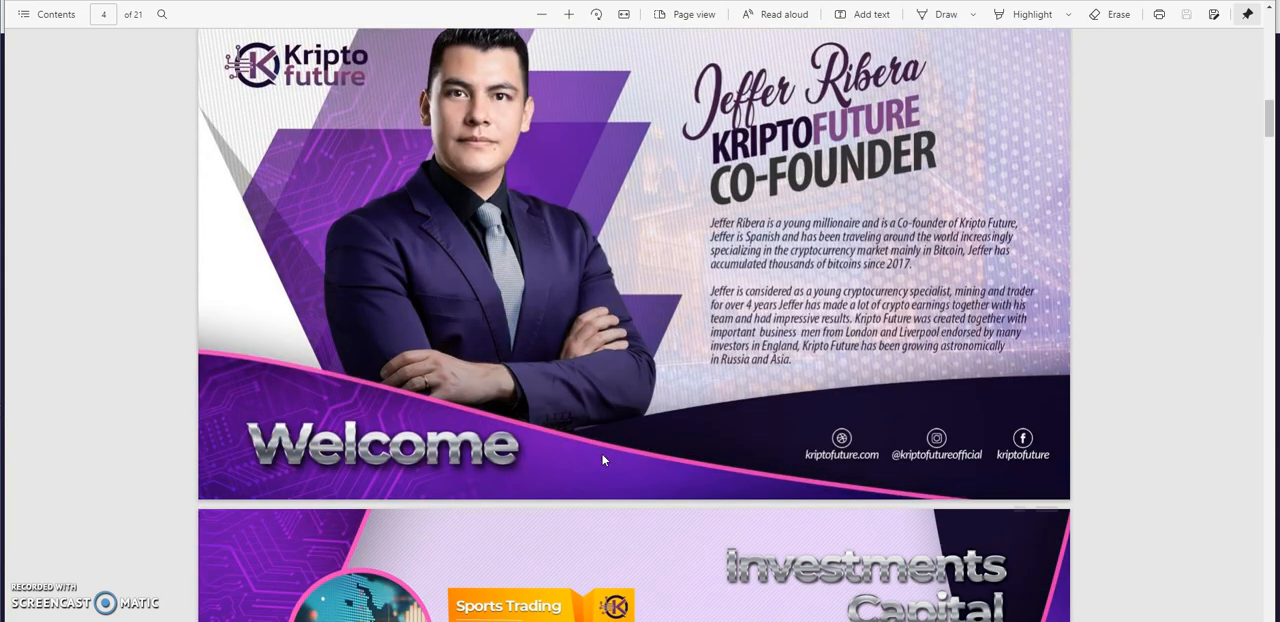
pyautogui.scroll(-3)
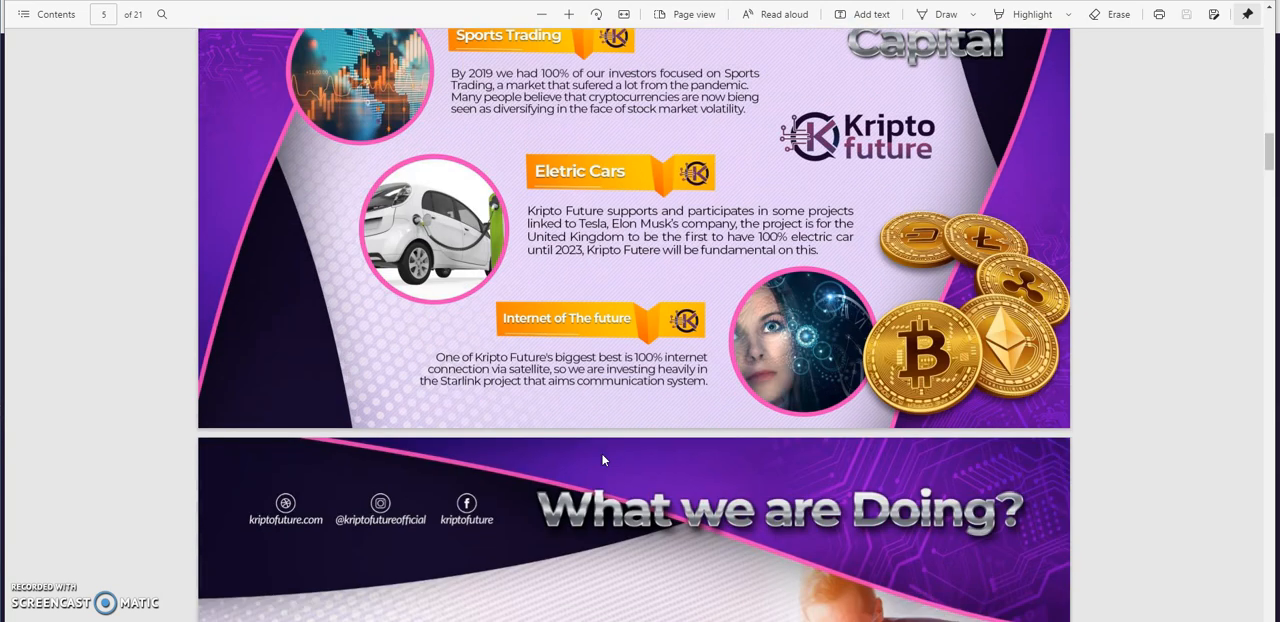
pyautogui.scroll(-3)
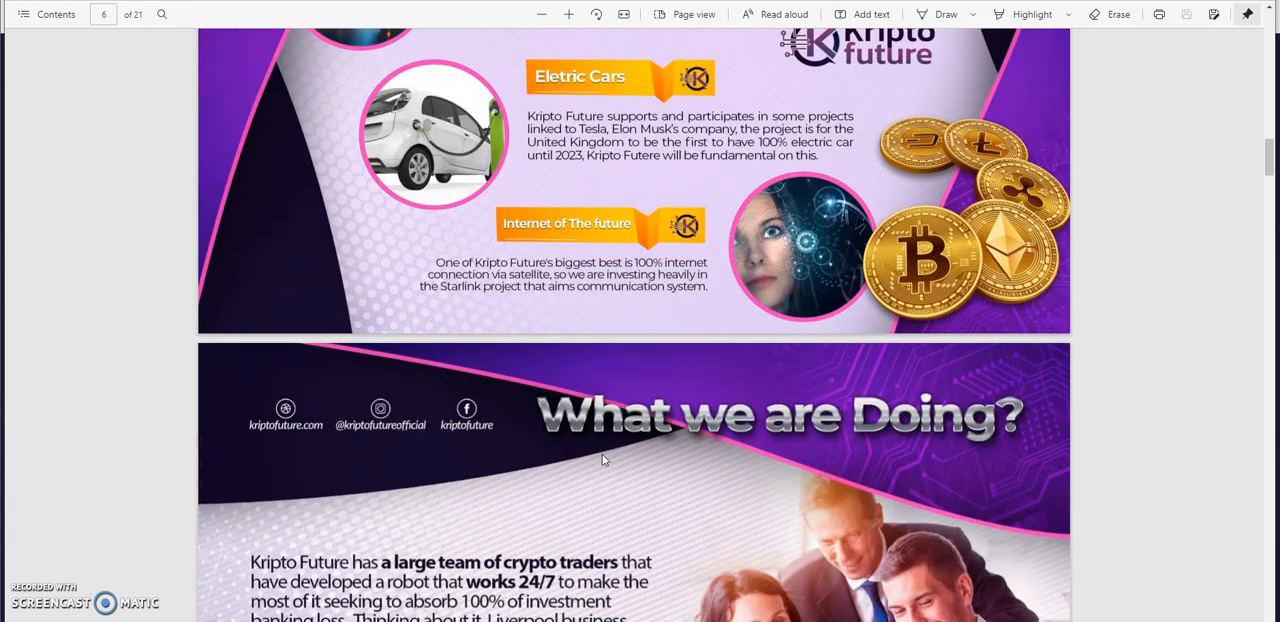
pyautogui.scroll(-3)
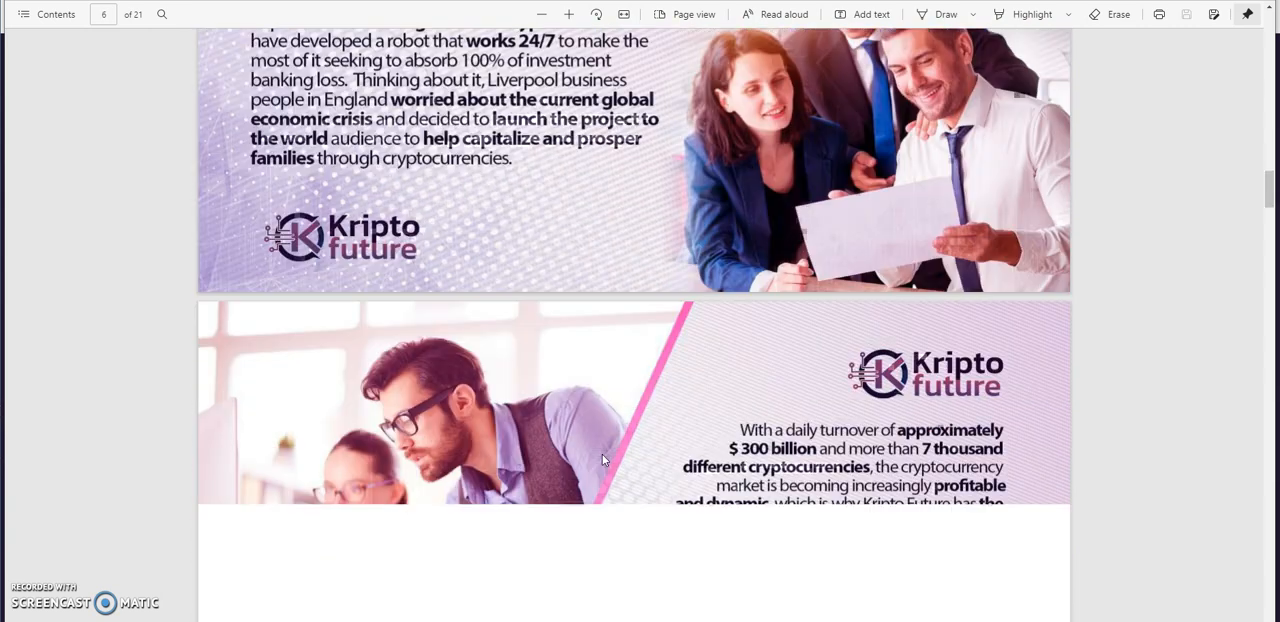
pyautogui.scroll(-3)
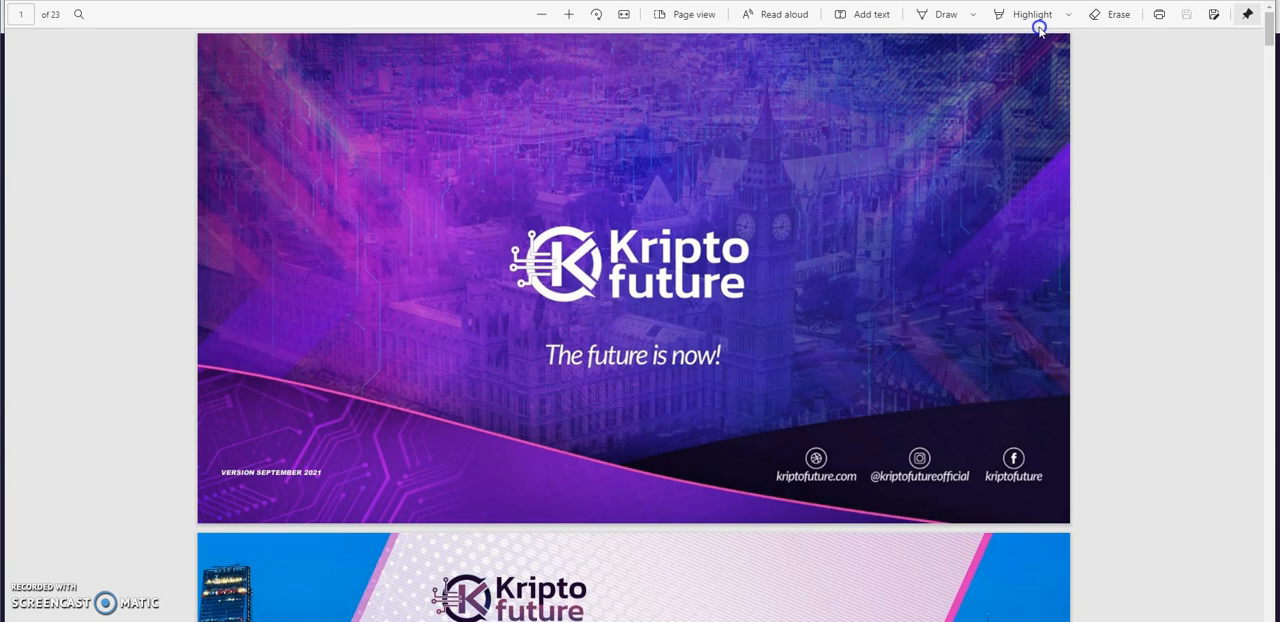
# Step: Scroll the 23-page PDF from page 2 About Us to page 7 Crypto trading
pyautogui.scroll(-3)
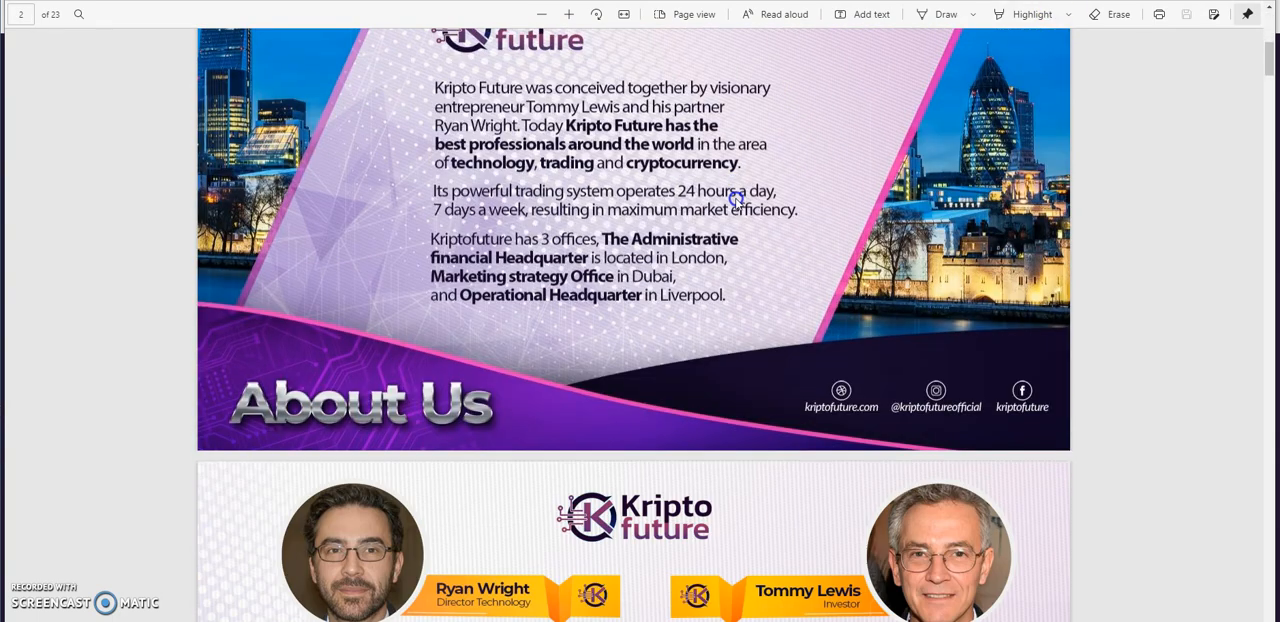
pyautogui.scroll(-3)
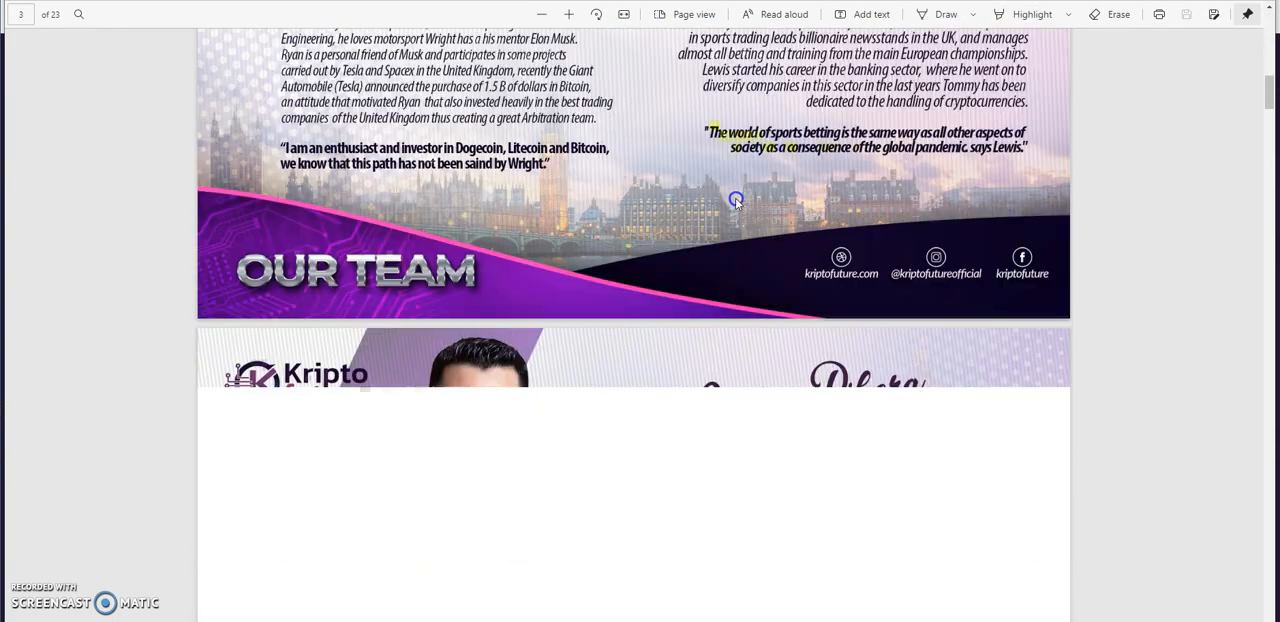
pyautogui.scroll(-3)
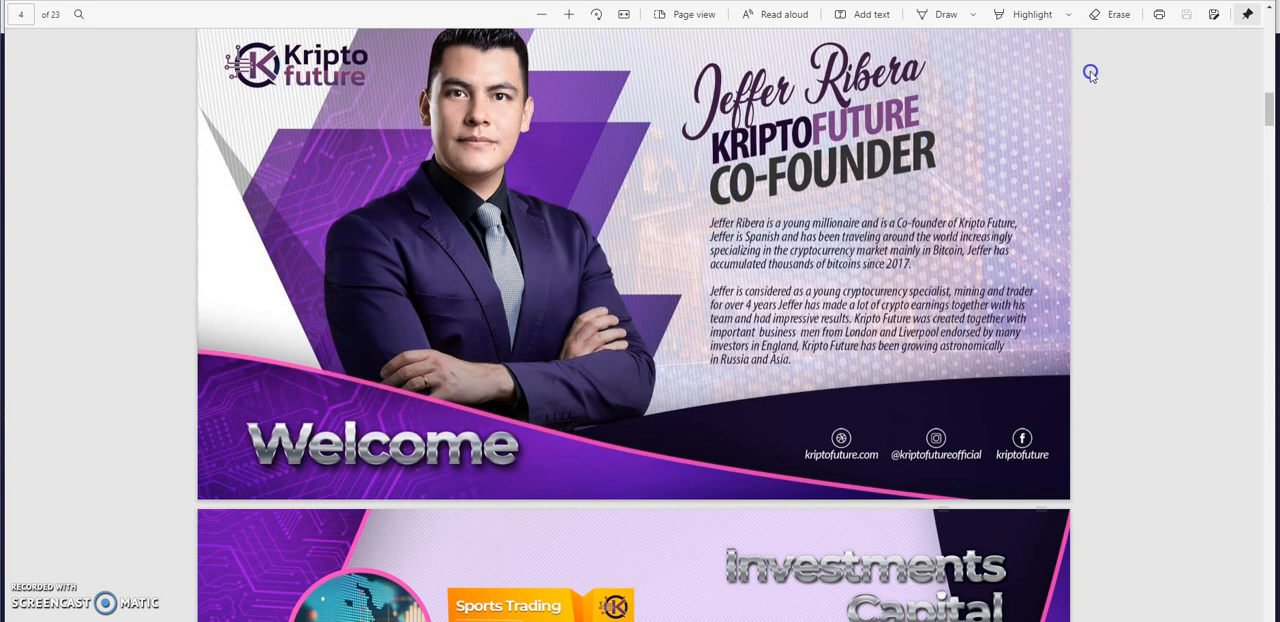
pyautogui.scroll(-3)
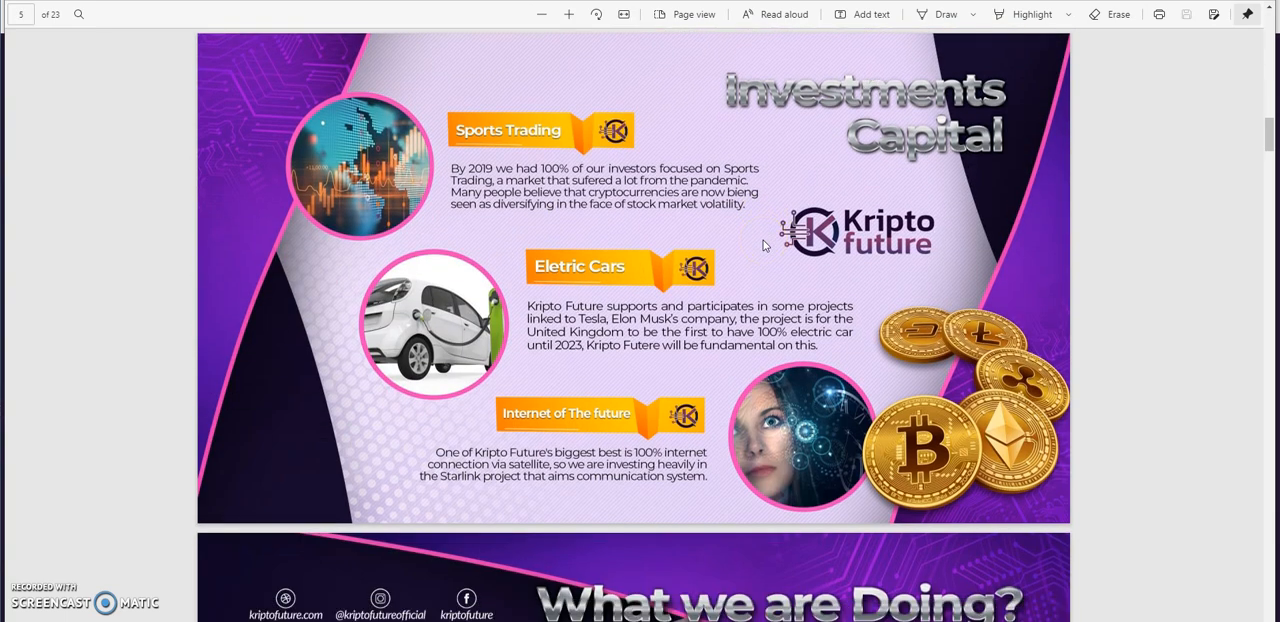
pyautogui.scroll(-3)
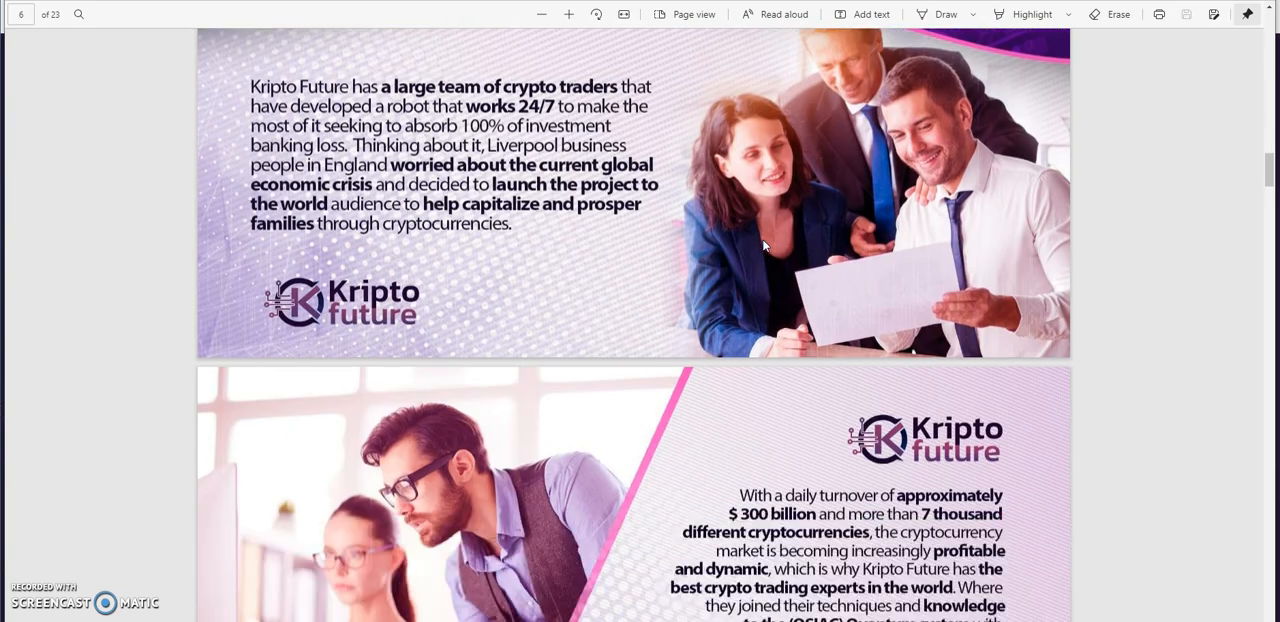
pyautogui.scroll(-3)
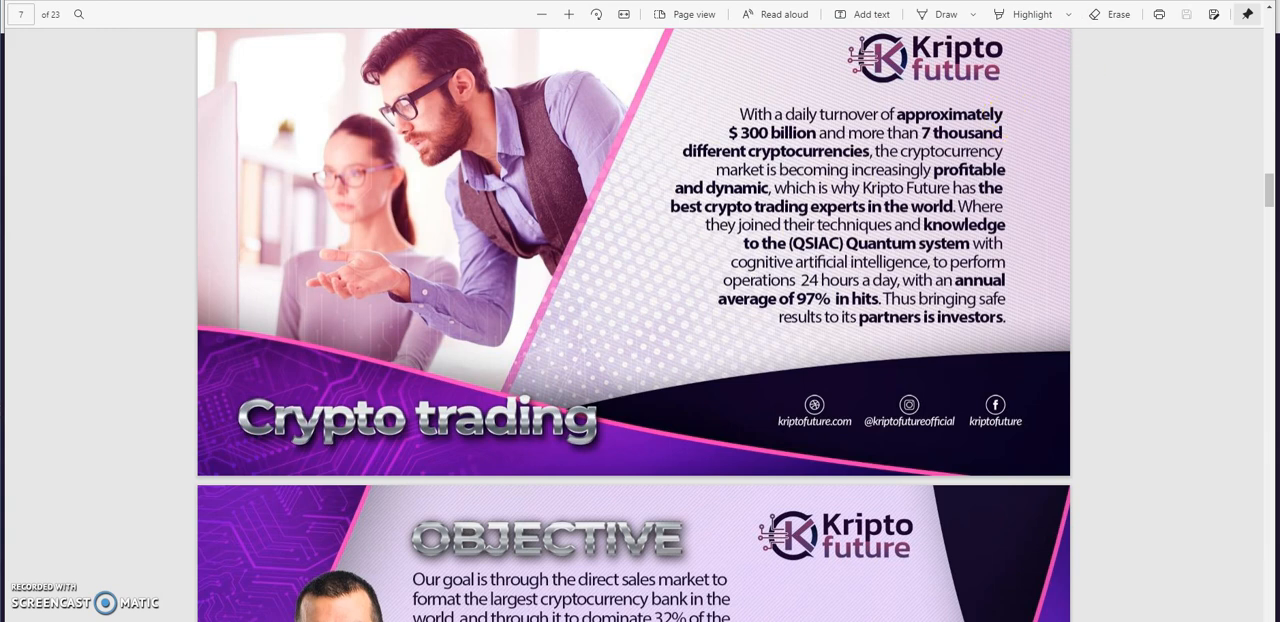
pyautogui.scroll(-3)
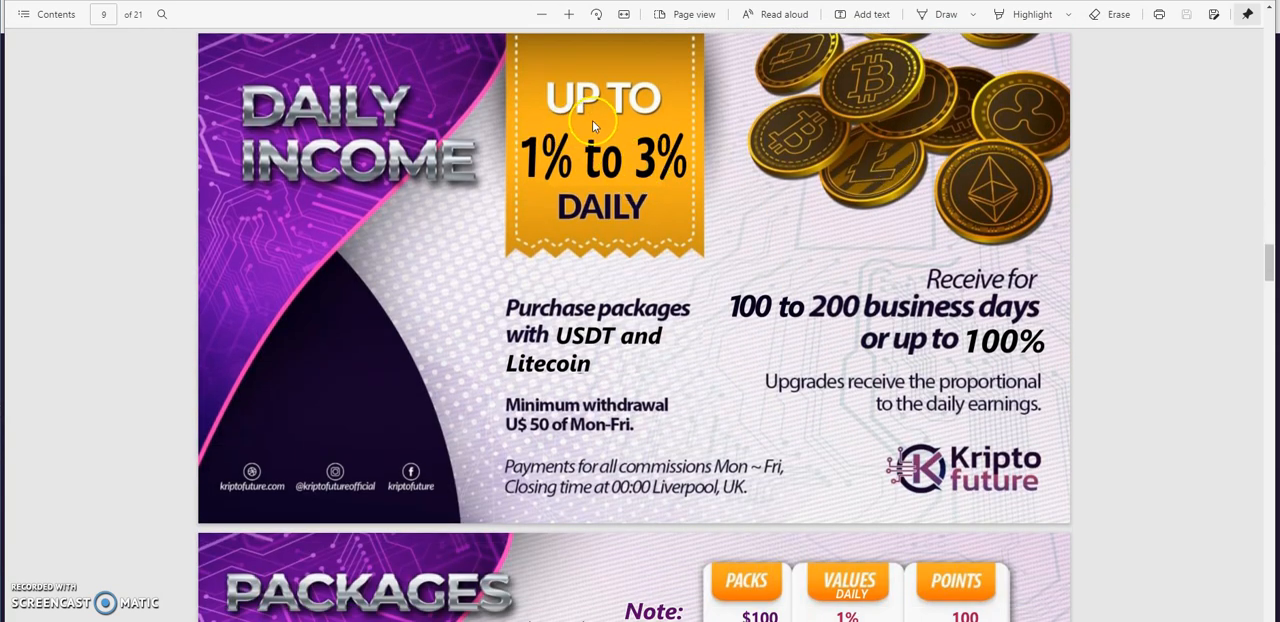
pyautogui.moveTo(610, 190)
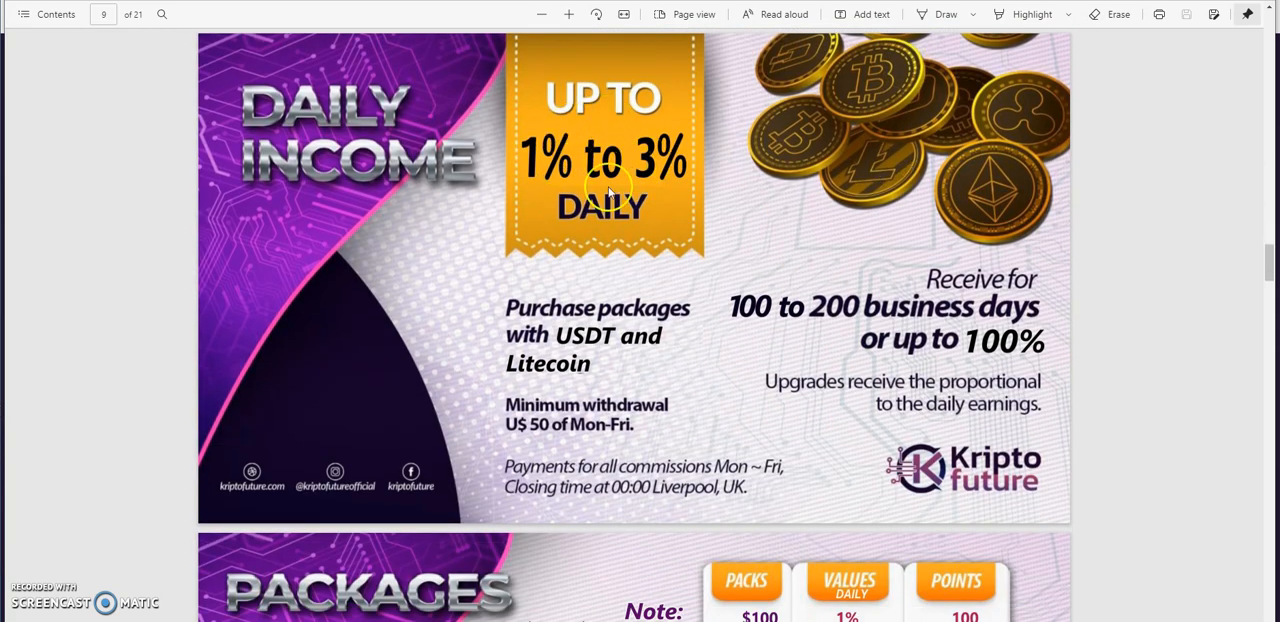
pyautogui.moveTo(625, 322)
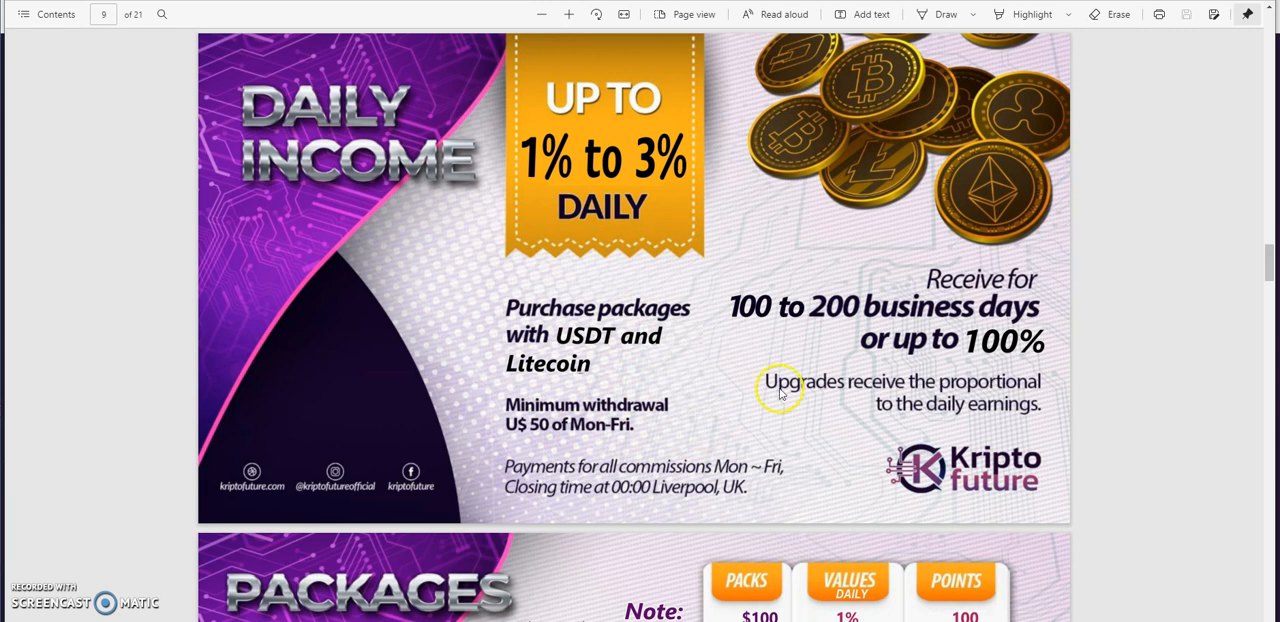
pyautogui.moveTo(940, 343)
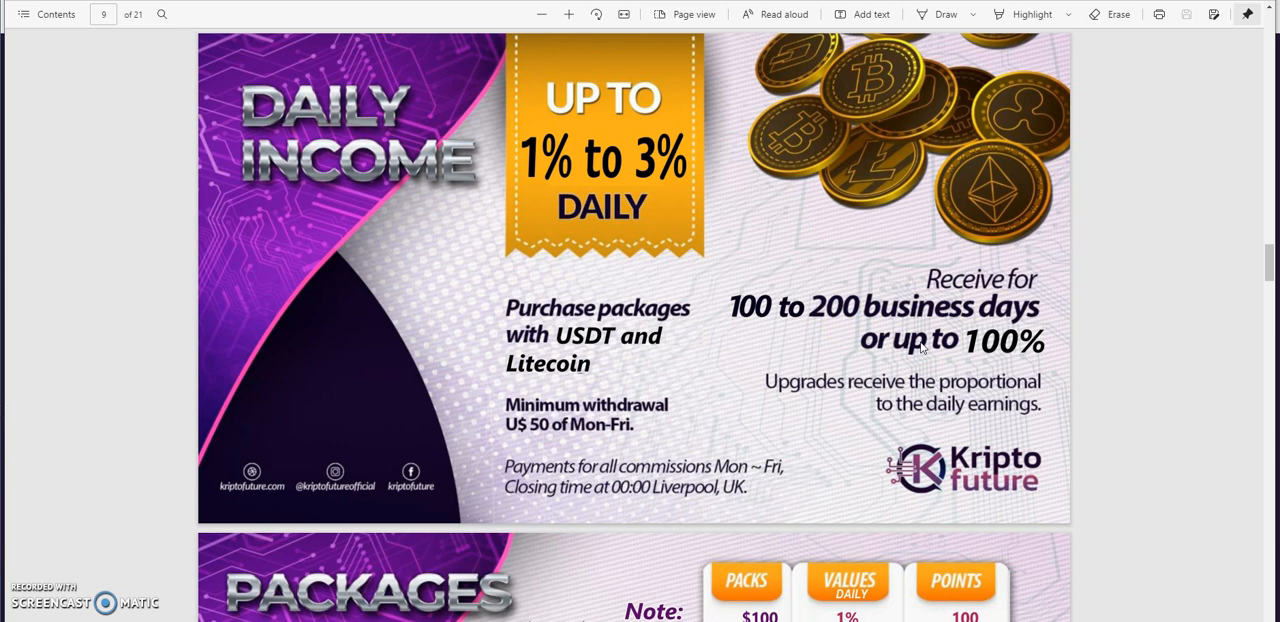
# Step: View page 9 Daily Income in both PDFs, ending on the 23-page version's 3% daily
pyautogui.scroll(-3)
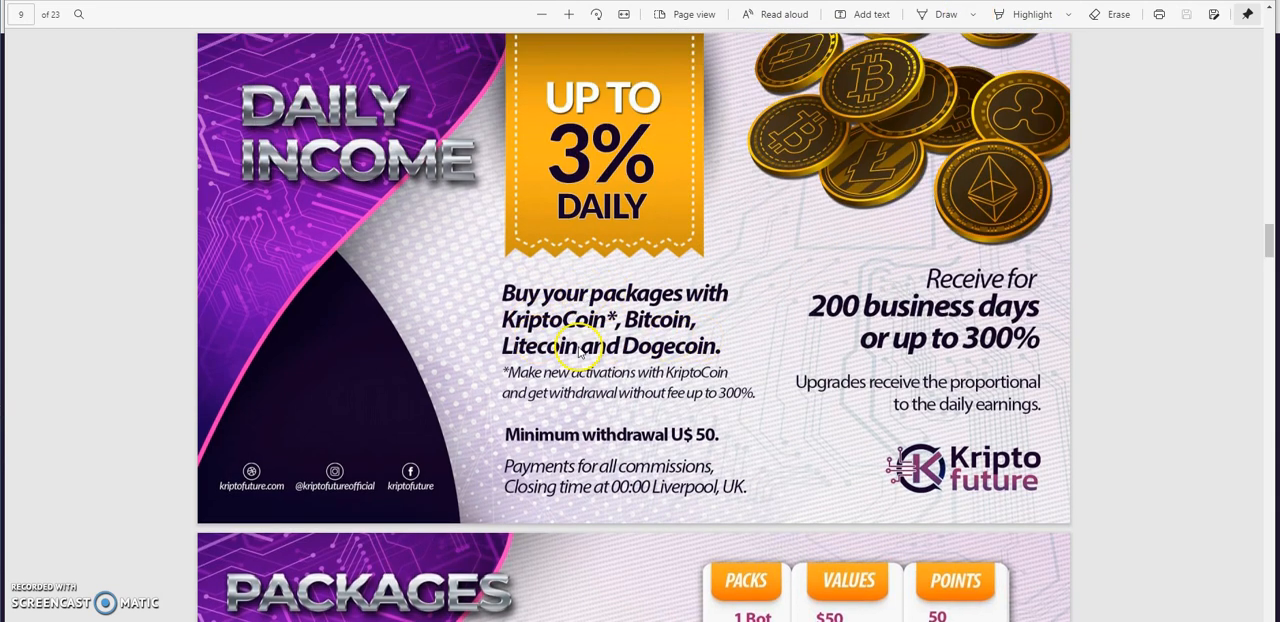
pyautogui.moveTo(905, 345)
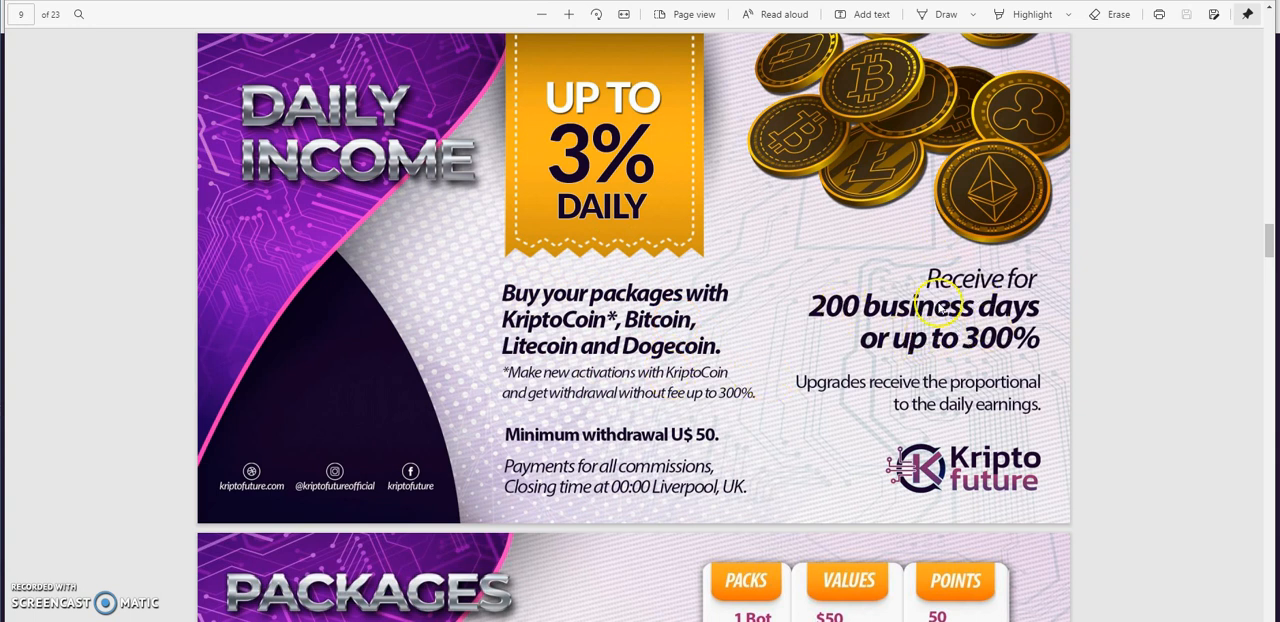
pyautogui.moveTo(990, 285)
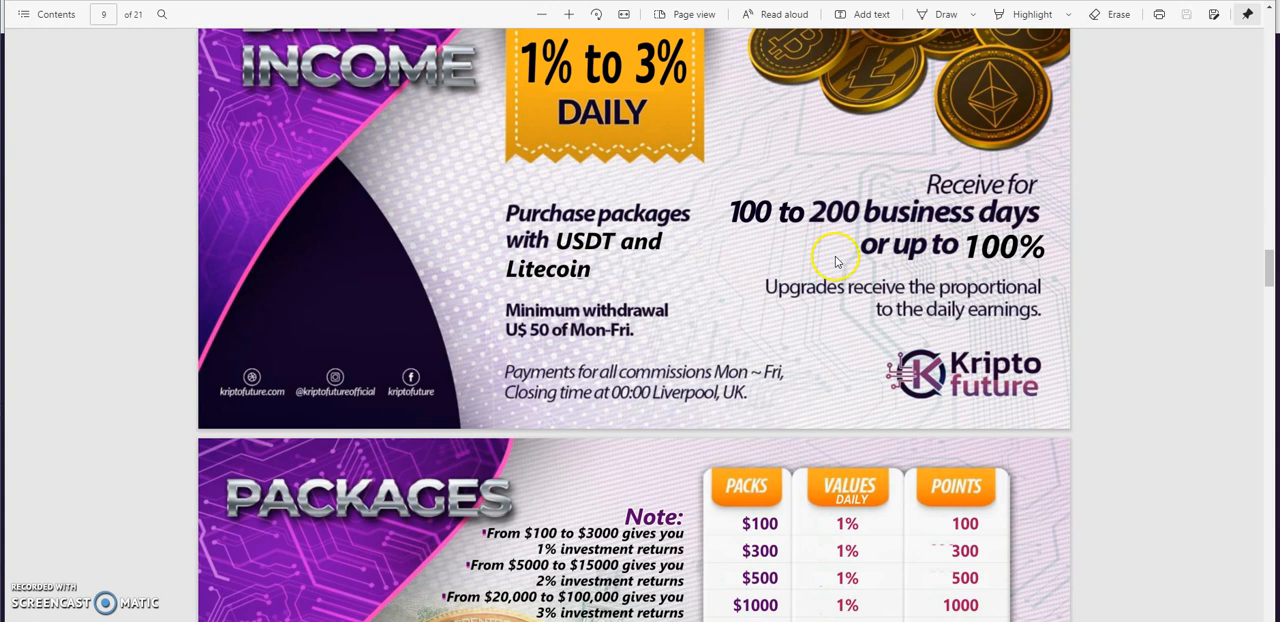
pyautogui.moveTo(940, 294)
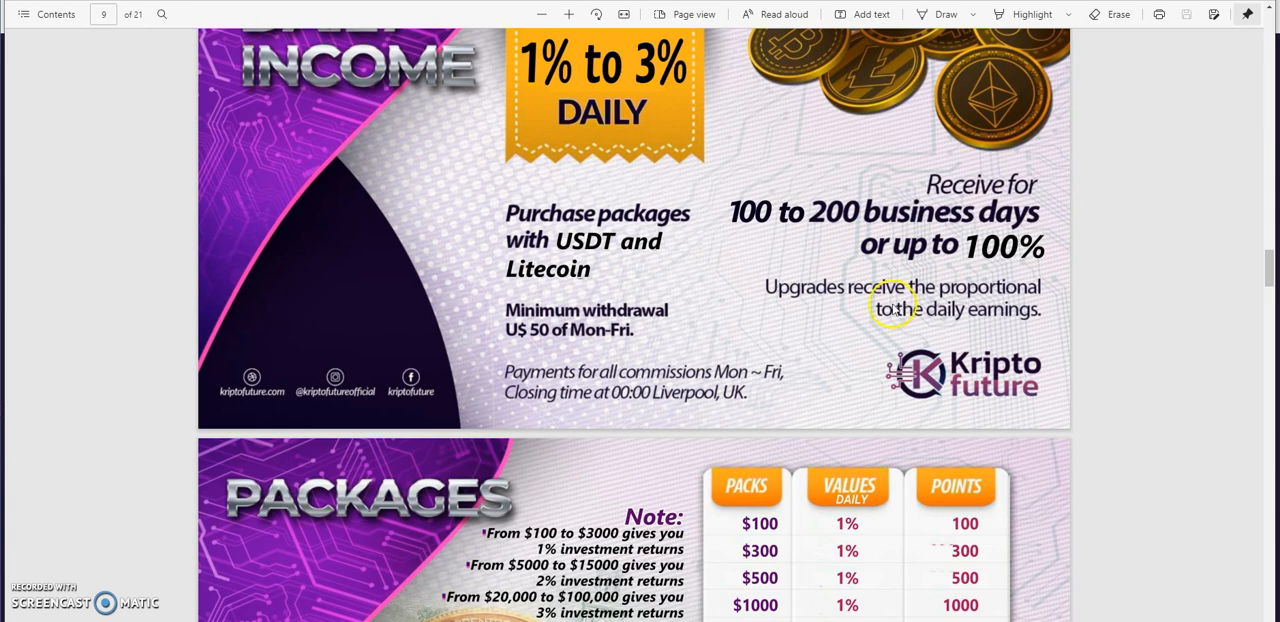
# Step: Scroll both PDFs through their Packages and Direct Indication pages
pyautogui.scroll(-3)
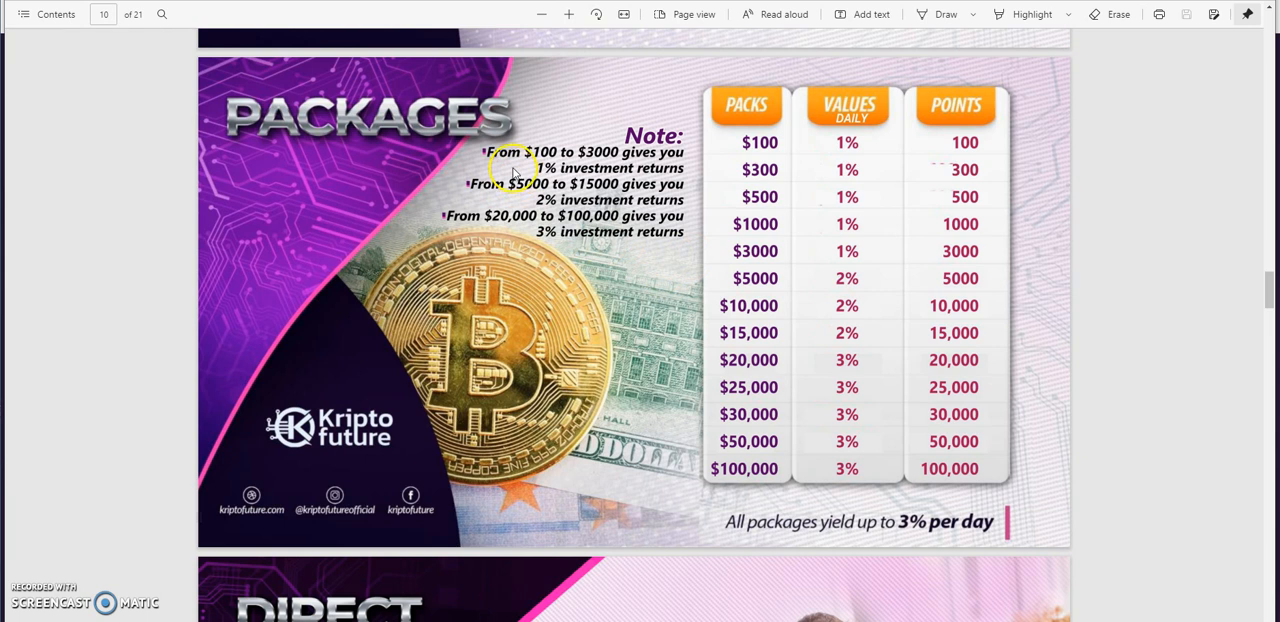
pyautogui.moveTo(600, 183)
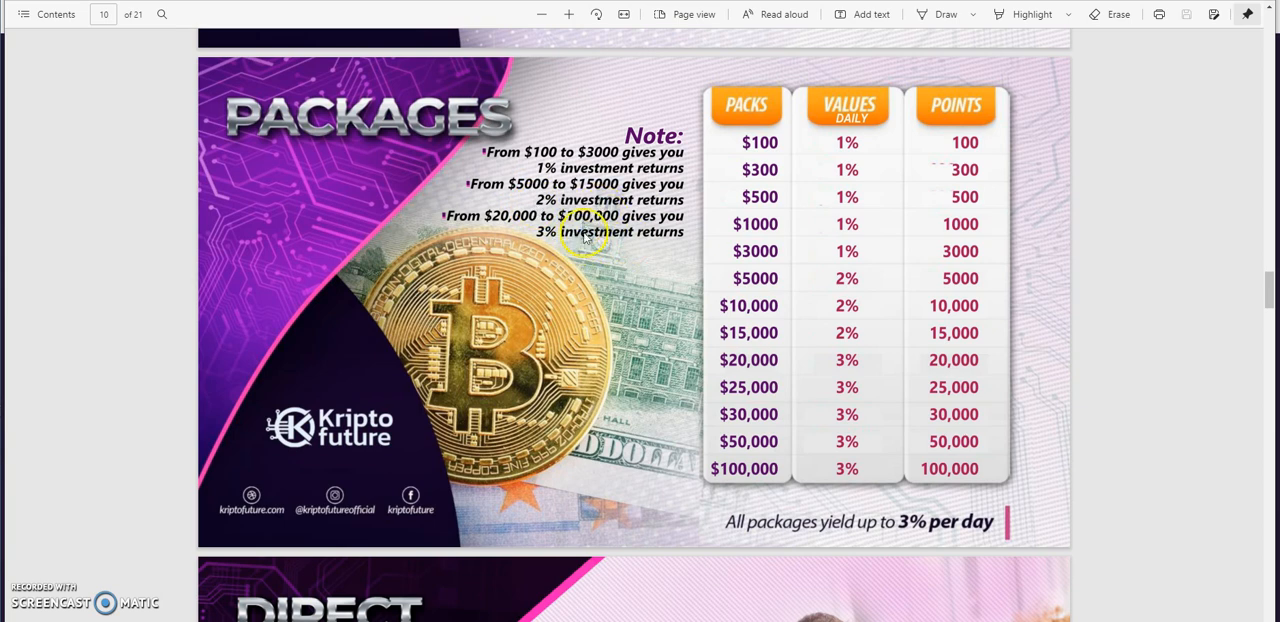
pyautogui.scroll(-3)
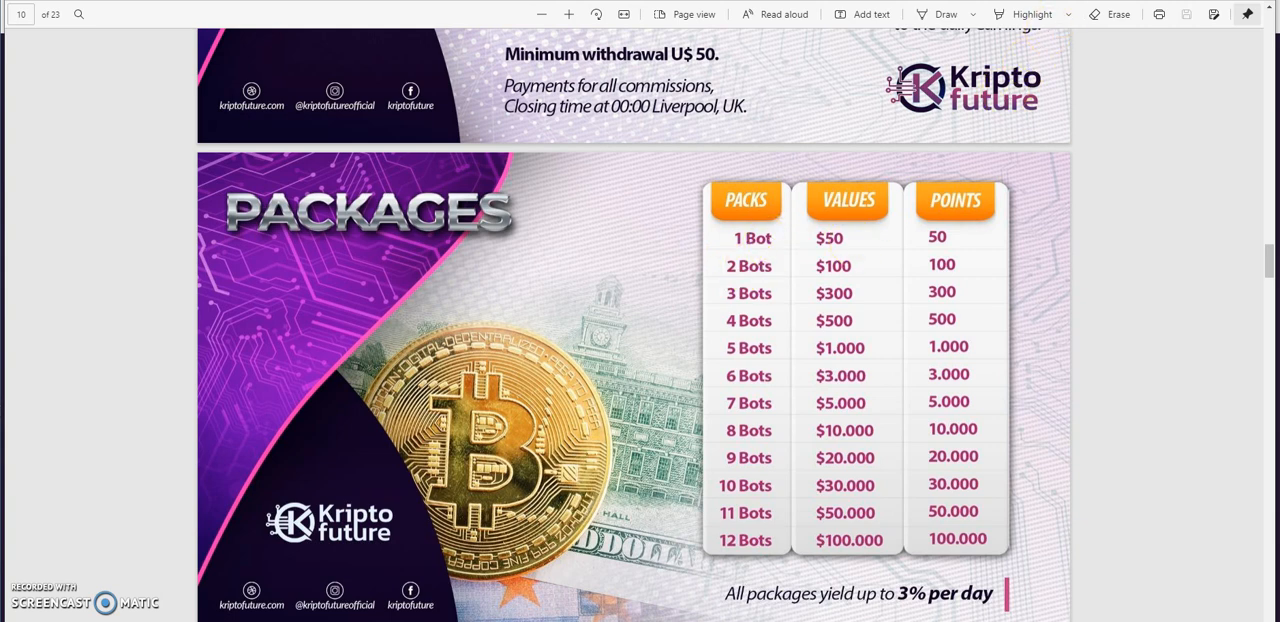
pyautogui.scroll(-3)
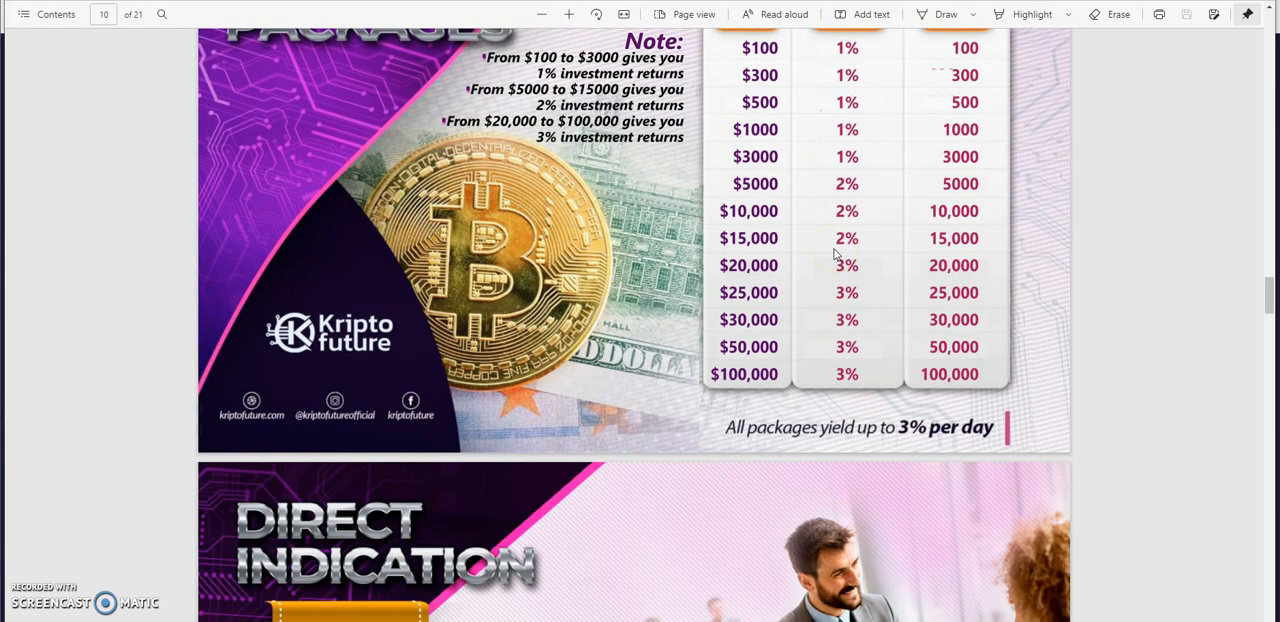
pyautogui.scroll(-3)
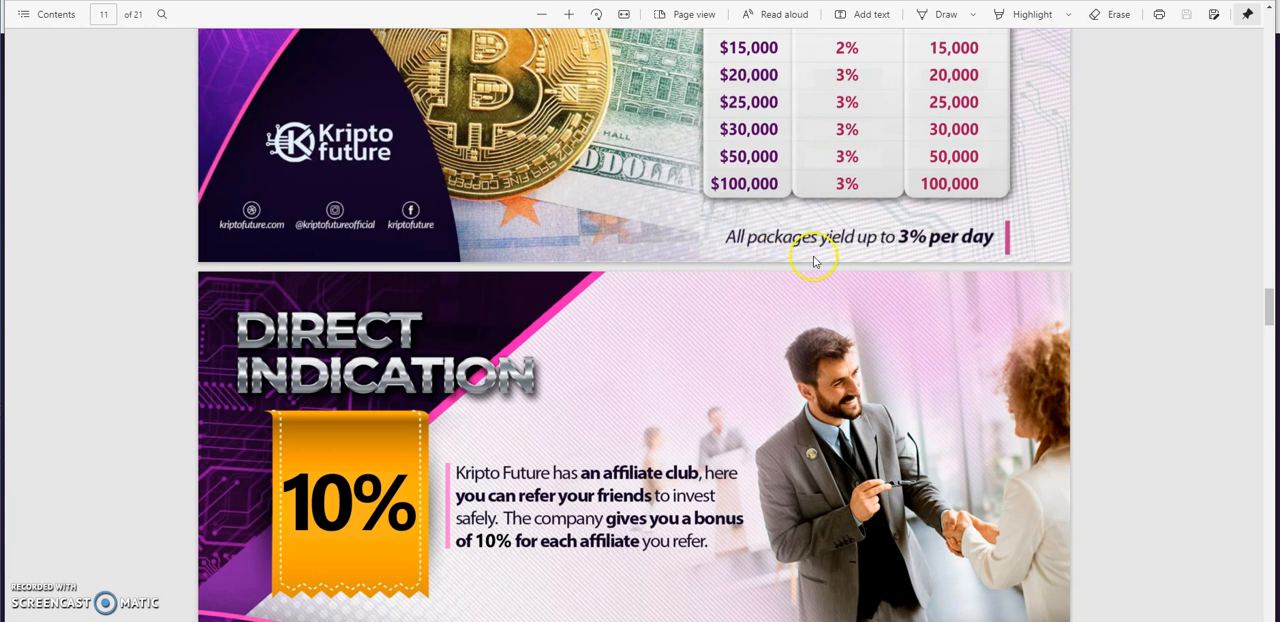
pyautogui.moveTo(860, 238)
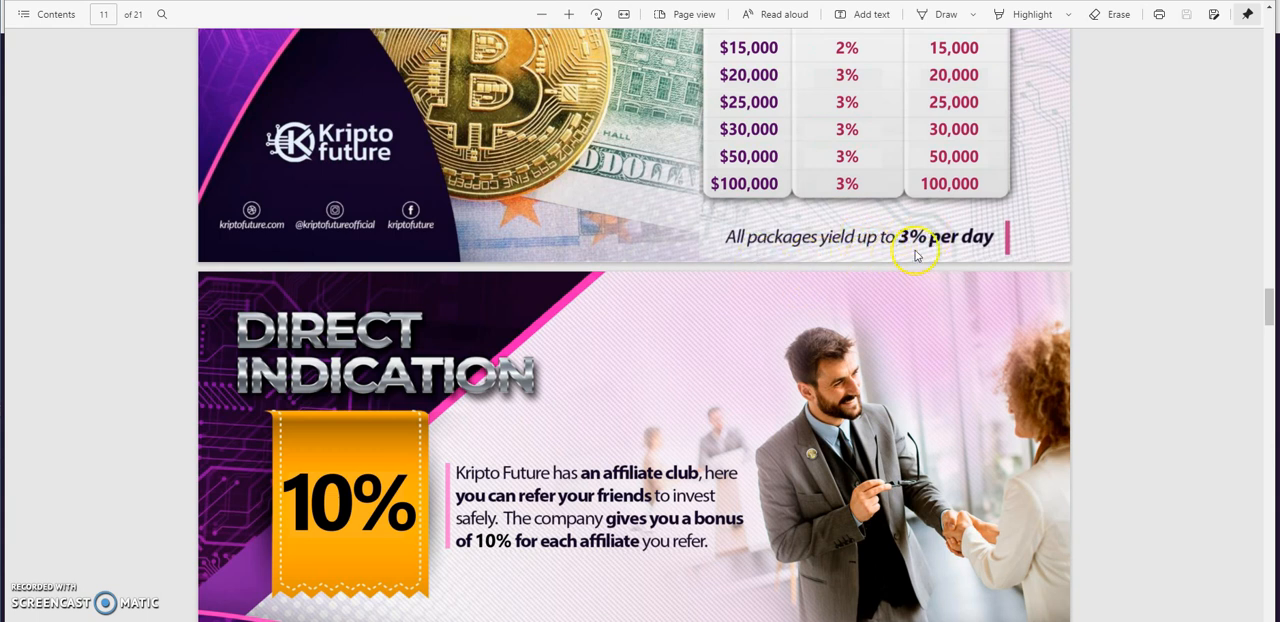
pyautogui.scroll(-3)
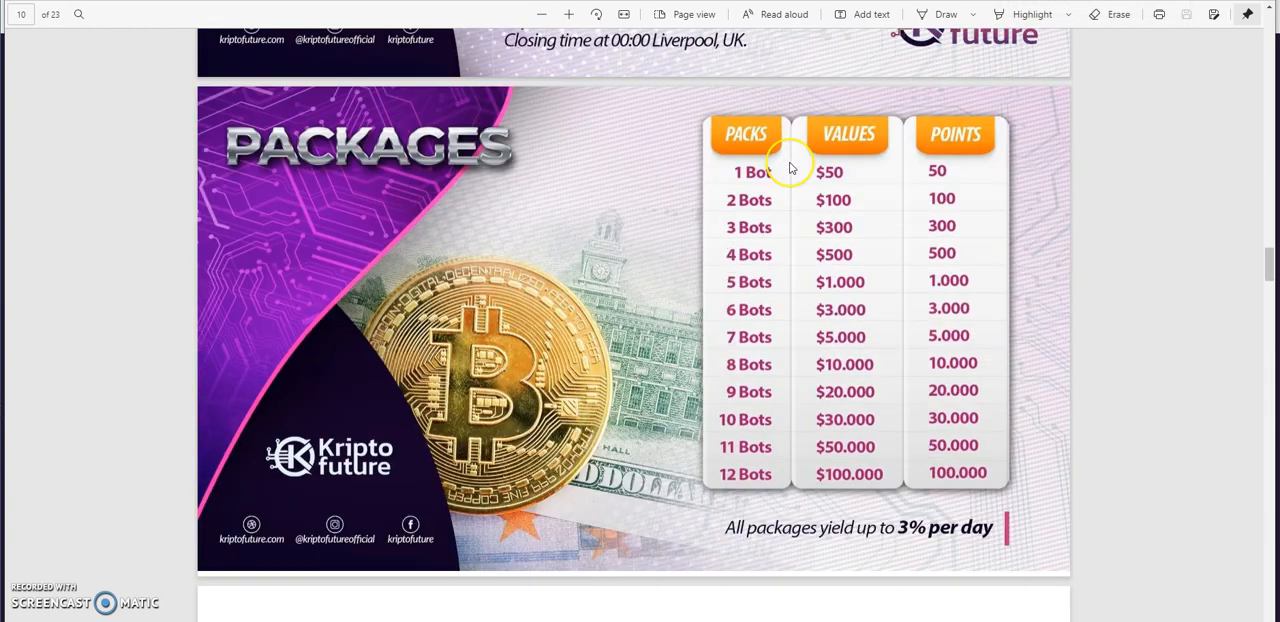
# Step: Scroll both PDFs through the Residual pages, ending past the old plan's 55% Residual Structure
pyautogui.scroll(-3)
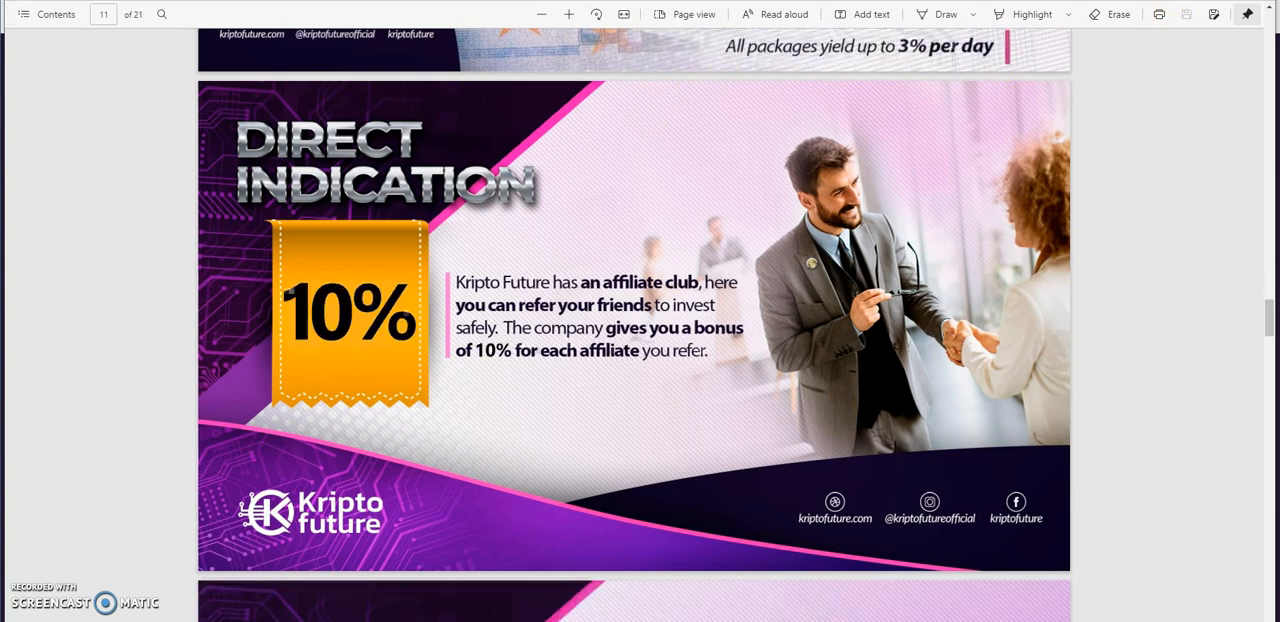
pyautogui.scroll(-3)
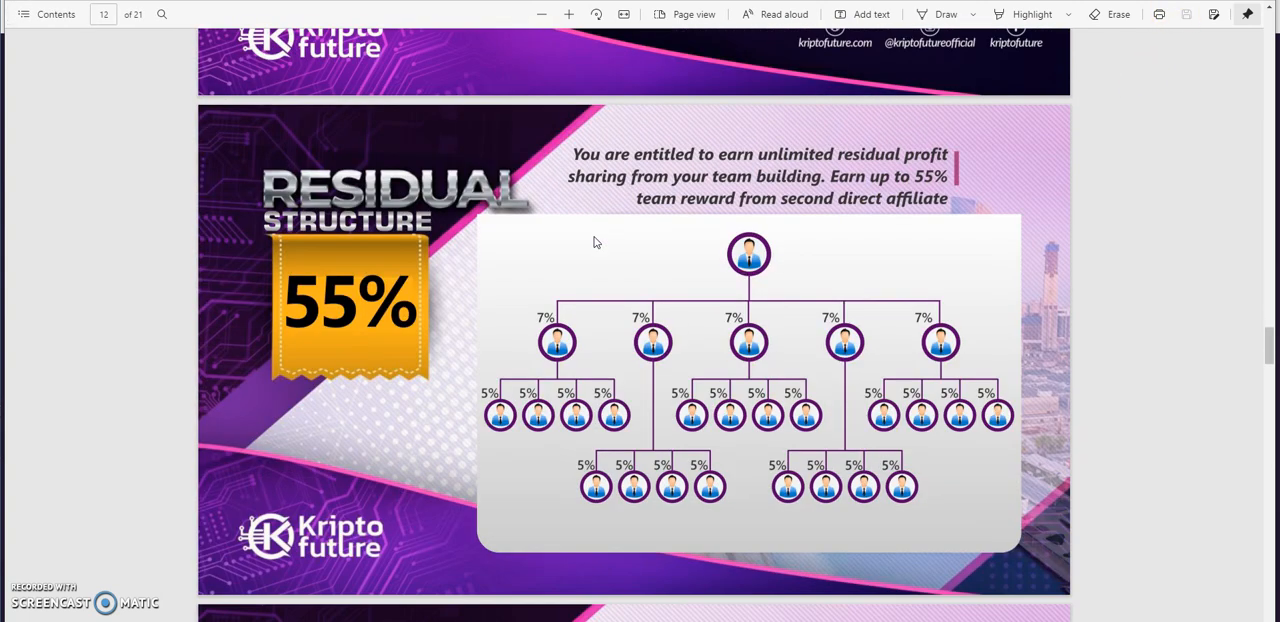
pyautogui.scroll(-3)
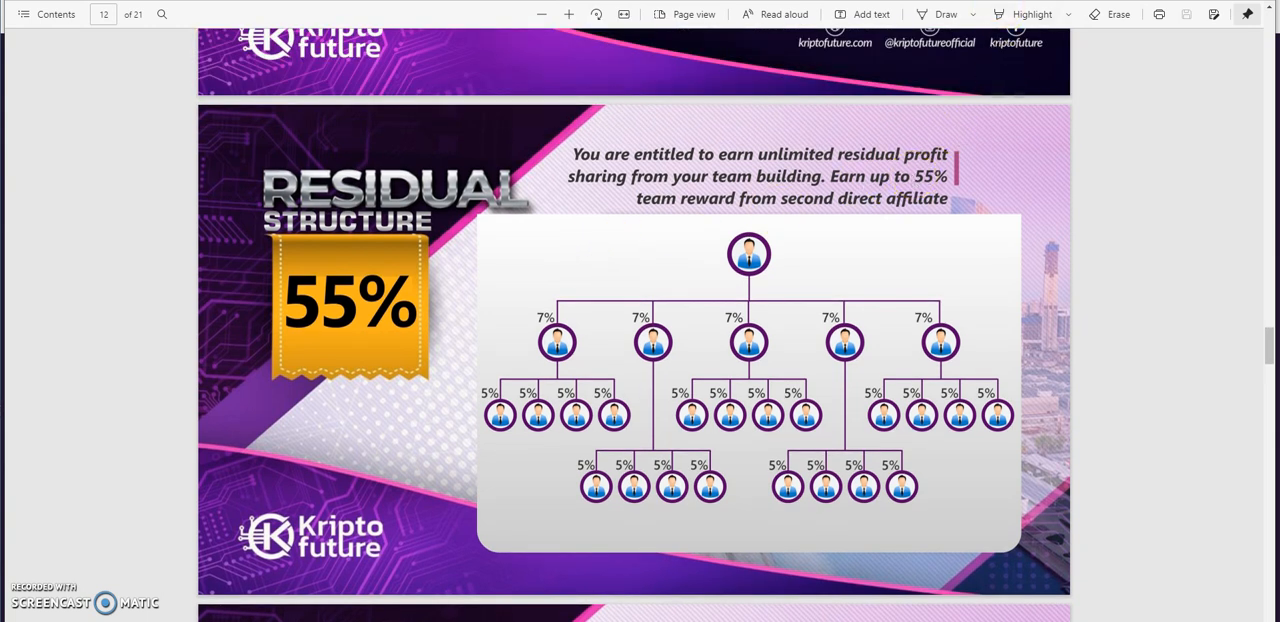
pyautogui.scroll(-3)
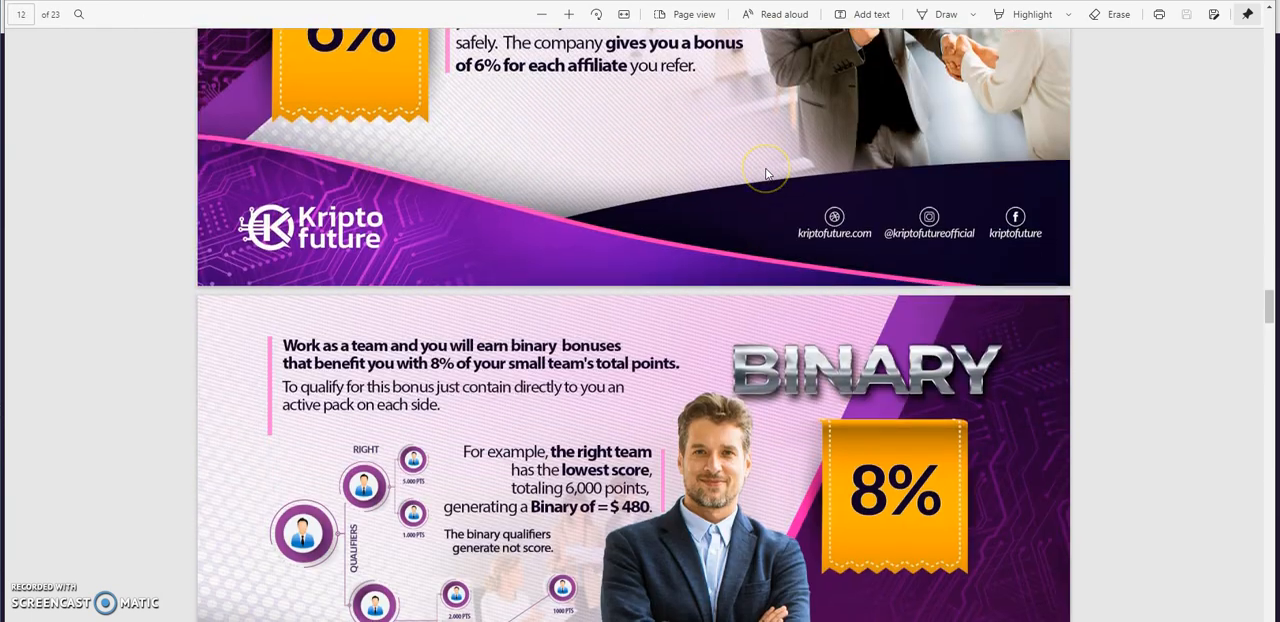
pyautogui.scroll(-3)
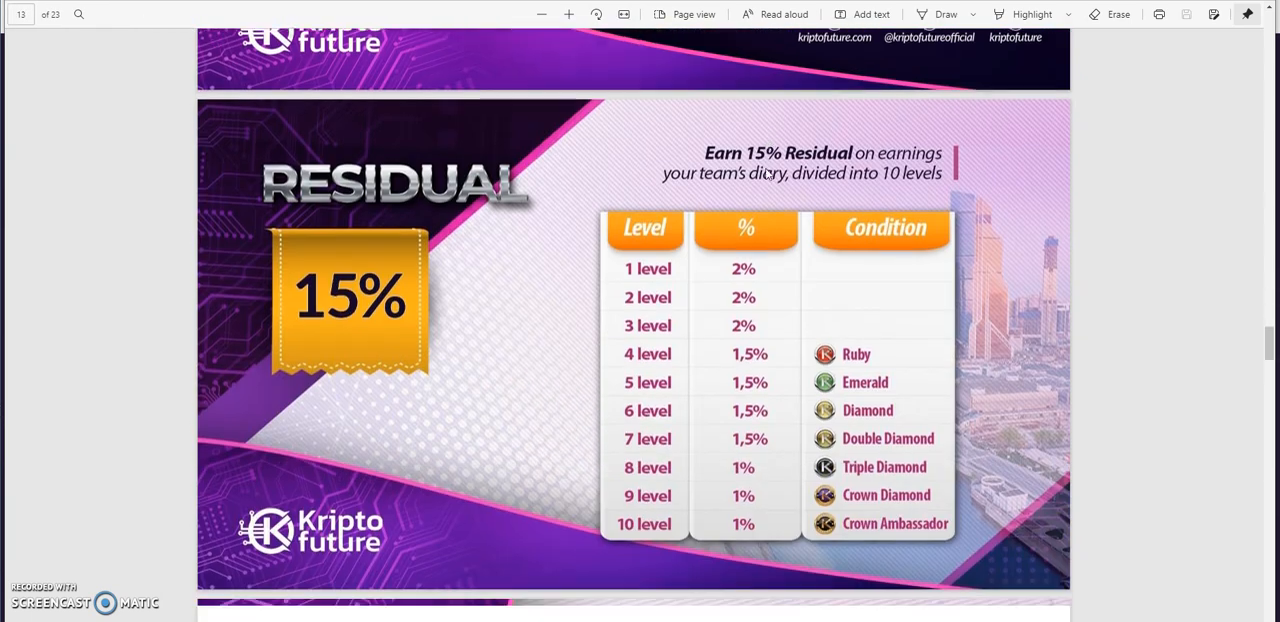
pyautogui.scroll(-3)
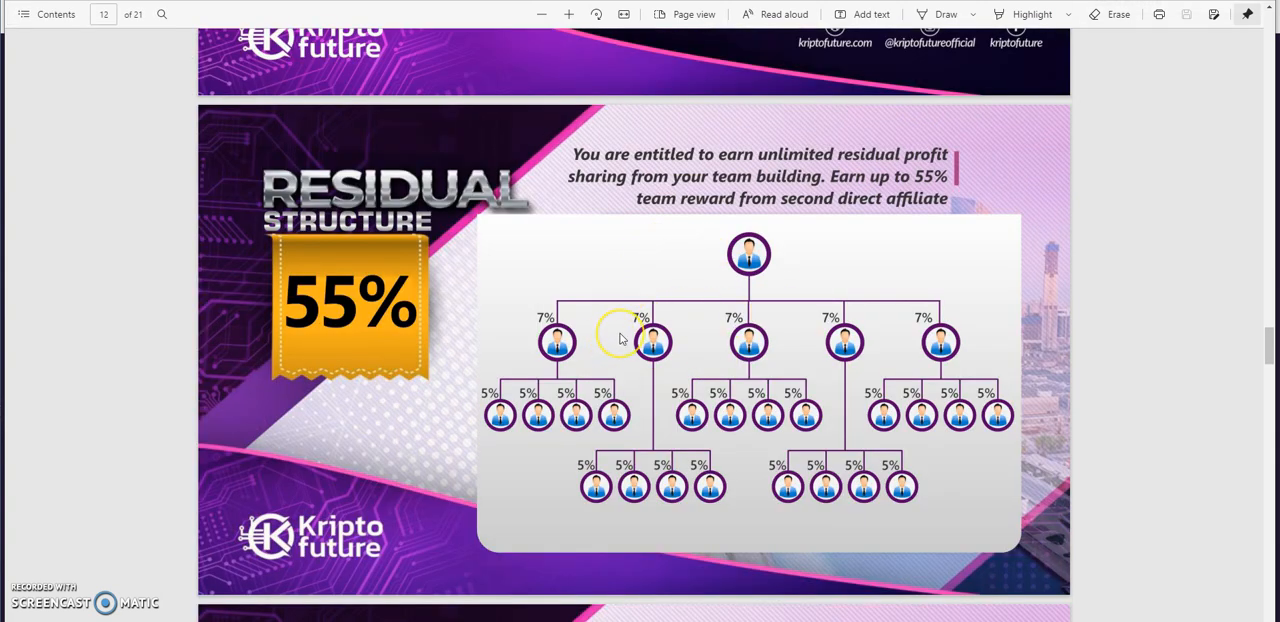
pyautogui.scroll(-3)
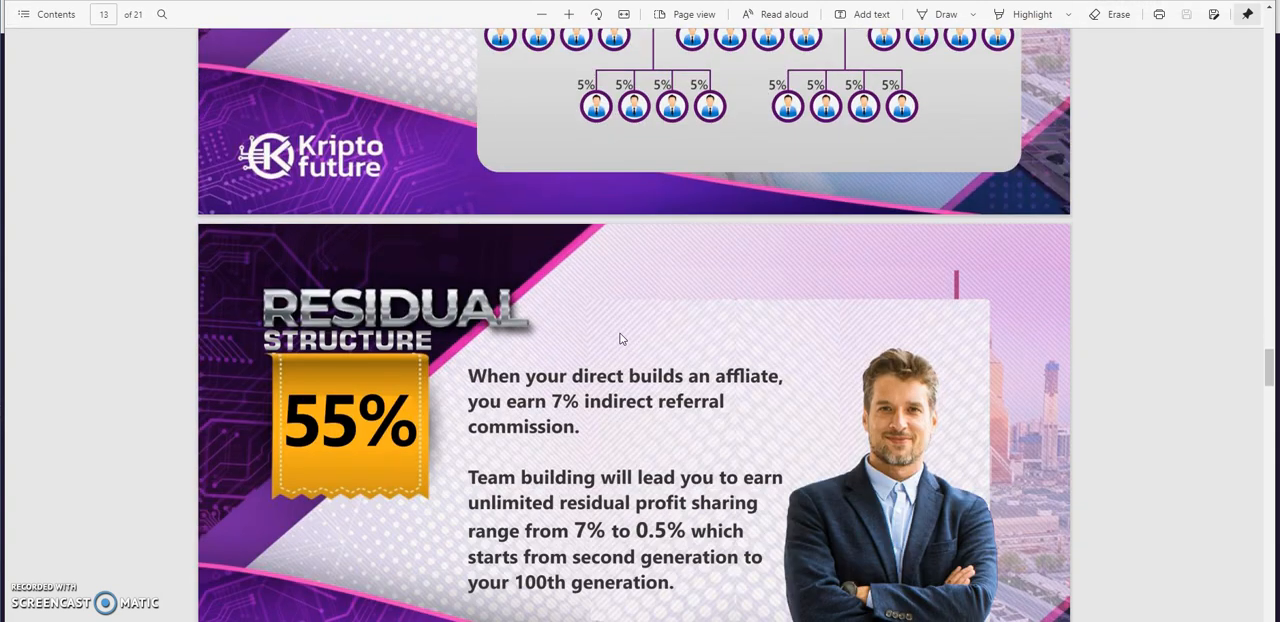
pyautogui.scroll(-3)
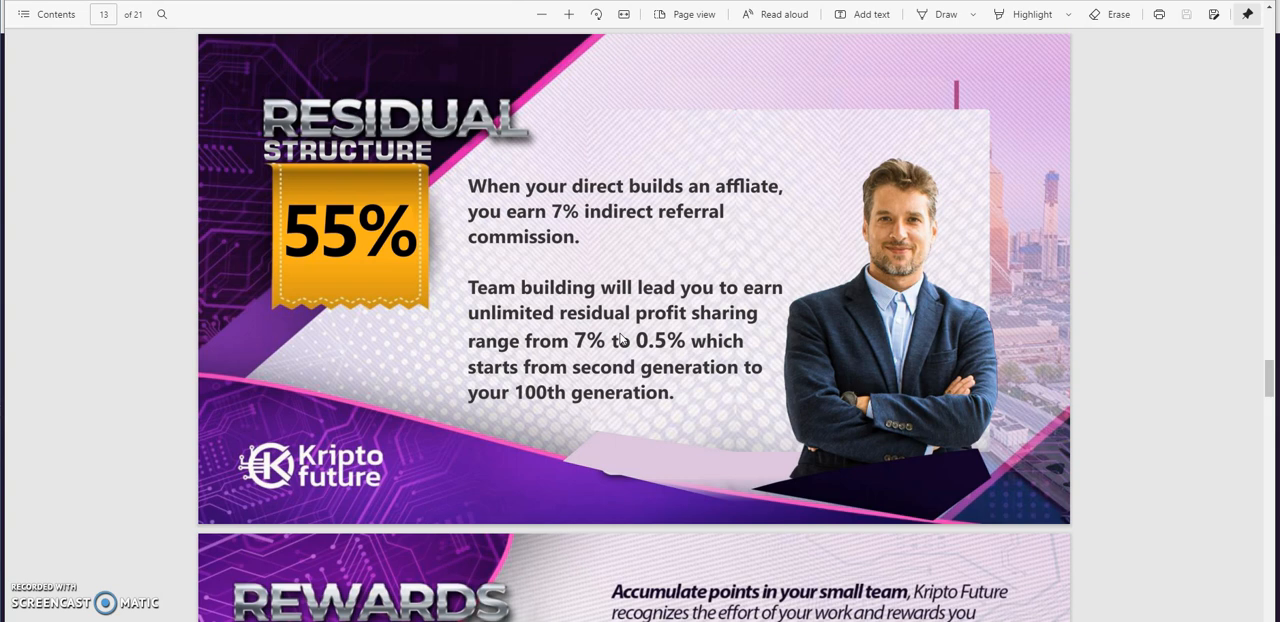
pyautogui.scroll(-3)
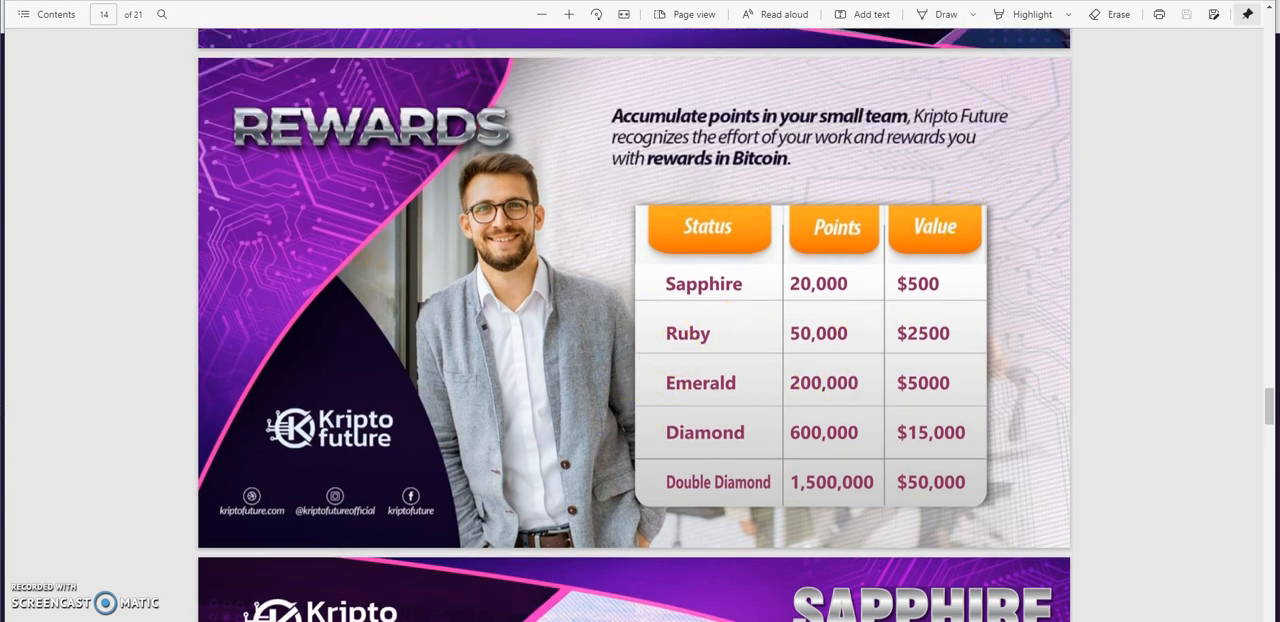
# Step: Compare both PDFs' Rewards tables, then scroll to page 18 Diamond bonus bike
pyautogui.scroll(-3)
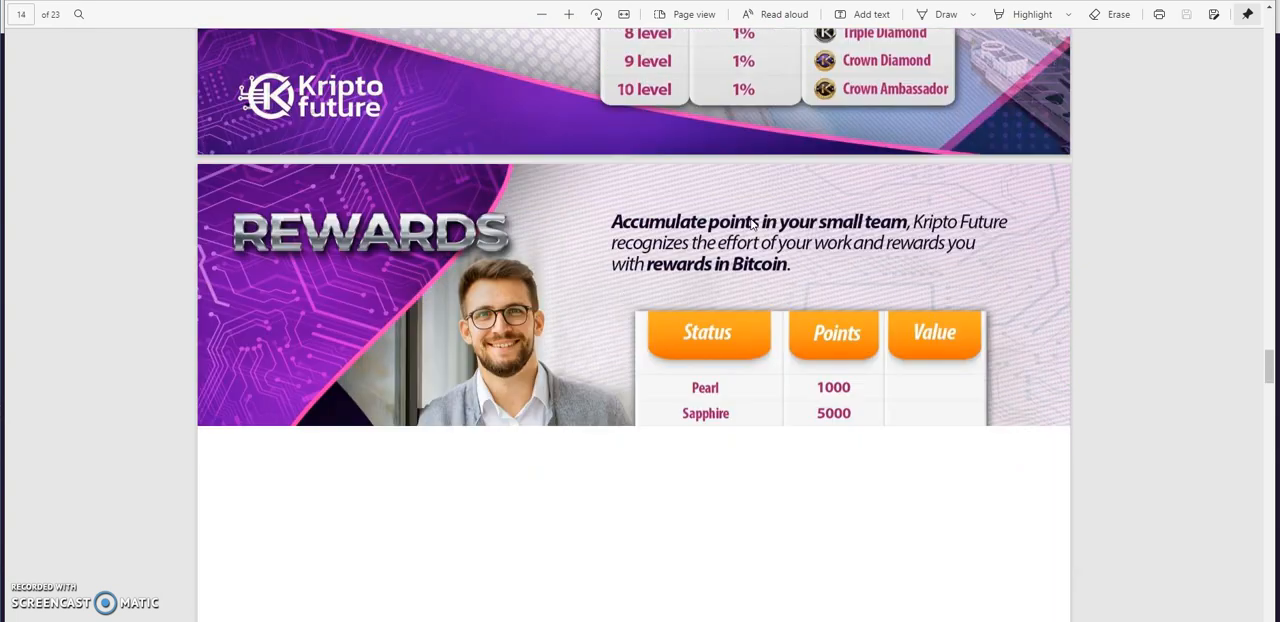
pyautogui.scroll(-3)
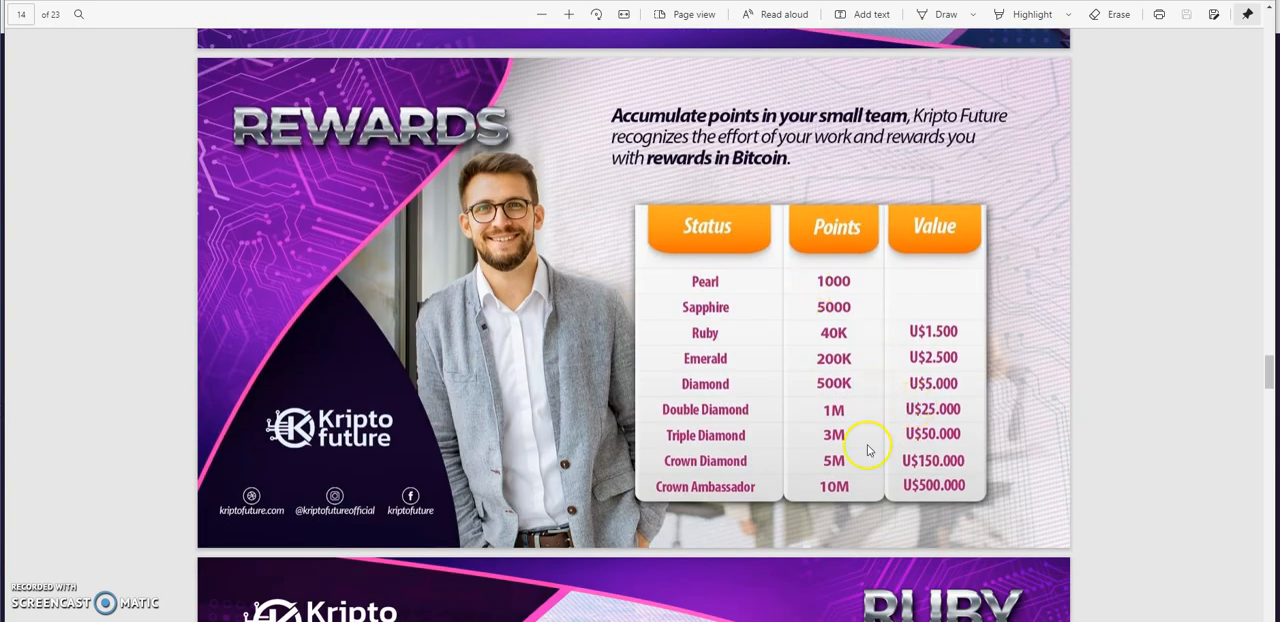
pyautogui.moveTo(843, 492)
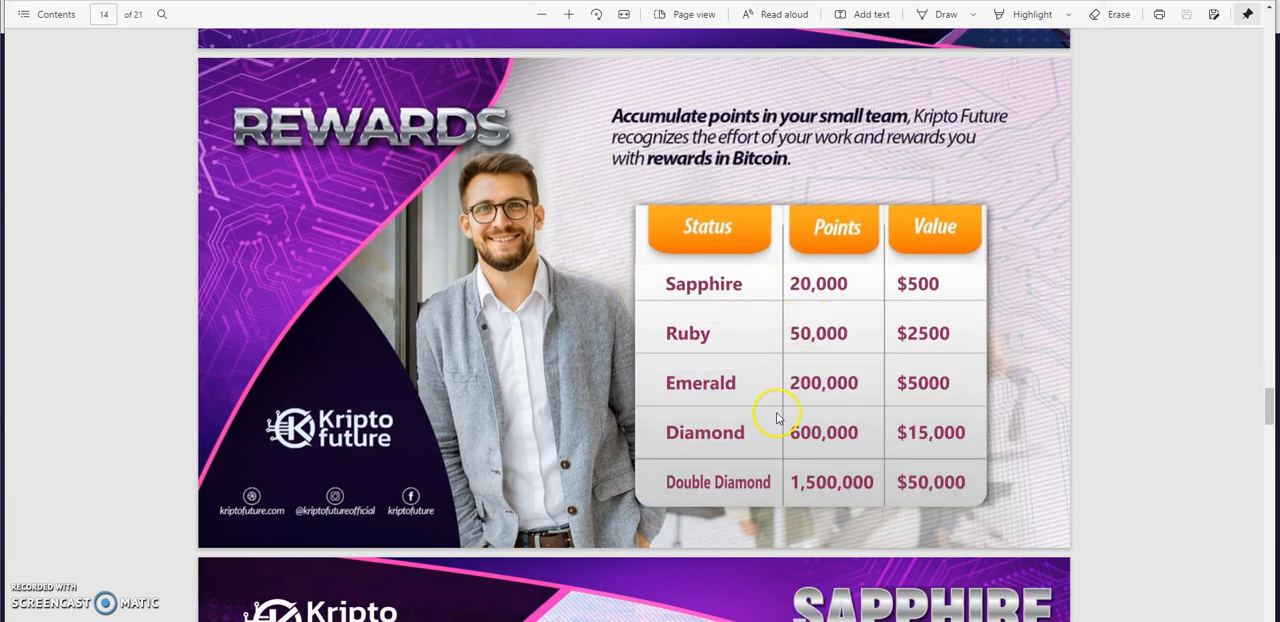
pyautogui.scroll(-3)
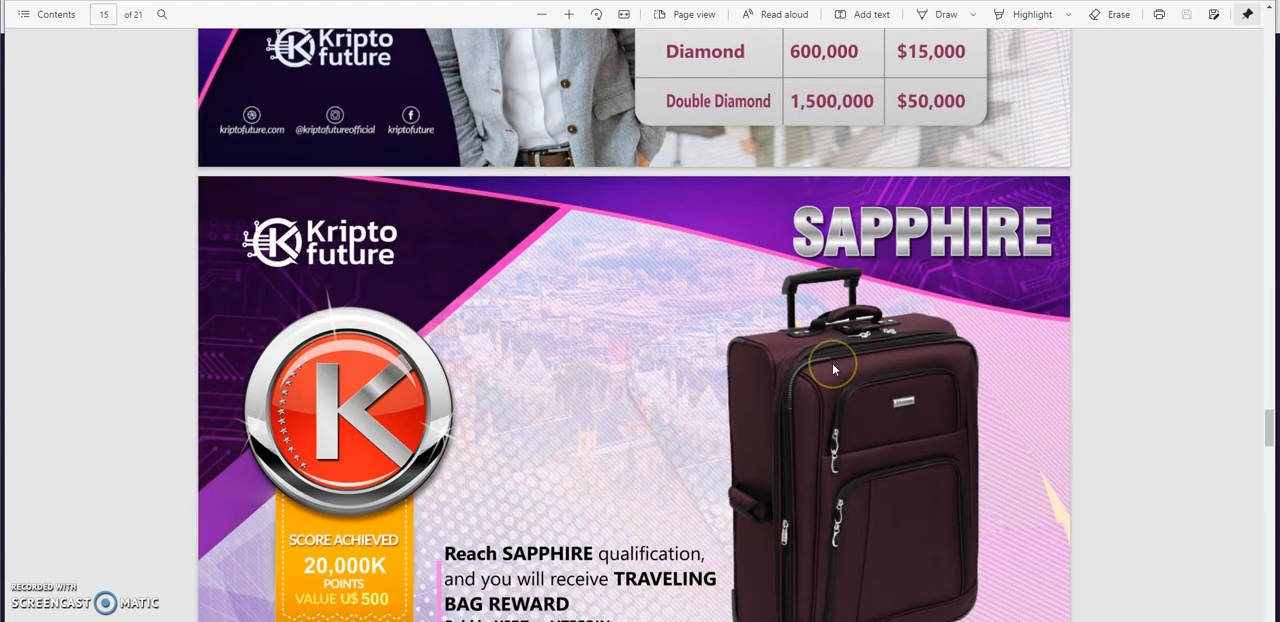
pyautogui.scroll(-3)
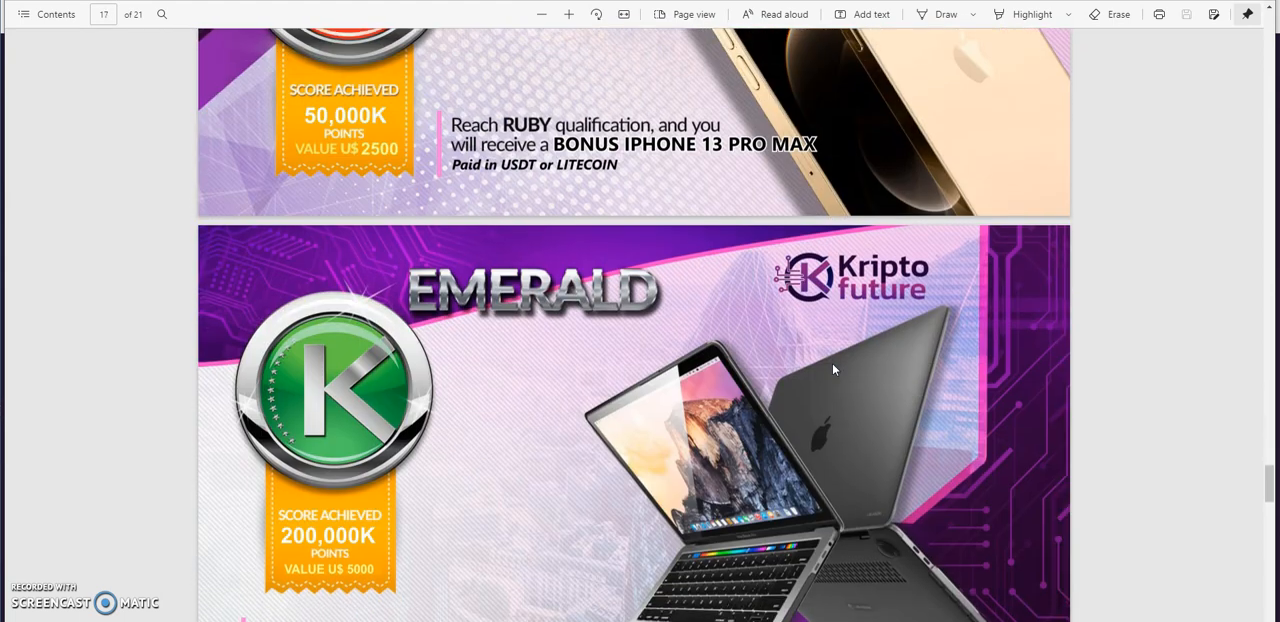
pyautogui.scroll(-3)
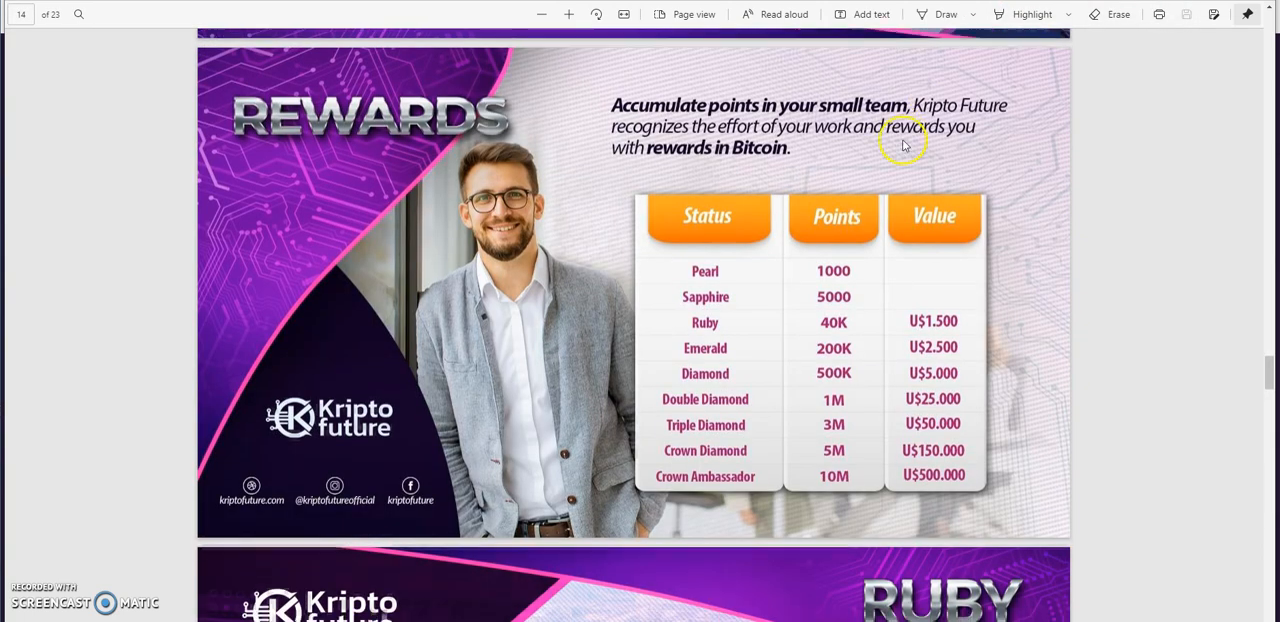
pyautogui.scroll(-3)
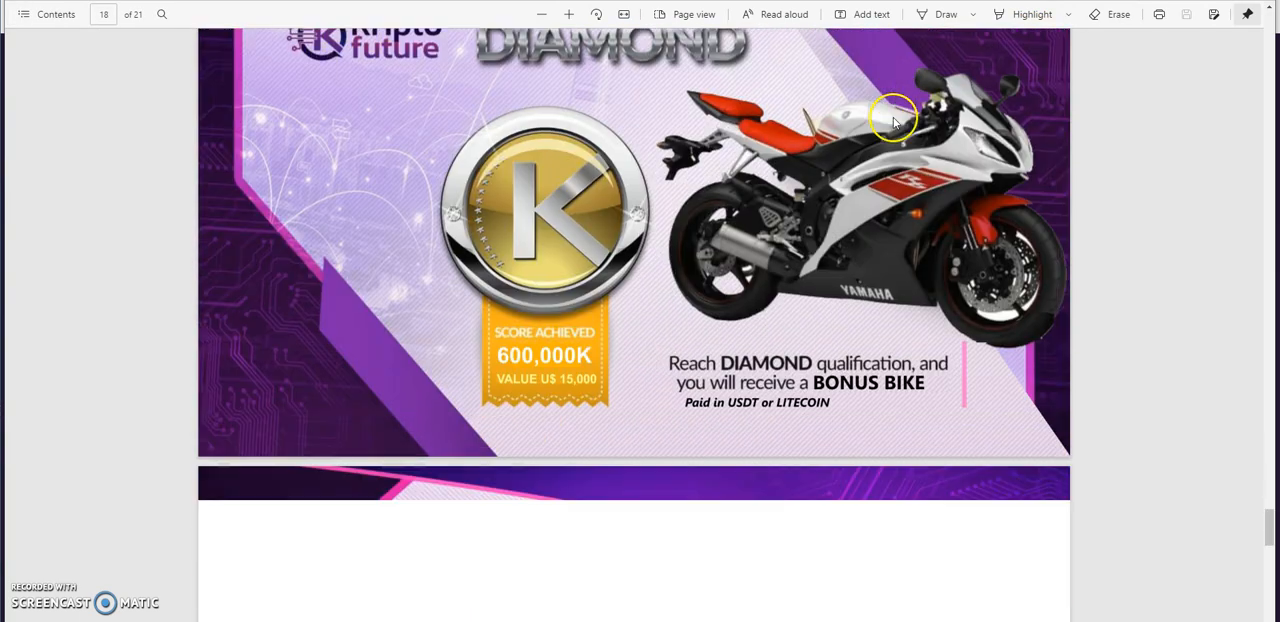
# Step: Scroll to page 20 System Rules and read down to the $10 upgrade fee rule
pyautogui.scroll(-3)
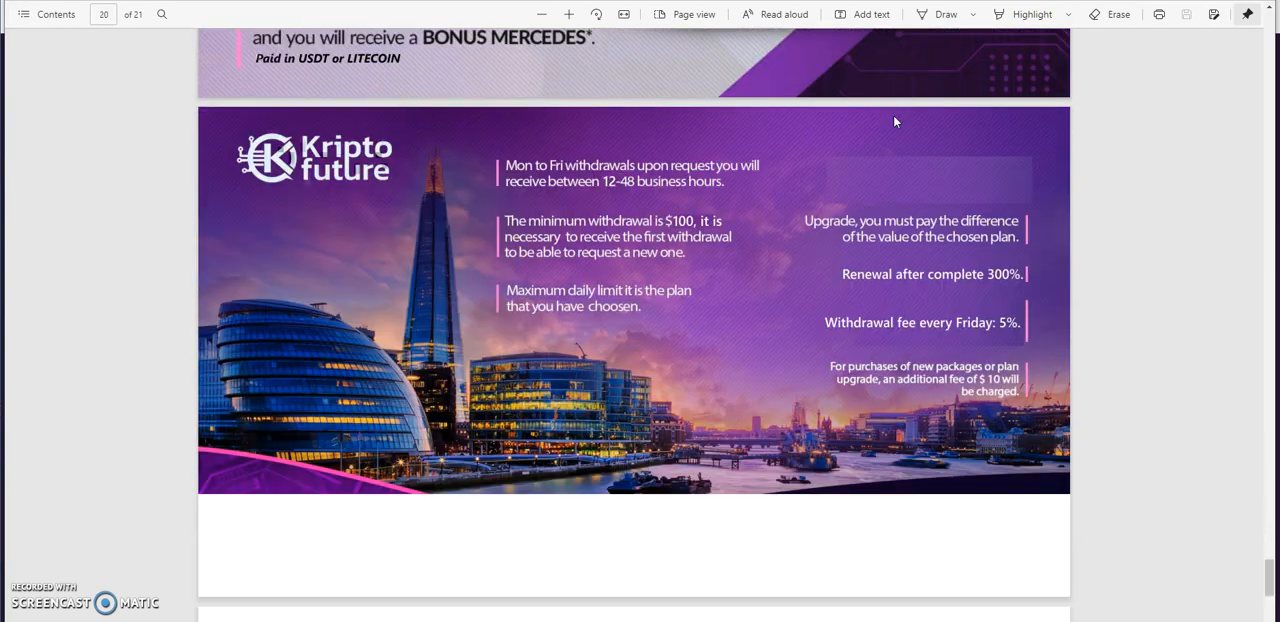
pyautogui.scroll(-3)
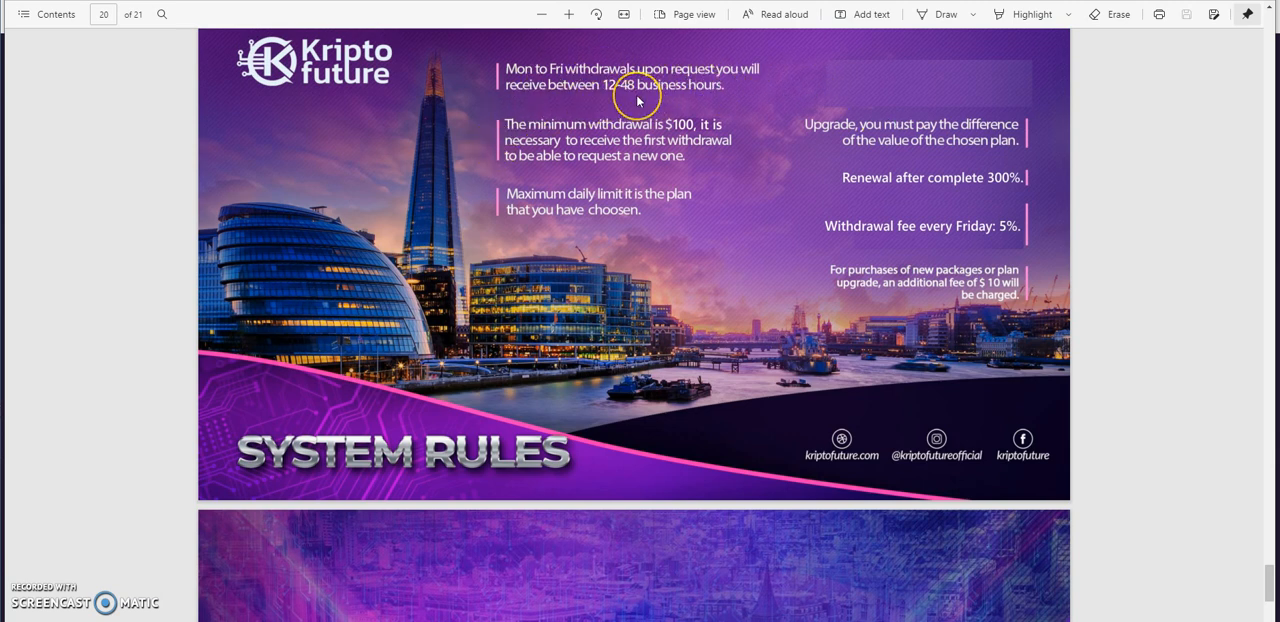
pyautogui.moveTo(706, 124)
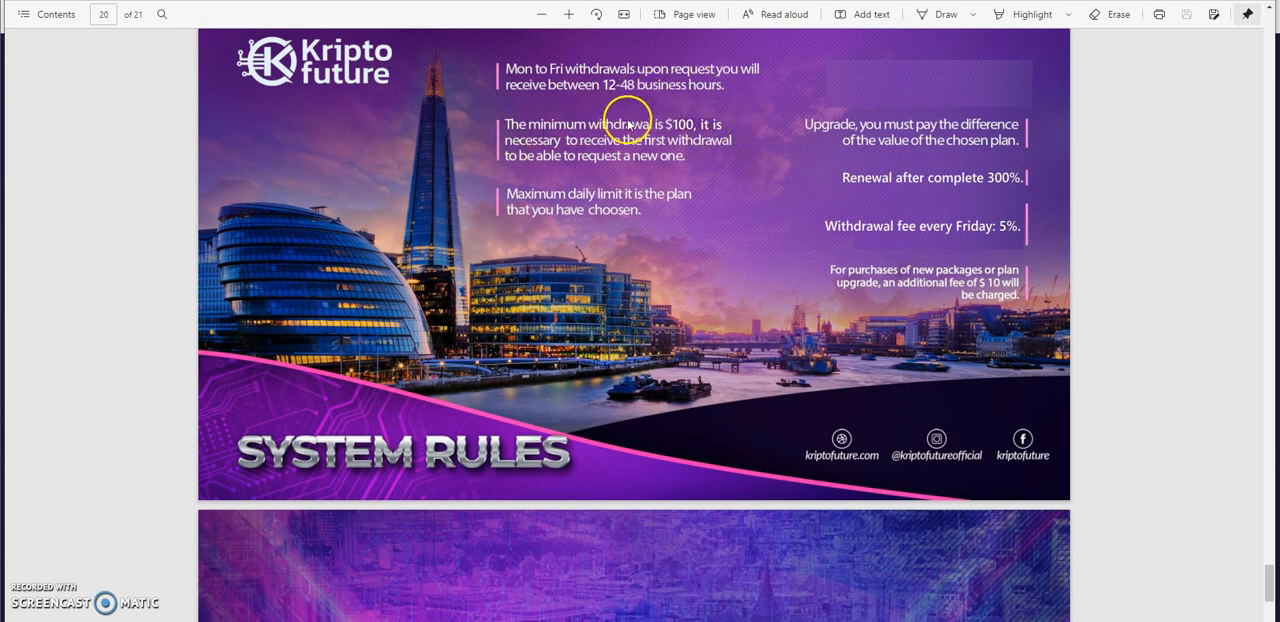
pyautogui.moveTo(635, 140)
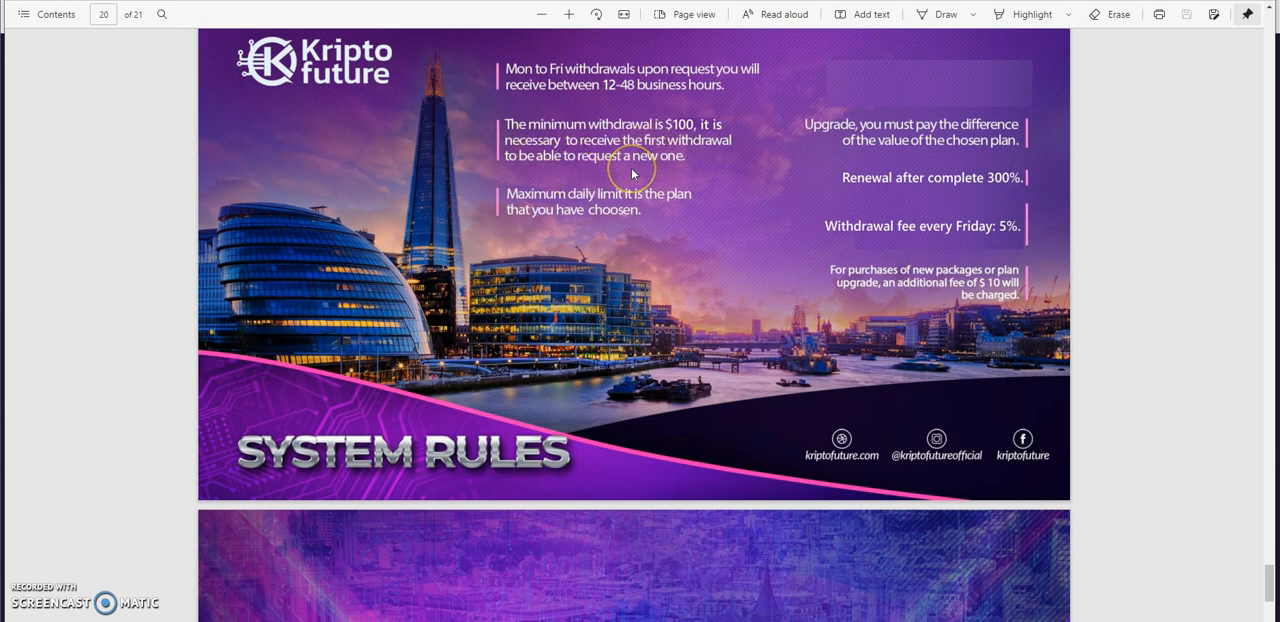
pyautogui.moveTo(632, 173)
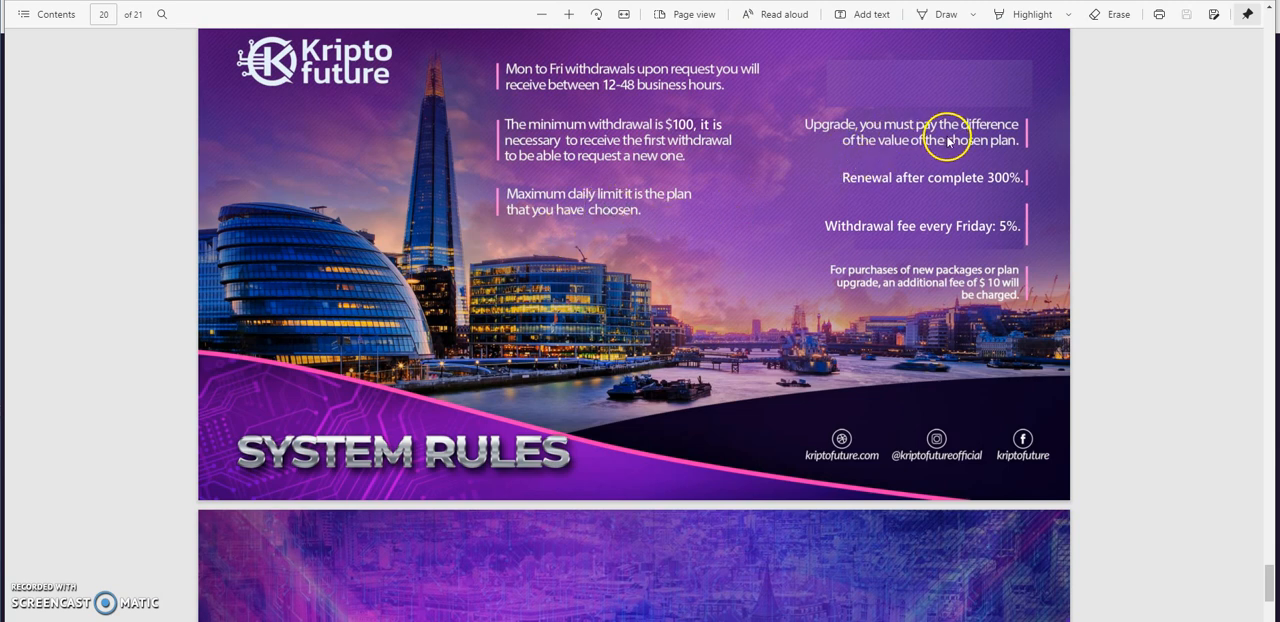
pyautogui.moveTo(963, 198)
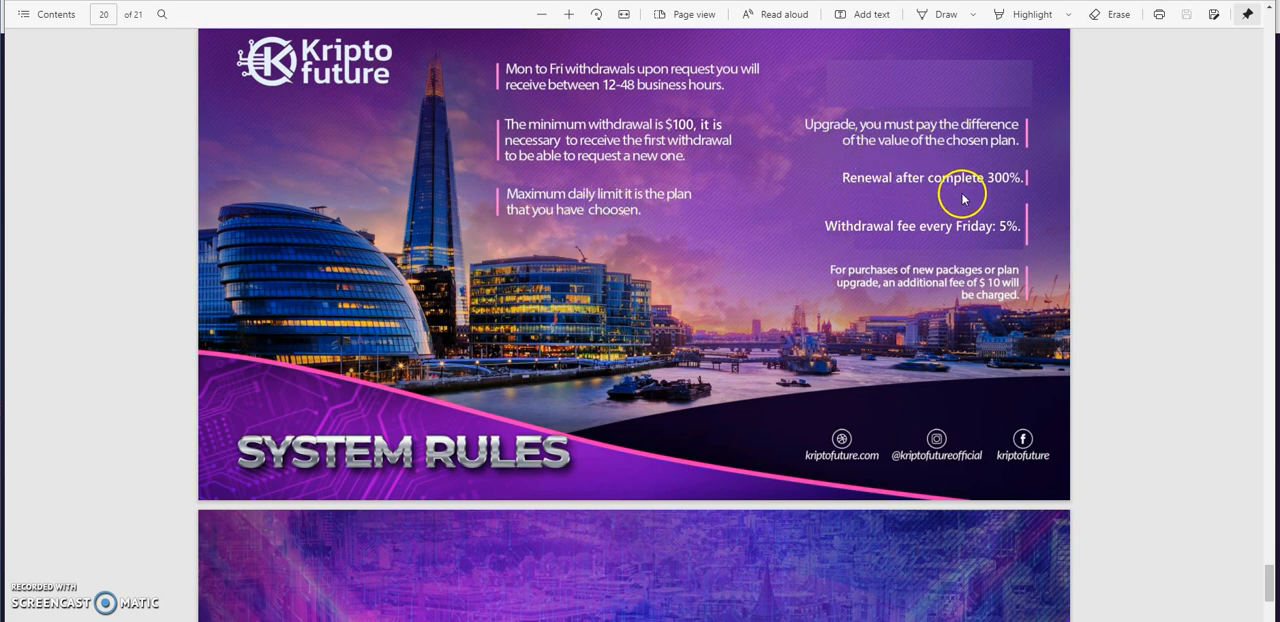
pyautogui.moveTo(902, 226)
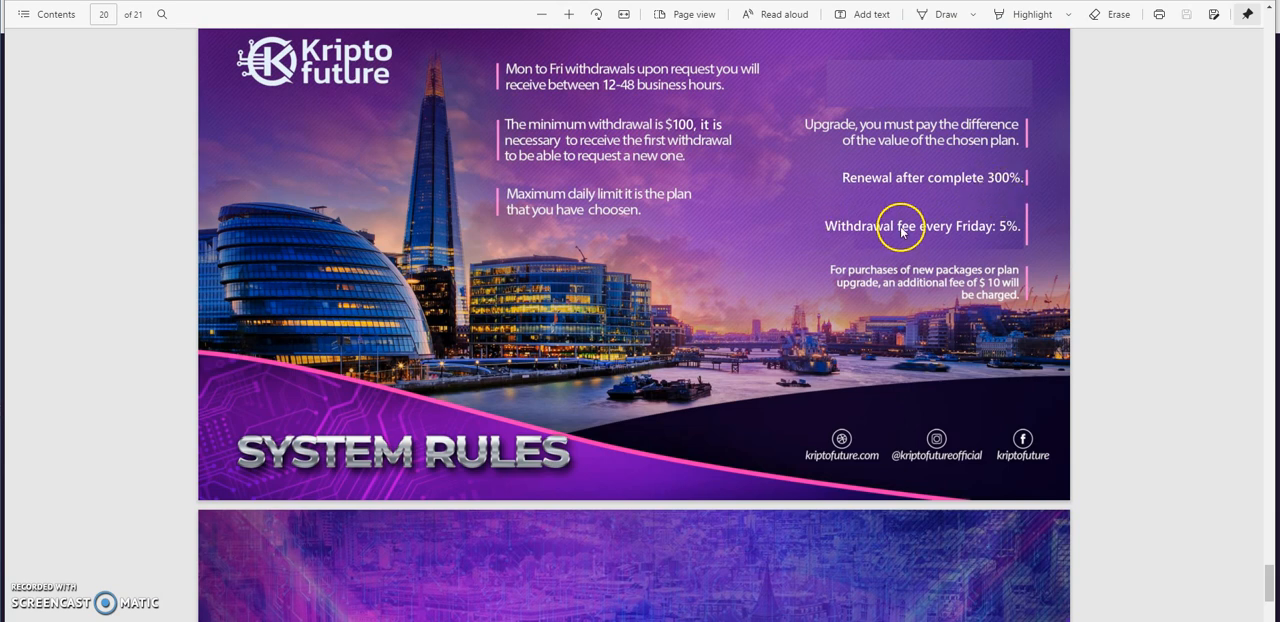
pyautogui.moveTo(1008, 241)
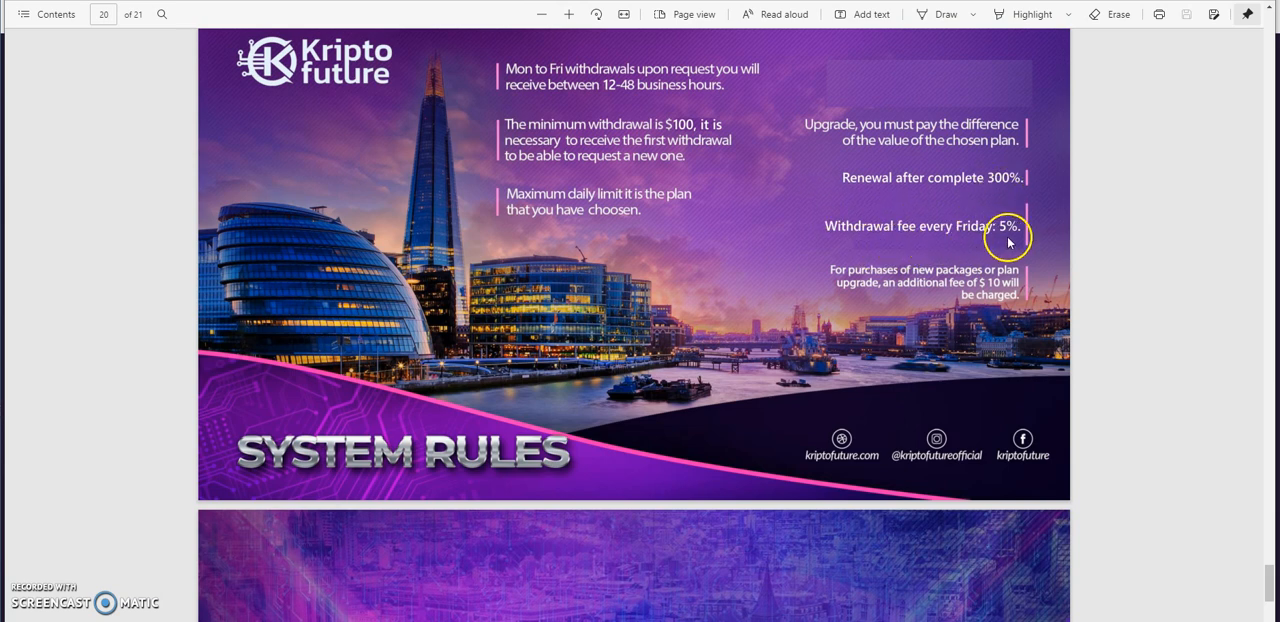
pyautogui.moveTo(875, 288)
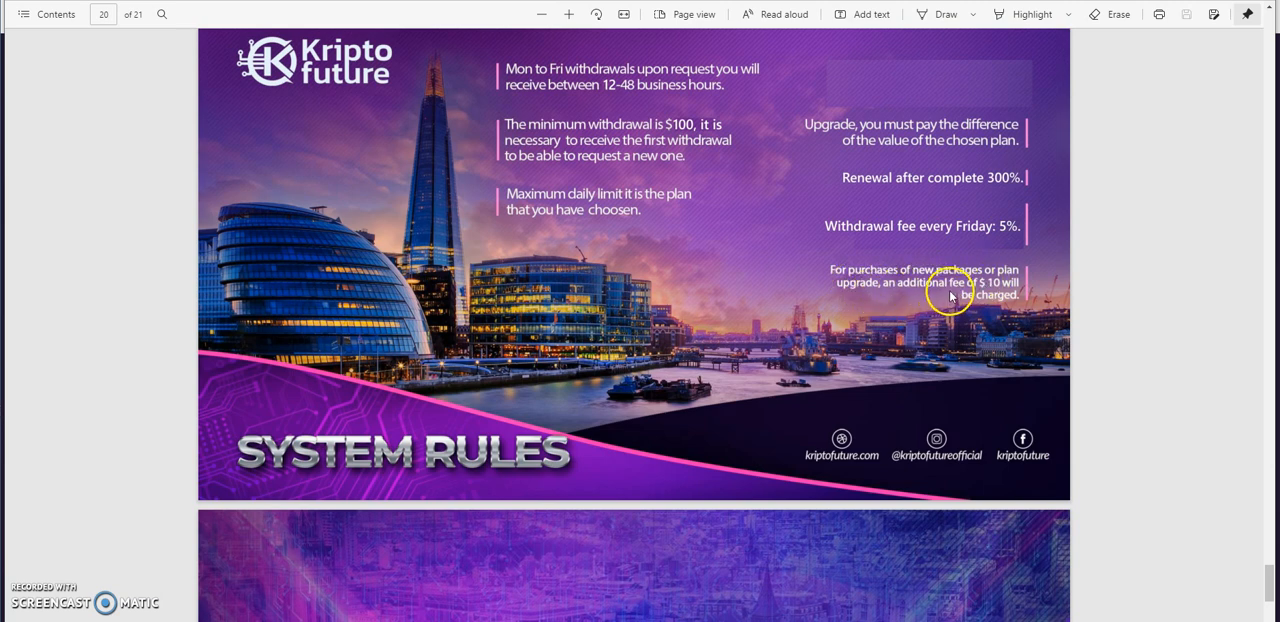
pyautogui.scroll(-3)
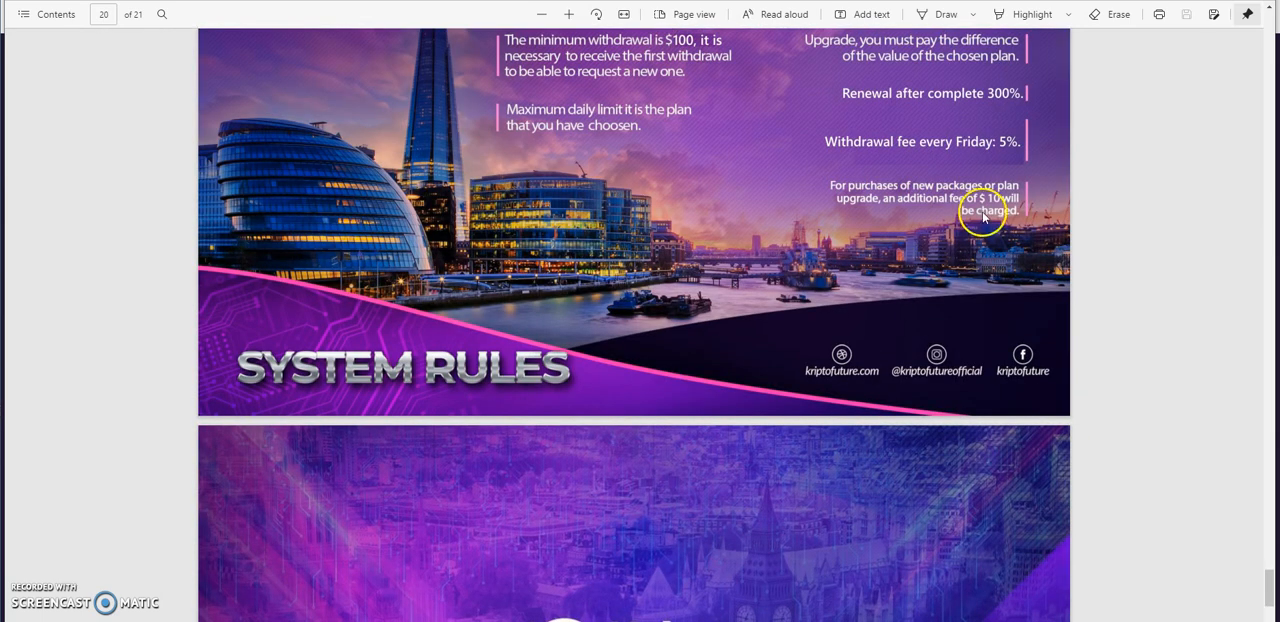
pyautogui.moveTo(945, 195)
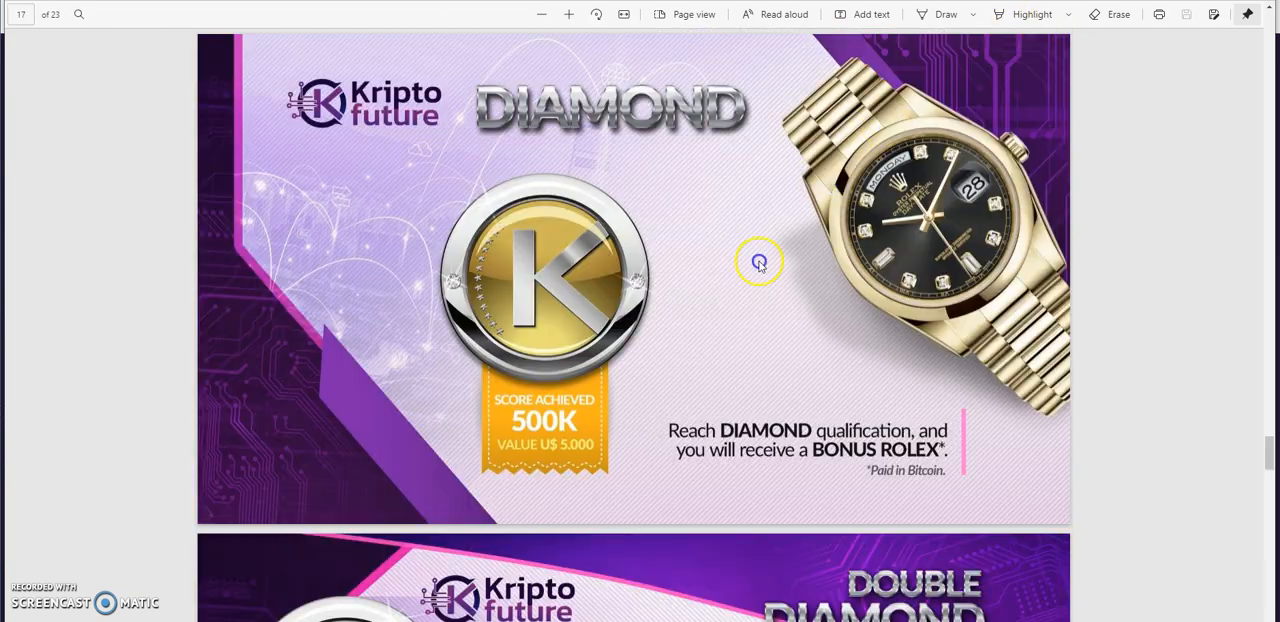
# Step: Scroll the old 23-page plan past Diamond and Crown Diamond to page 22, System Rules
pyautogui.scroll(-3)
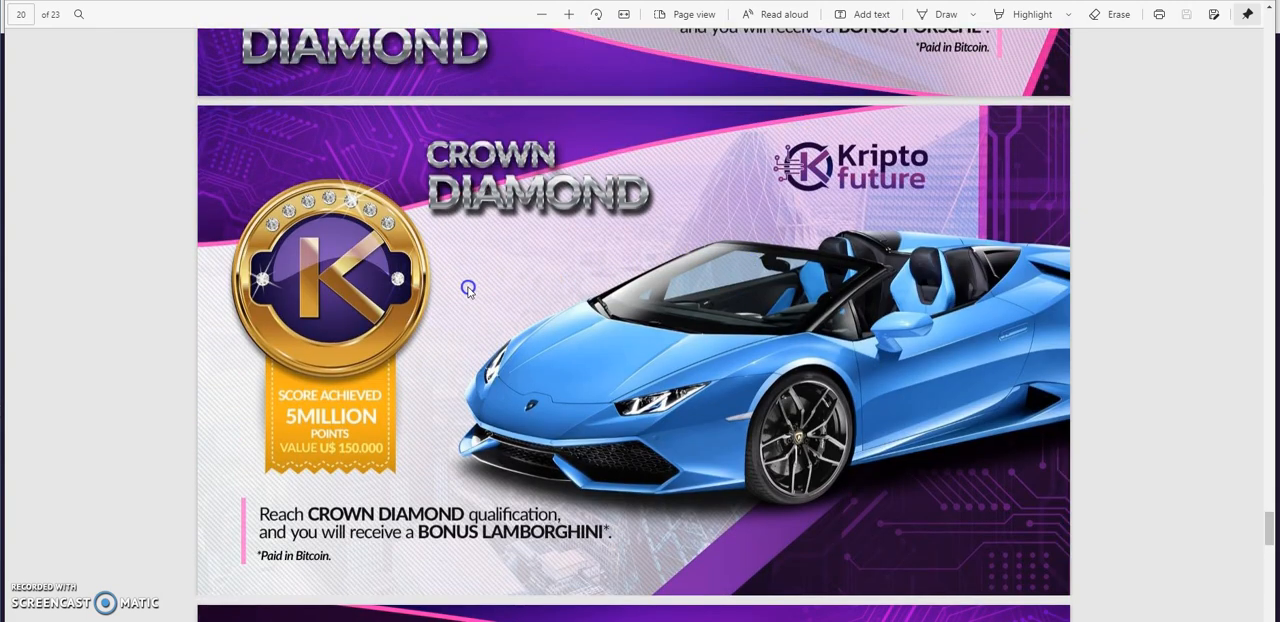
pyautogui.scroll(3)
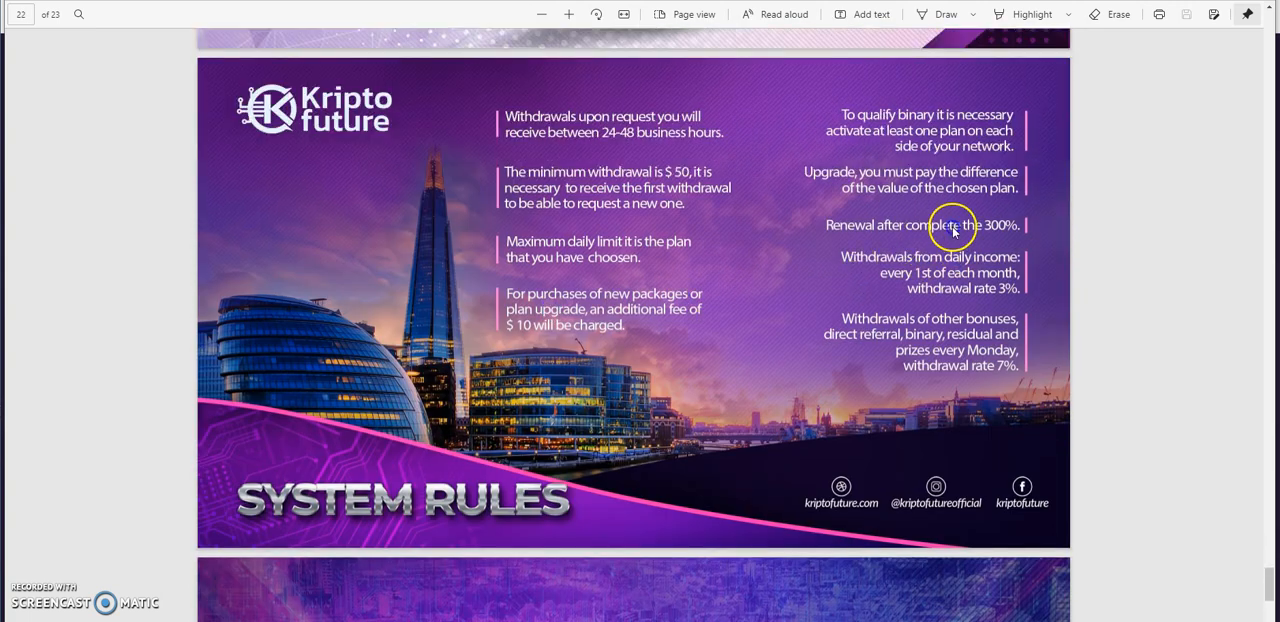
pyautogui.moveTo(858, 305)
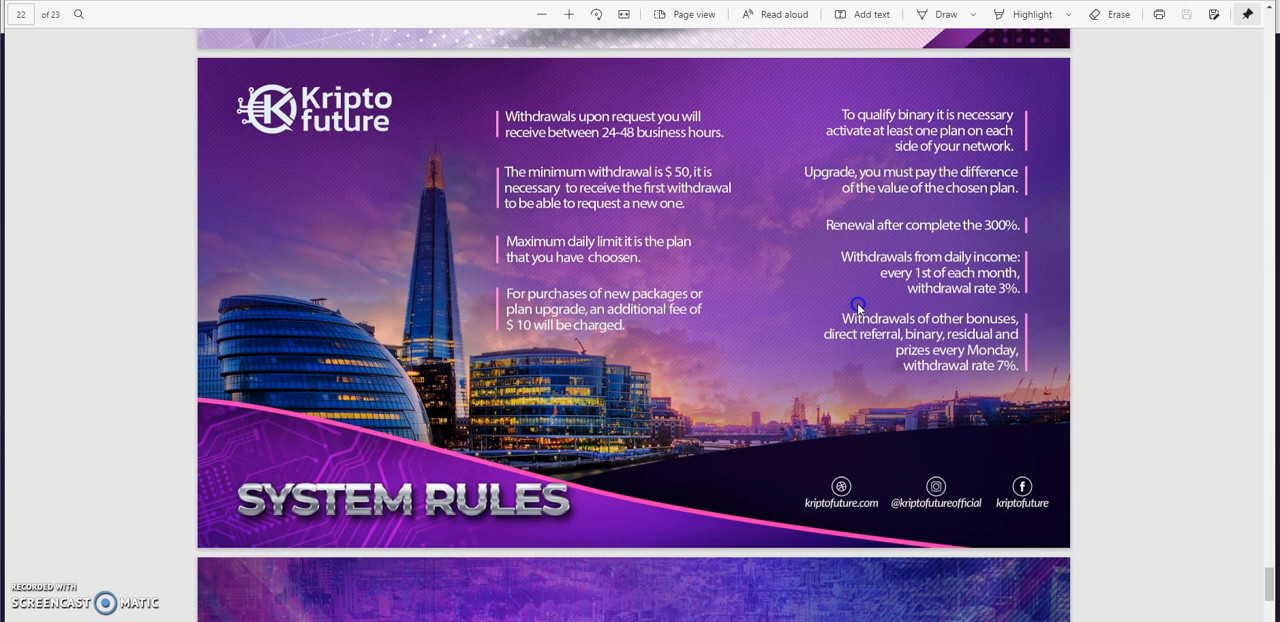
pyautogui.scroll(-3)
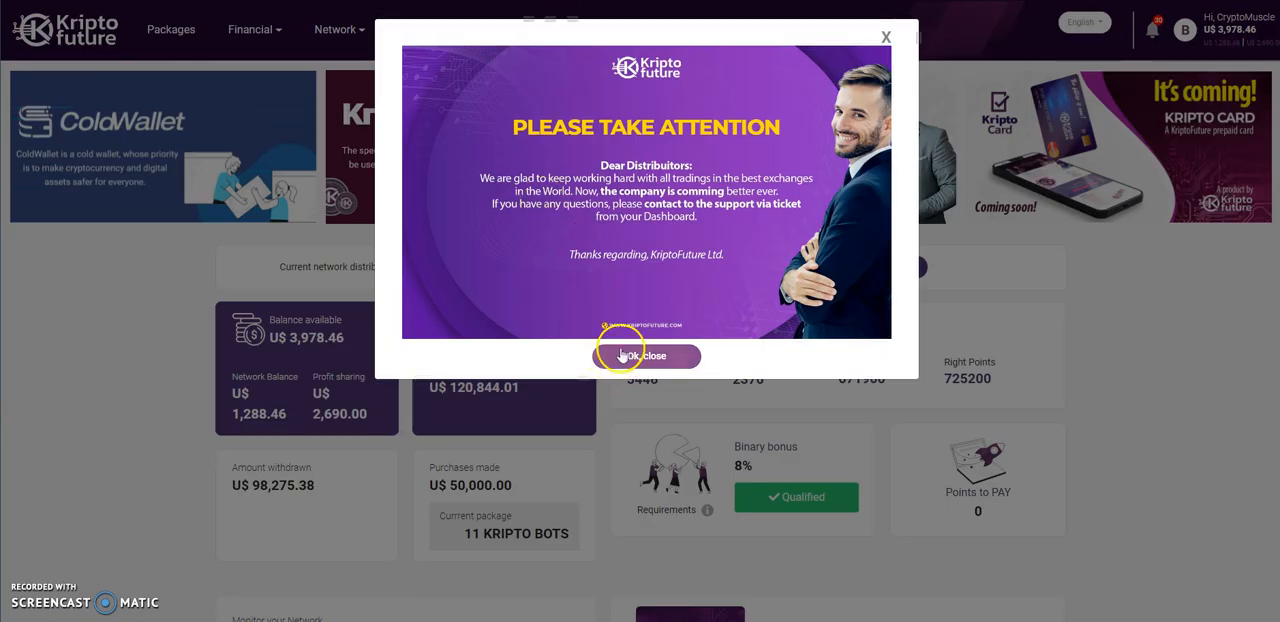
# Step: Close the attention popup and scroll down to the empty Latest withdrawals table
pyautogui.click(646, 356)
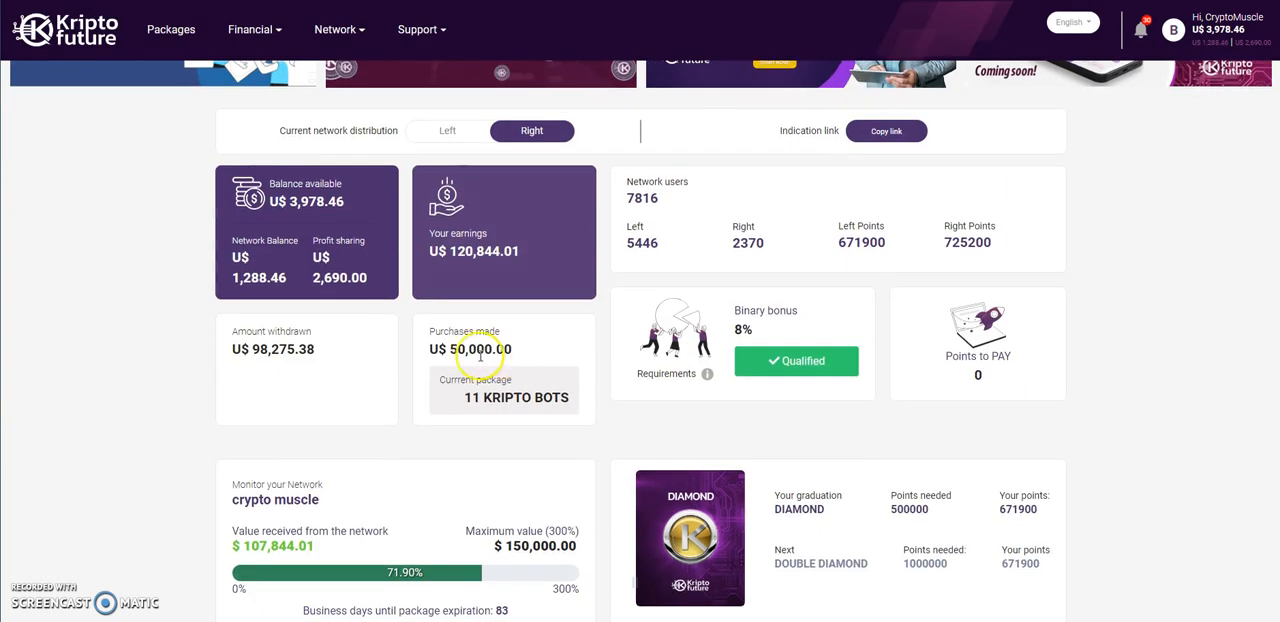
pyautogui.moveTo(440, 283)
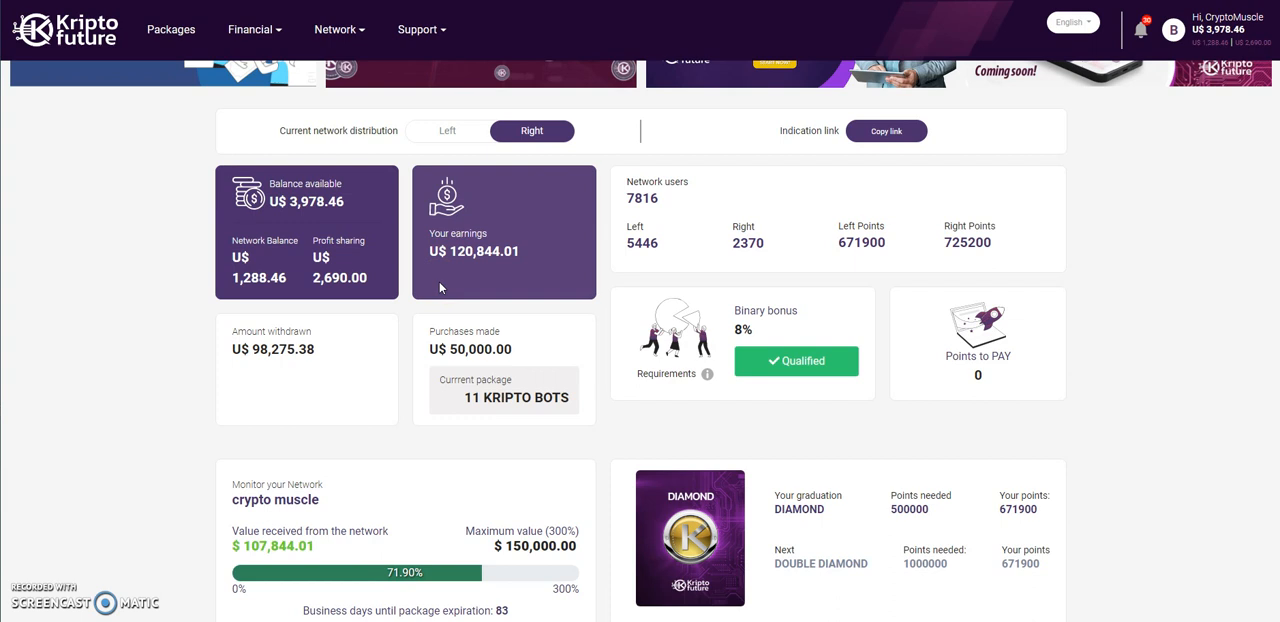
pyautogui.moveTo(178, 289)
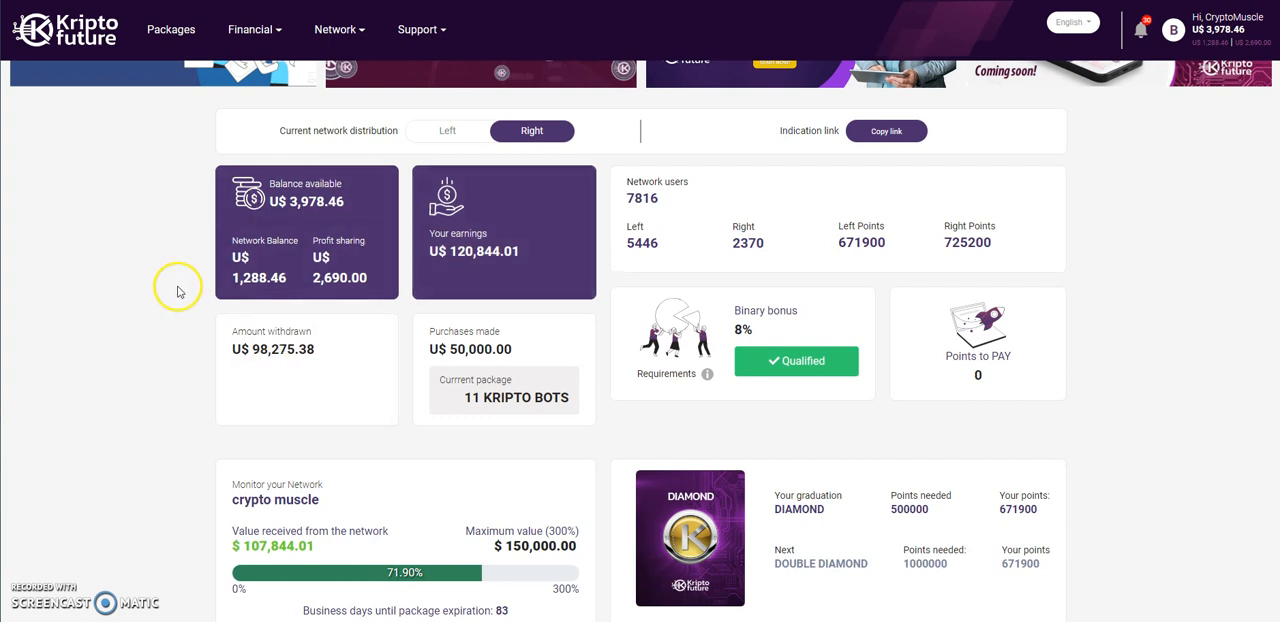
pyautogui.scroll(-3)
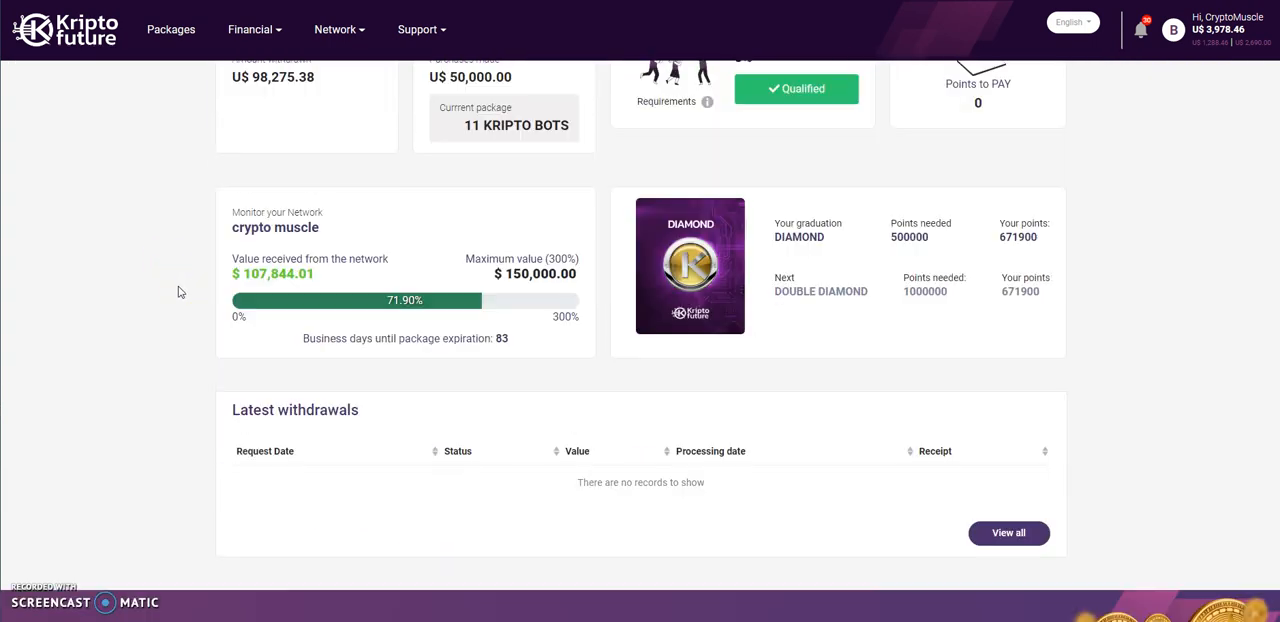
pyautogui.scroll(-3)
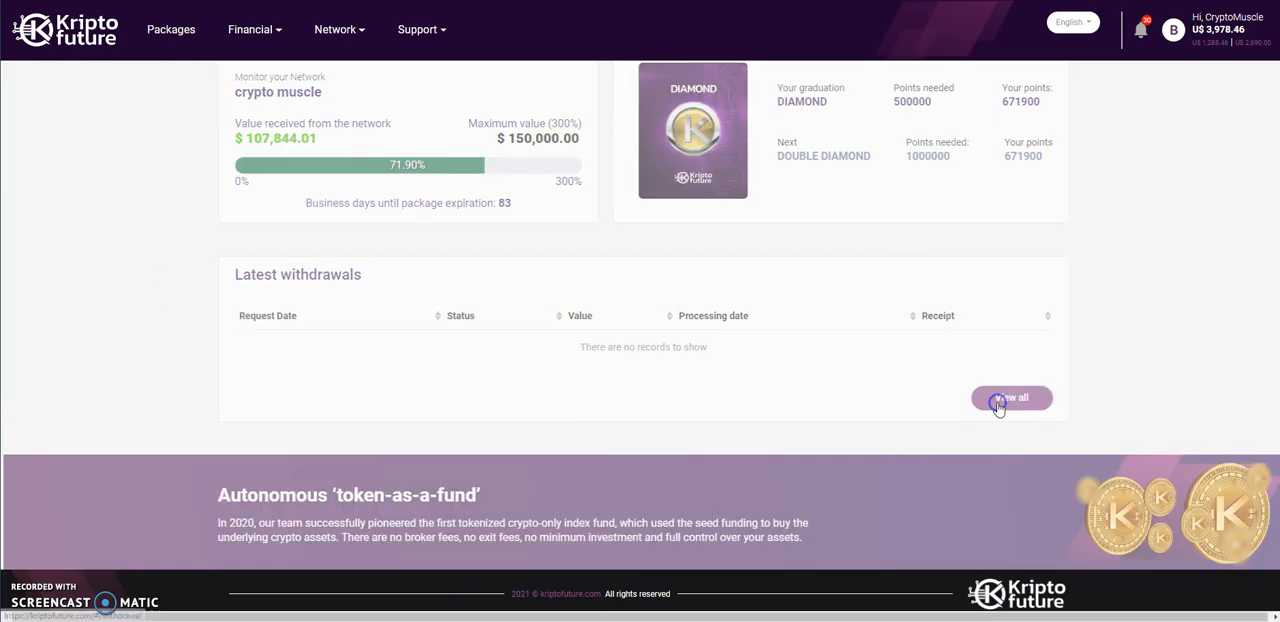
# Step: Open the withdrawal page via 'View all', showing the $3978.46 balance and request form
pyautogui.click(1011, 398)
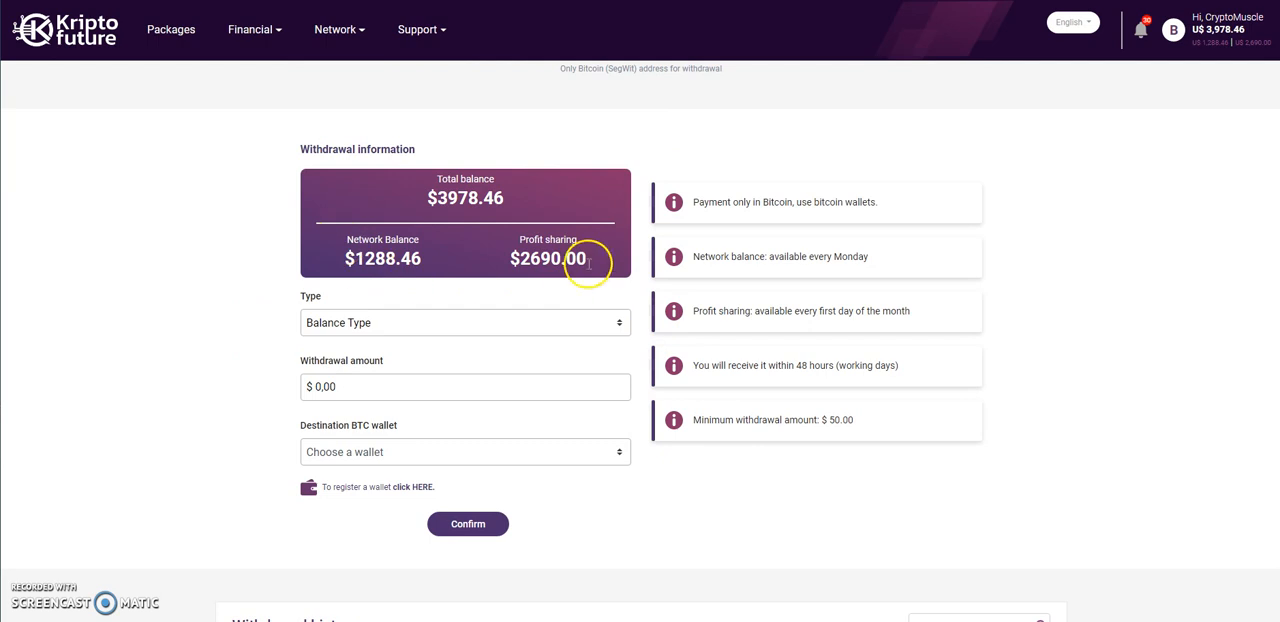
pyautogui.moveTo(592, 257)
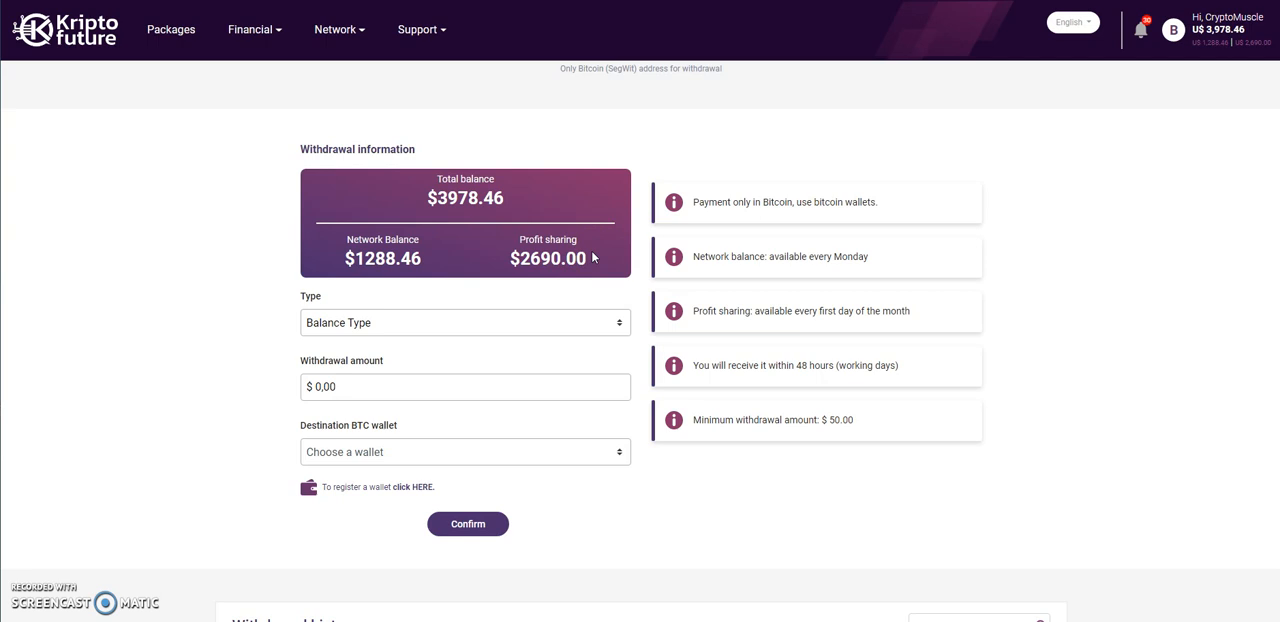
pyautogui.moveTo(266, 131)
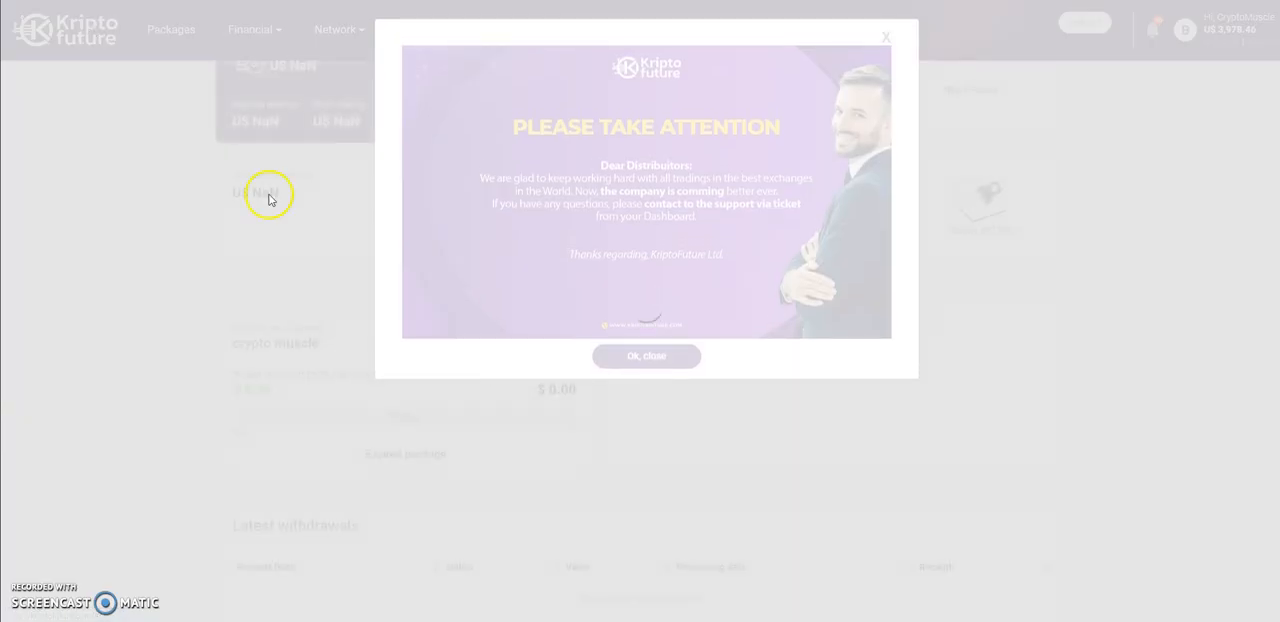
# Step: Close the attention popup again and scroll up to the $3,978.46 available balance
pyautogui.click(645, 356)
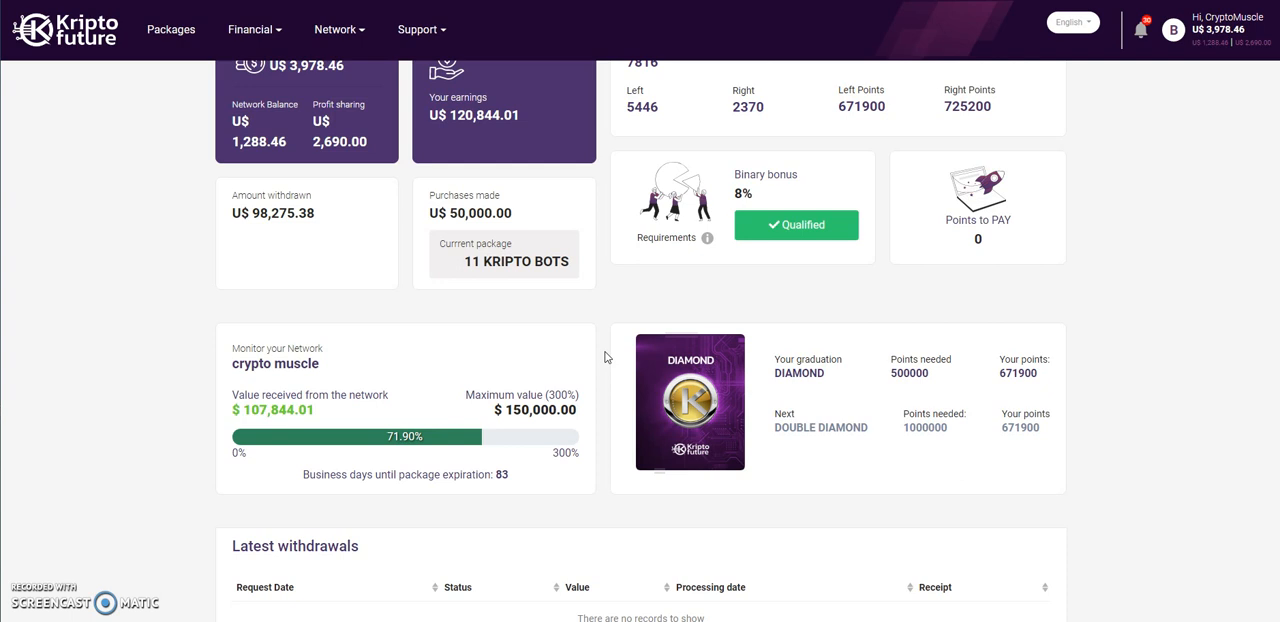
pyautogui.scroll(3)
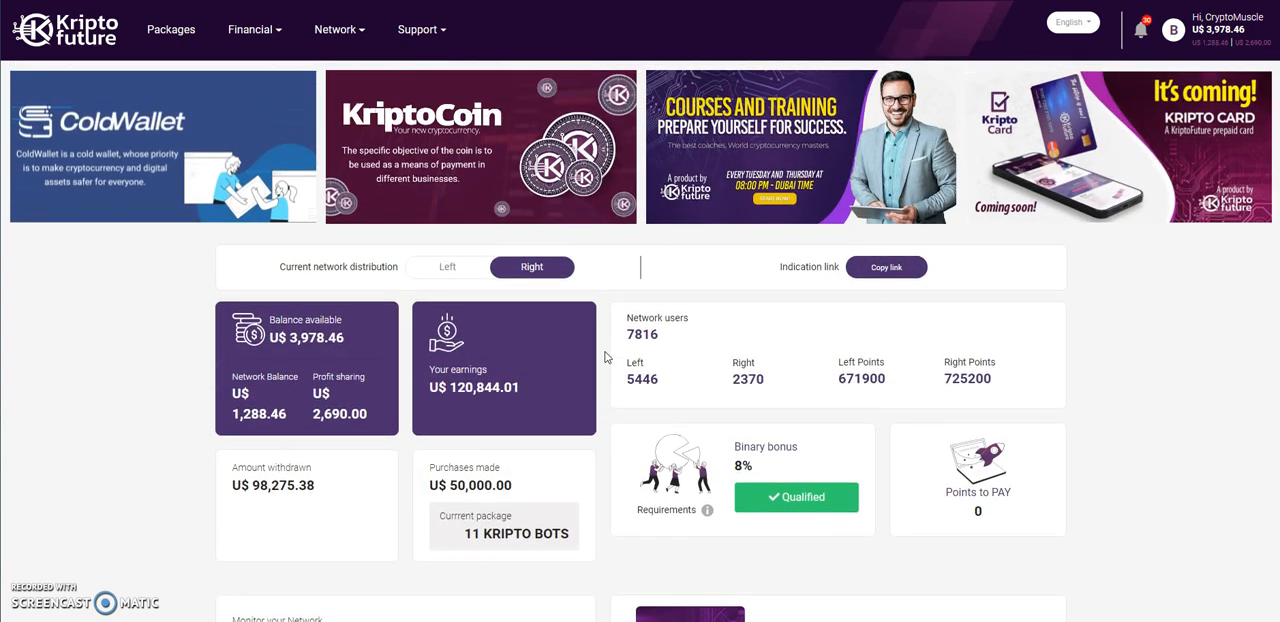